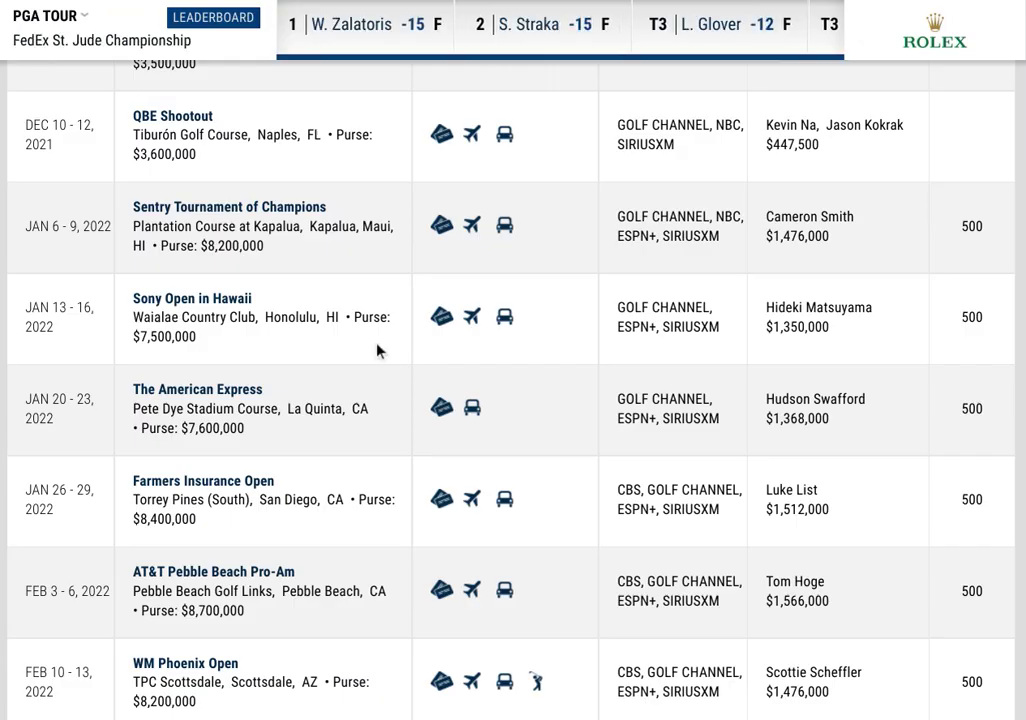
Browse the schedule, visit the Hero World Challenge site, then bring the Match Play odds page forward
scroll(up, 3)
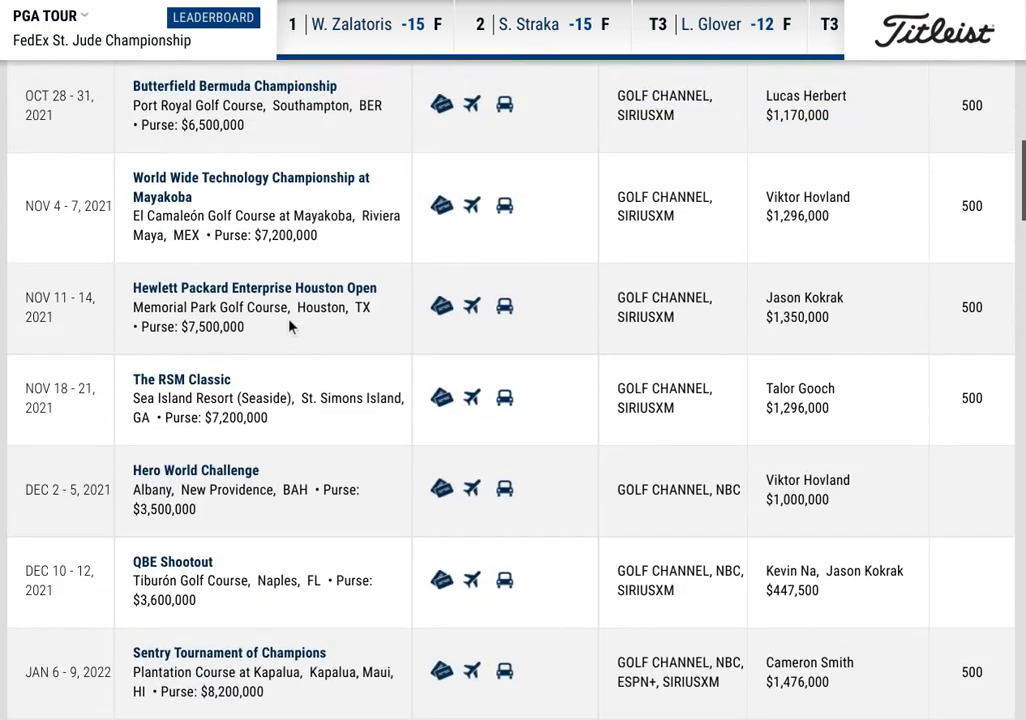
scroll(up, 3)
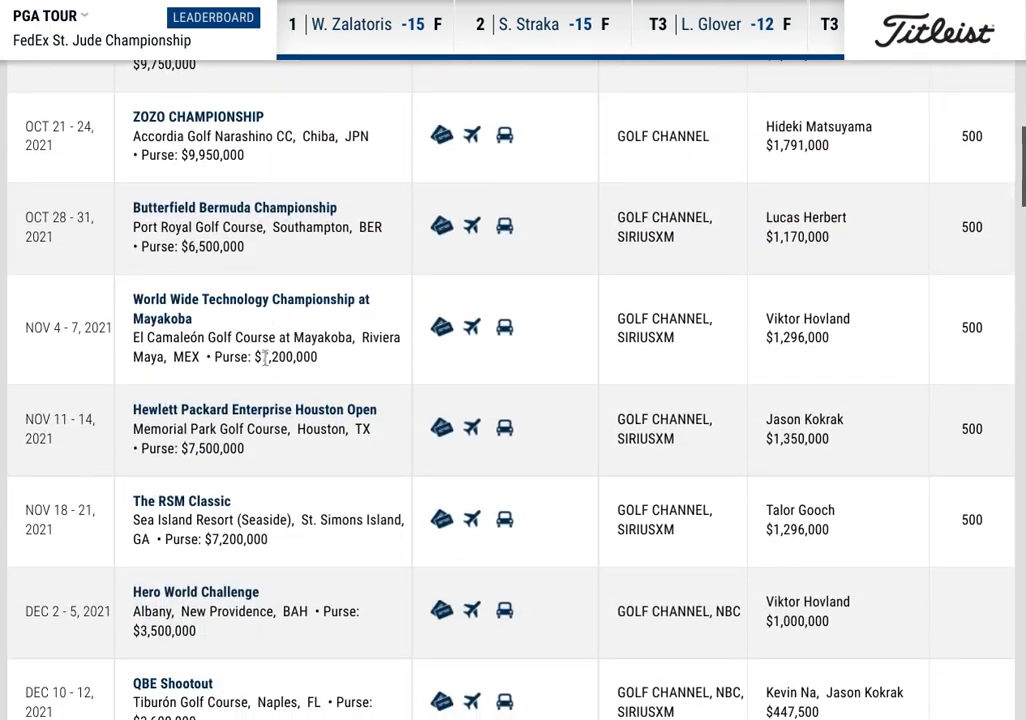
scroll(down, 3)
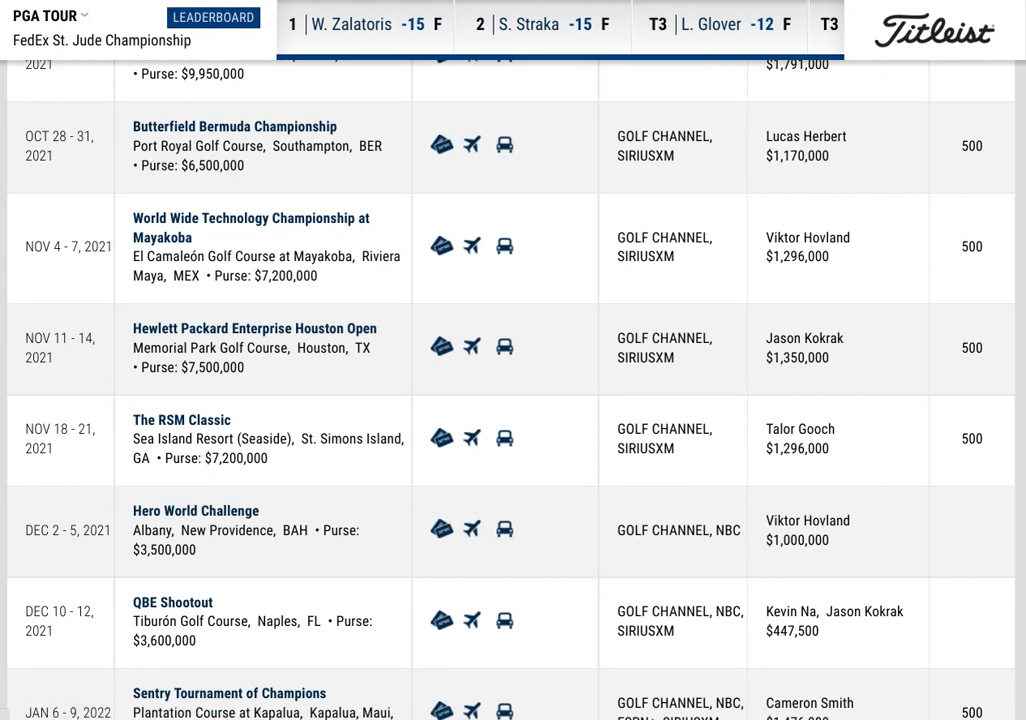
click(196, 512)
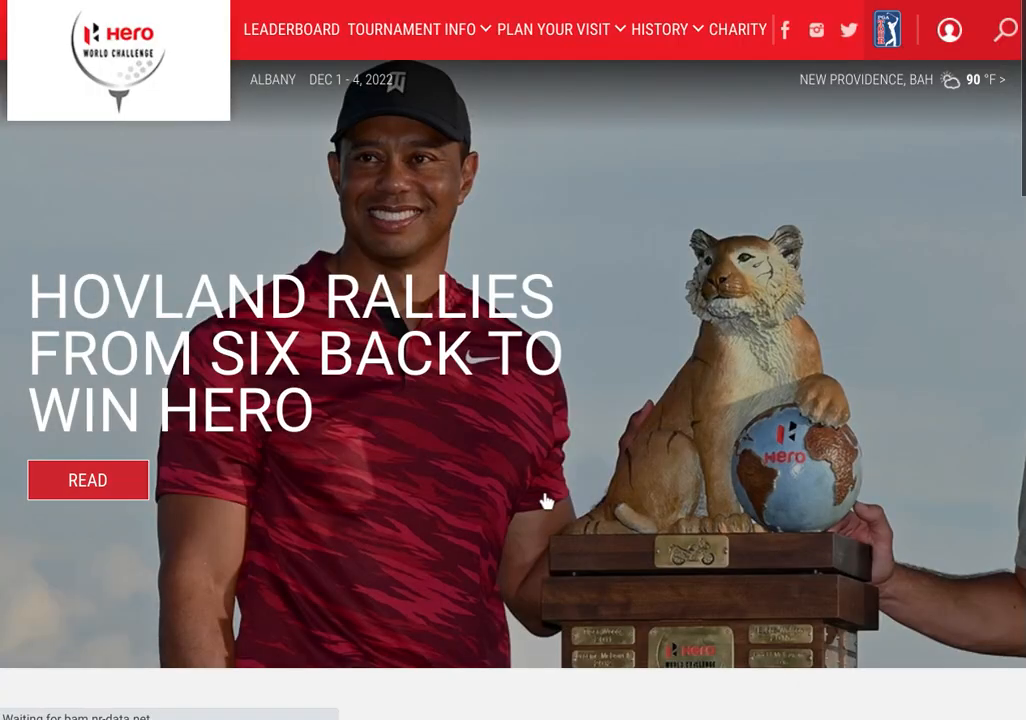
scroll(down, 3)
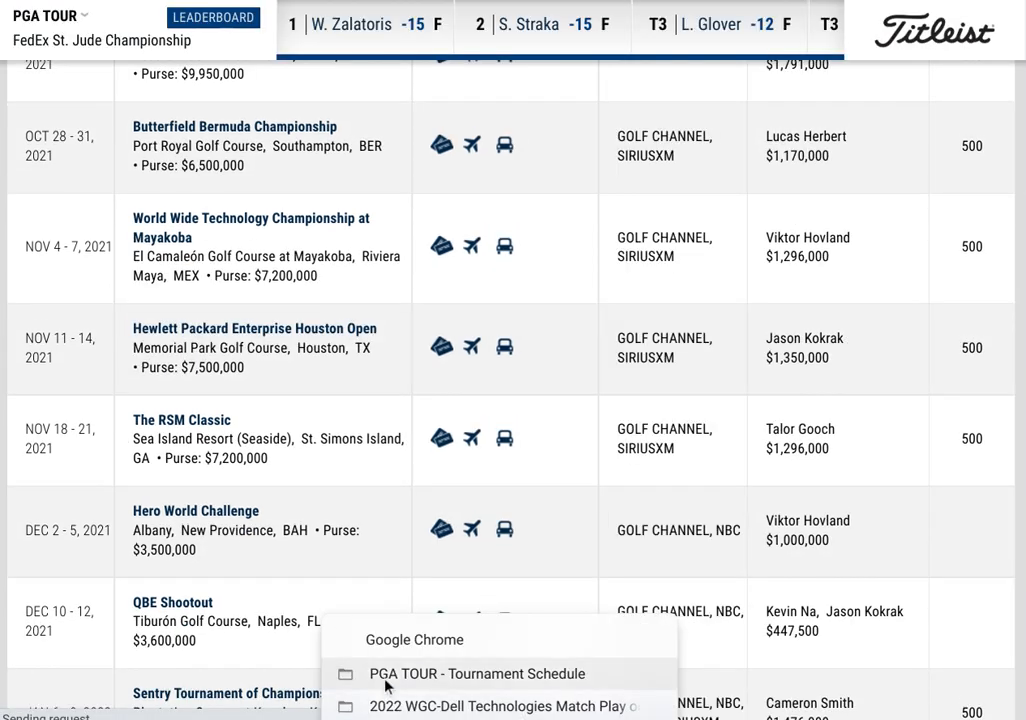
click(504, 706)
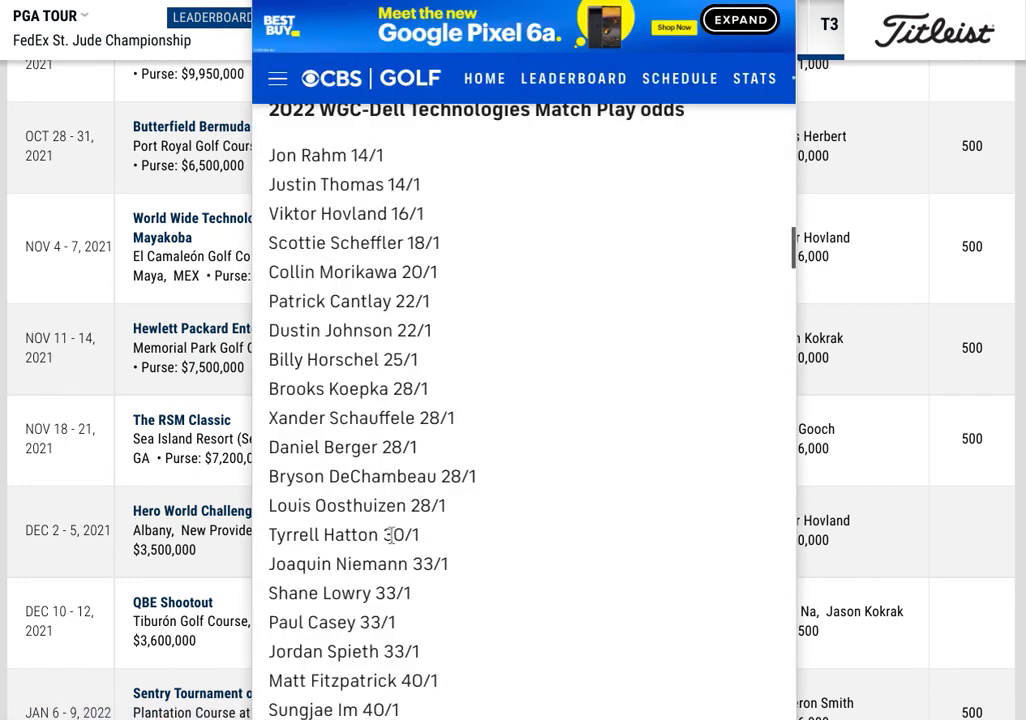
mouse_move(500, 644)
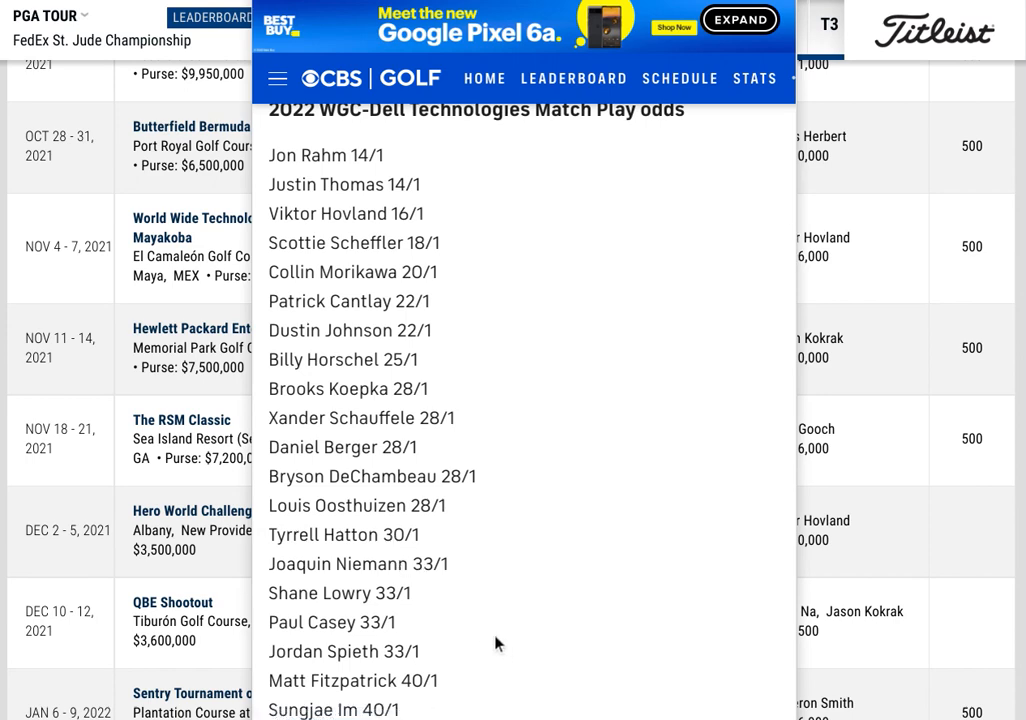
mouse_move(500, 628)
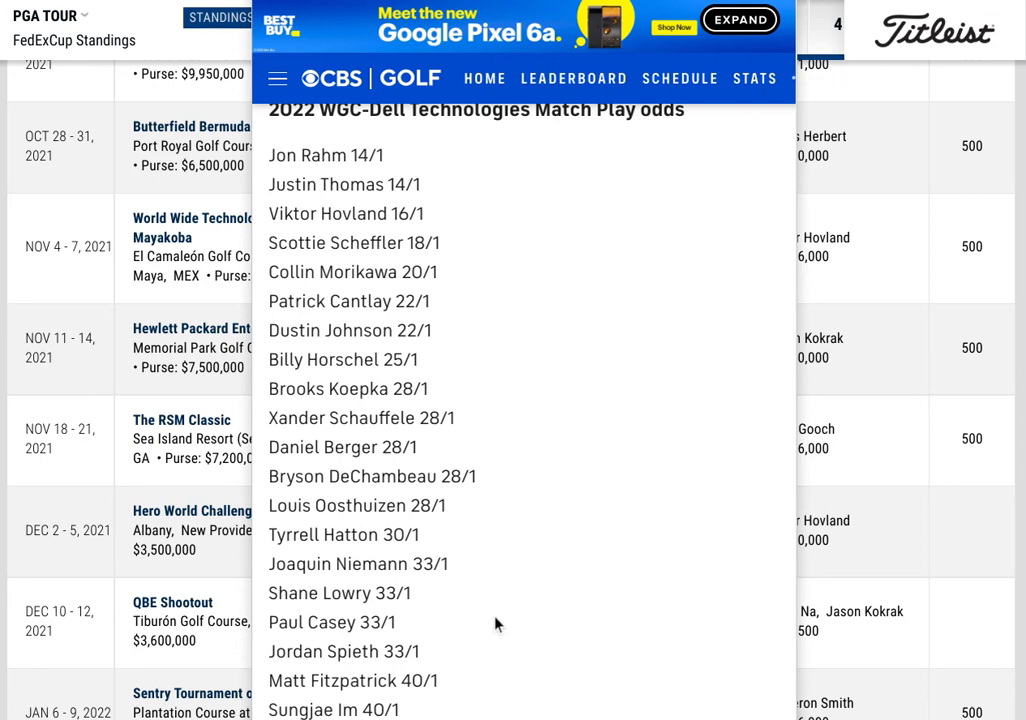
mouse_move(406, 436)
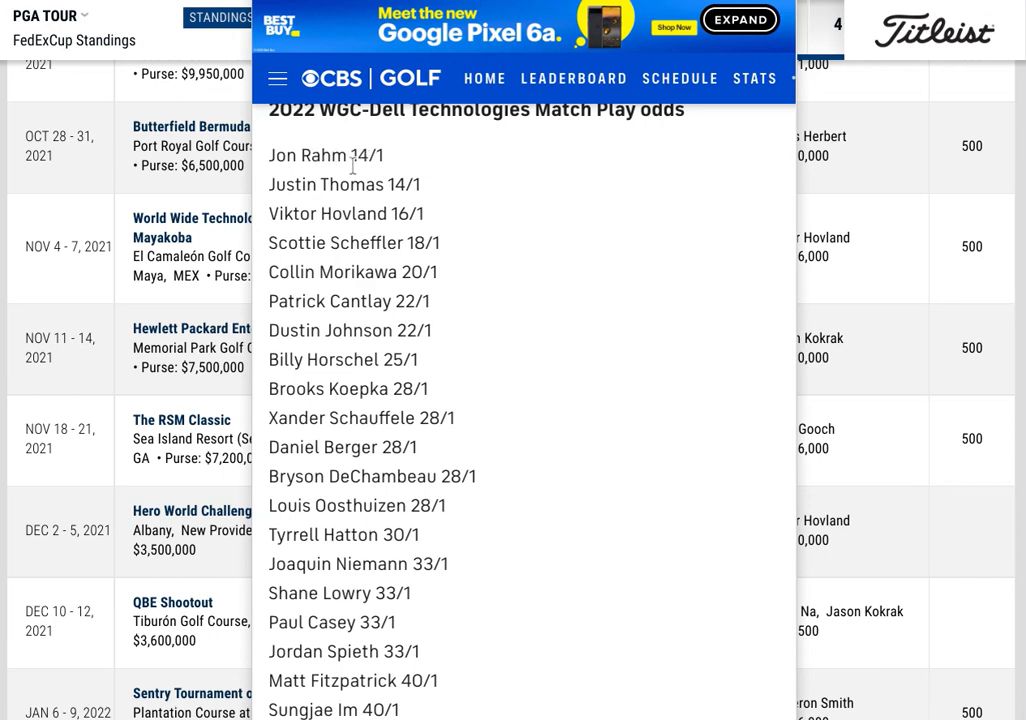
mouse_move(388, 172)
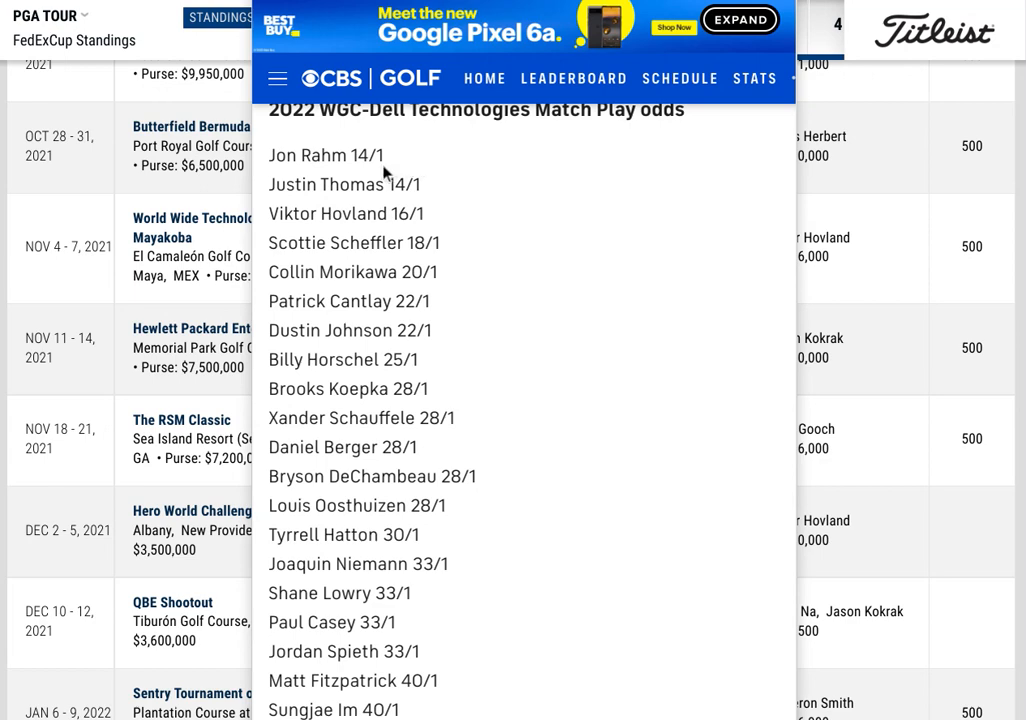
mouse_move(502, 192)
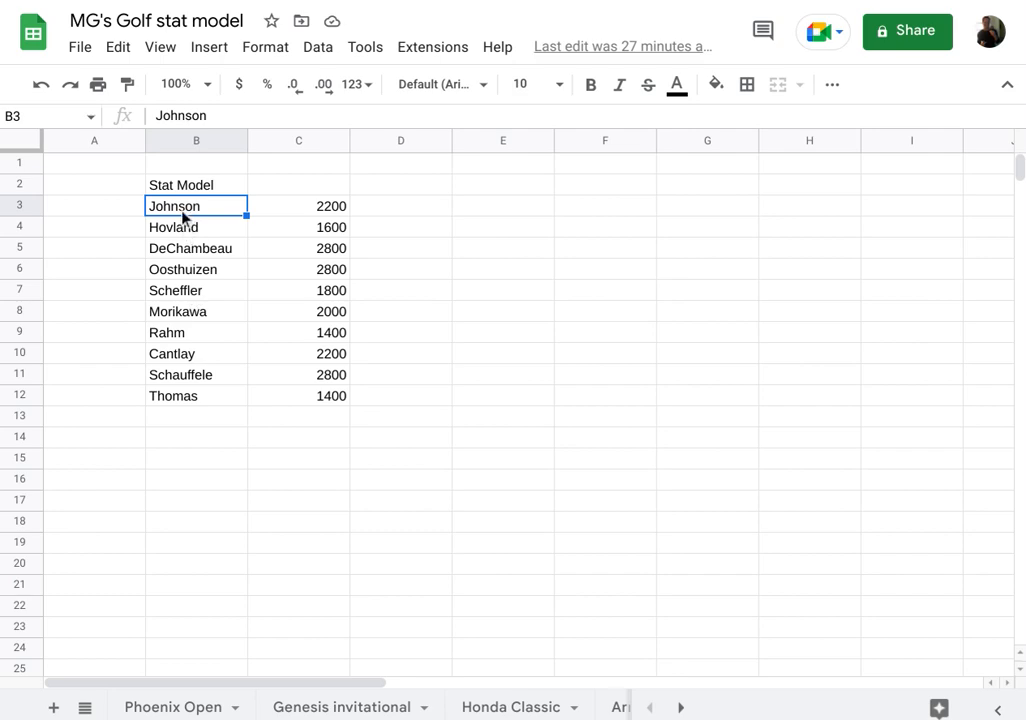
mouse_move(176, 256)
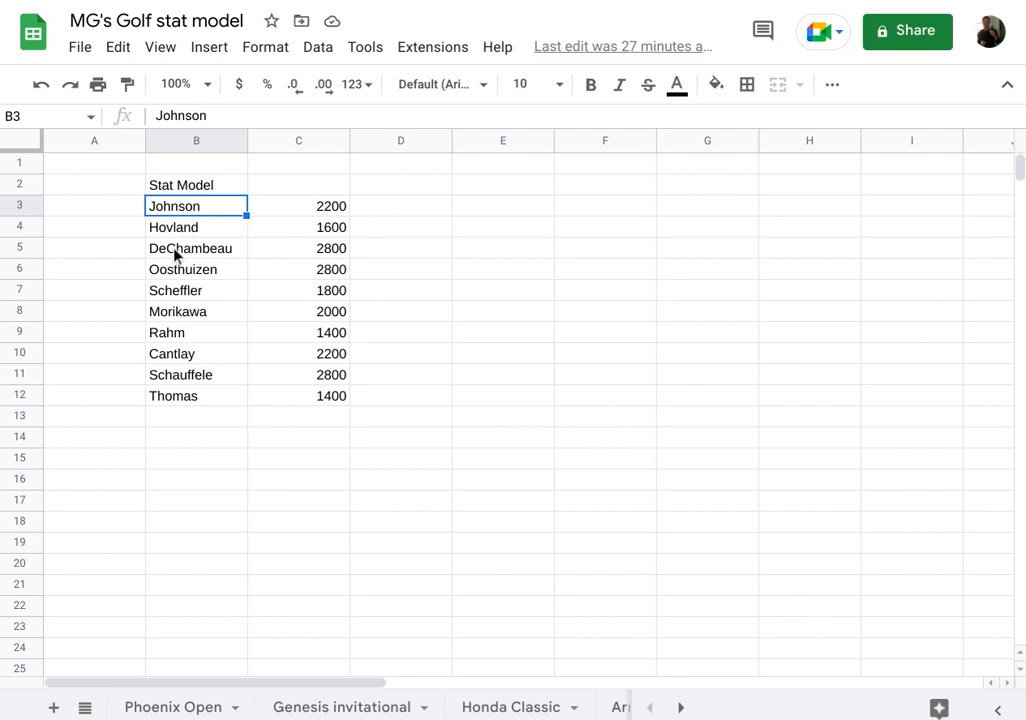
mouse_move(218, 448)
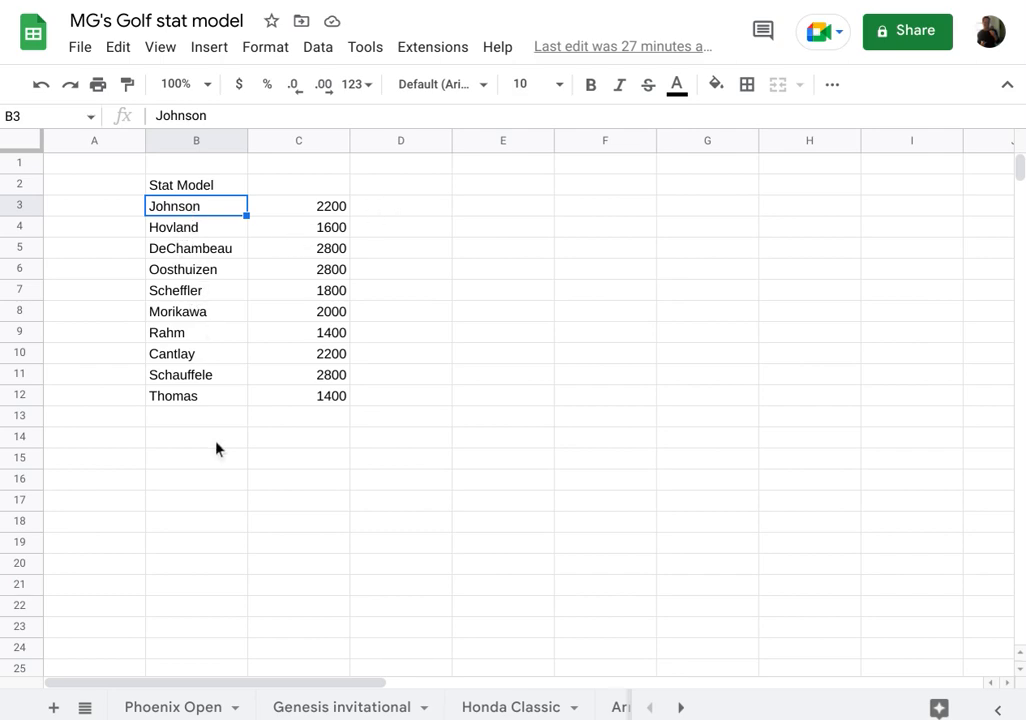
mouse_move(560, 344)
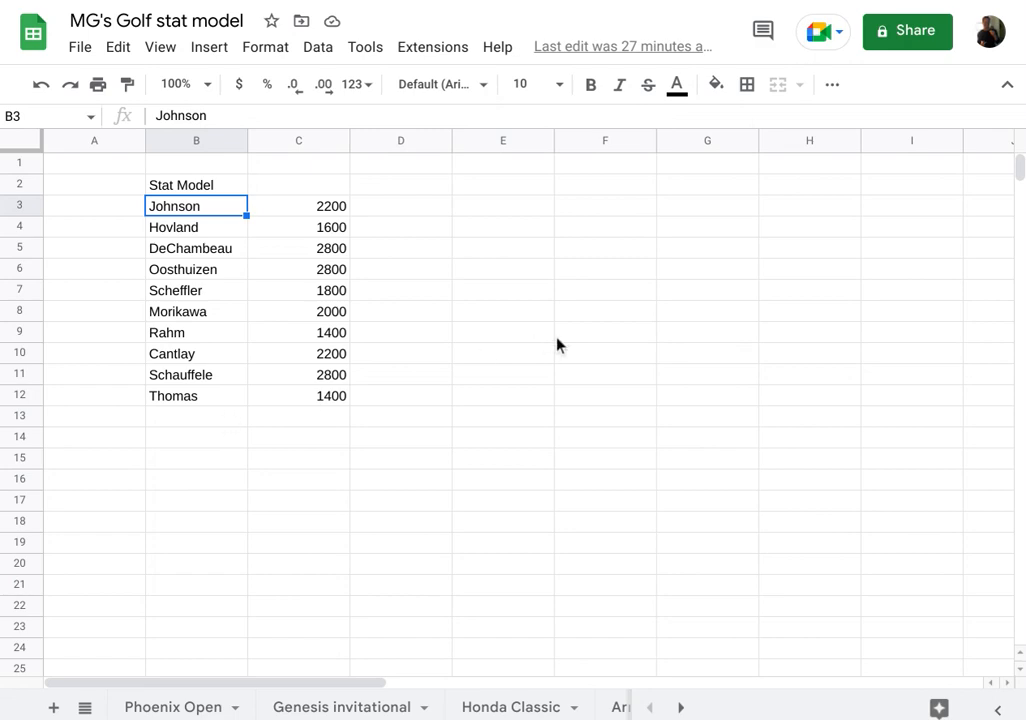
mouse_move(546, 288)
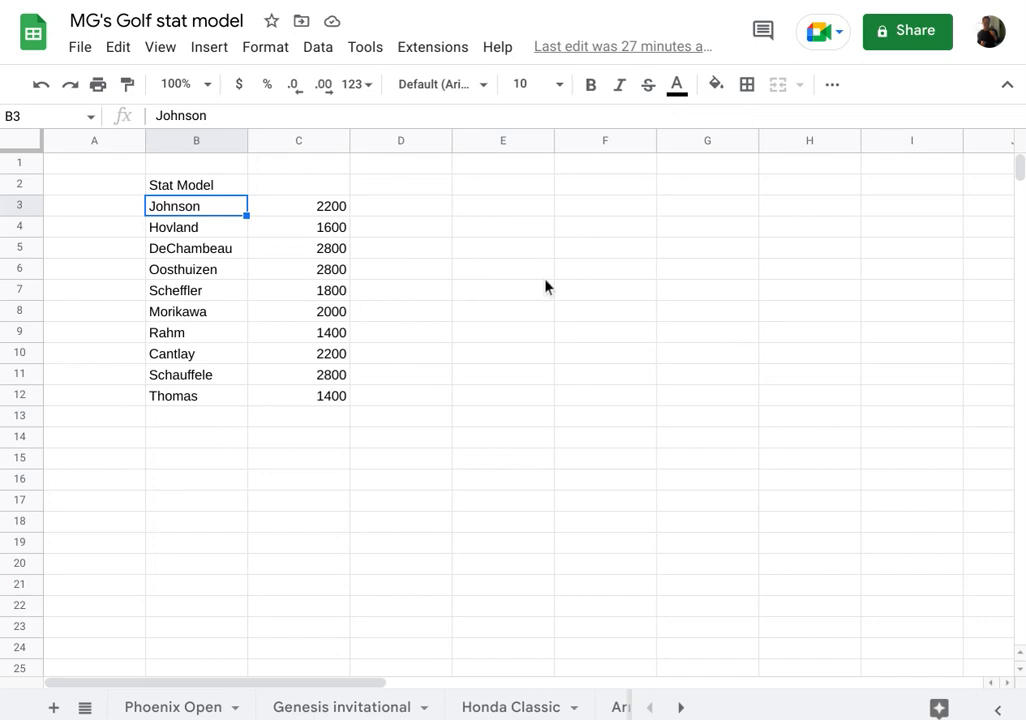
mouse_move(262, 250)
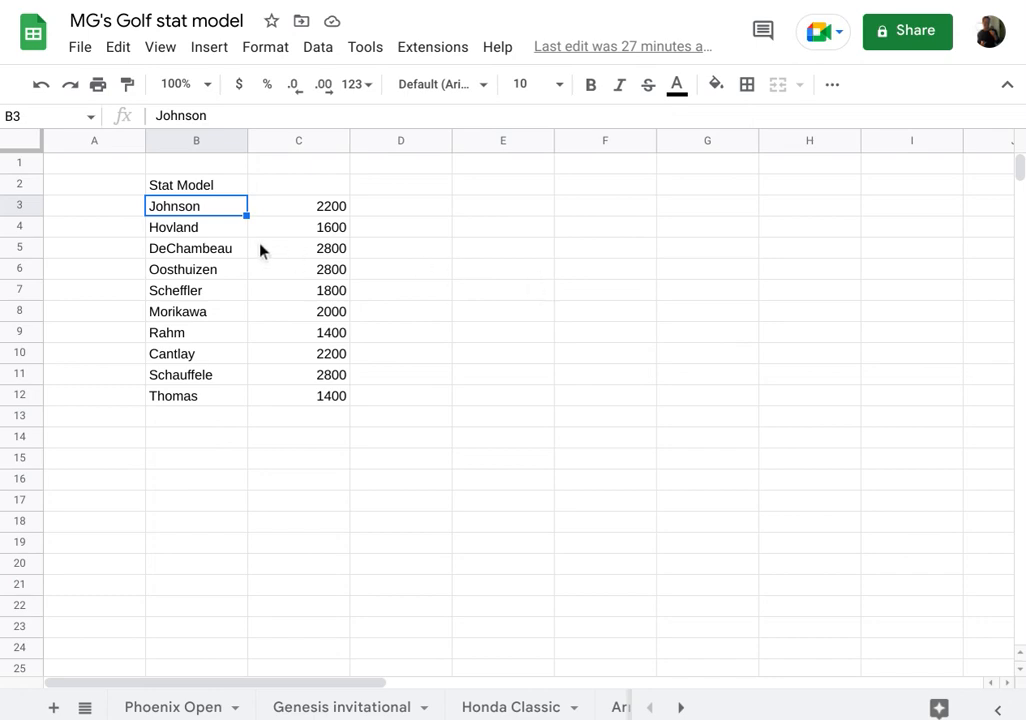
mouse_move(278, 200)
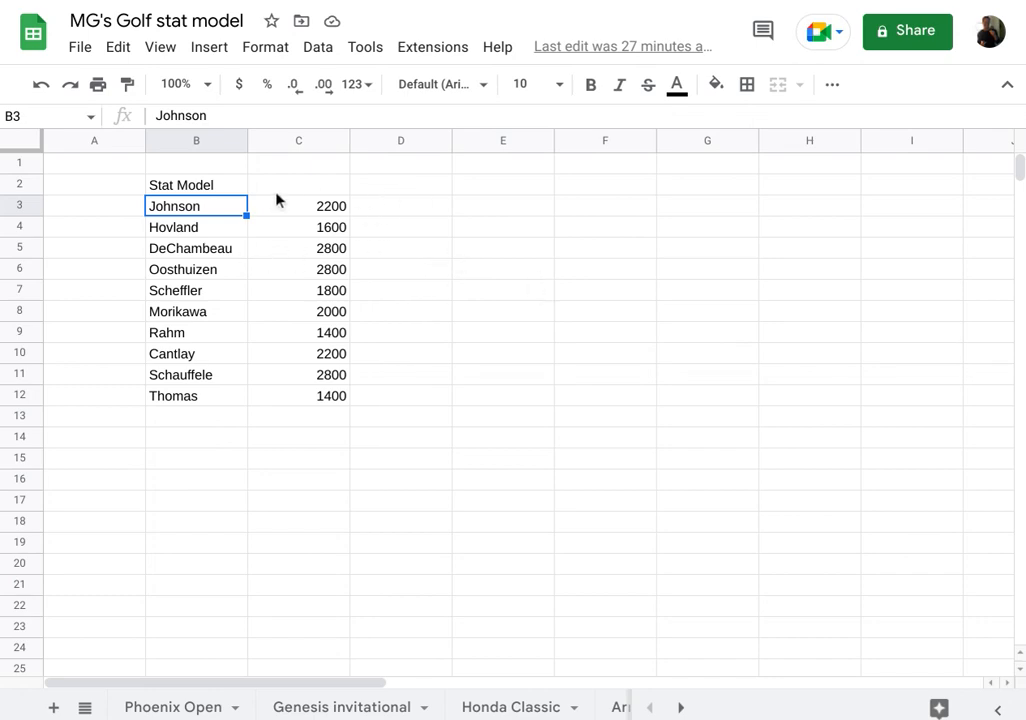
mouse_move(180, 206)
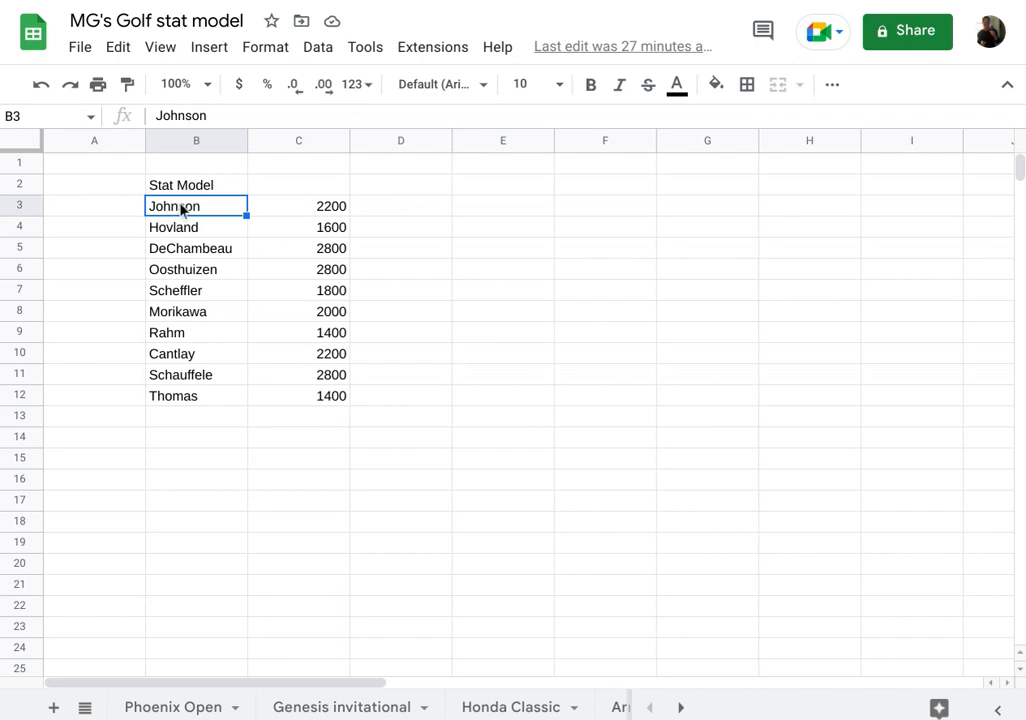
mouse_move(190, 212)
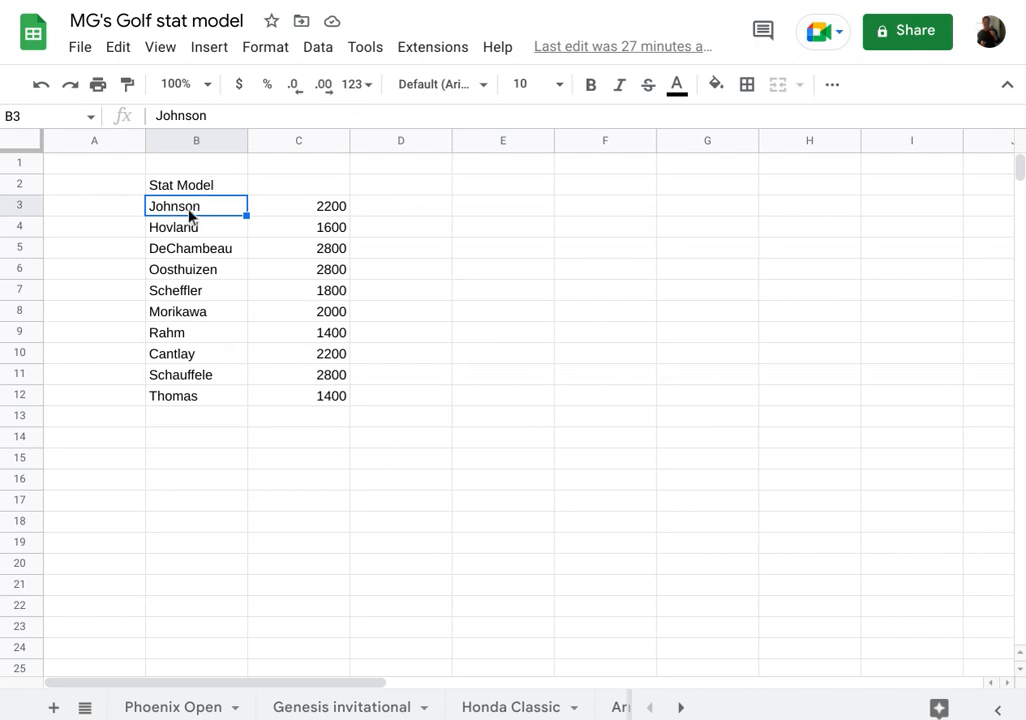
mouse_move(190, 396)
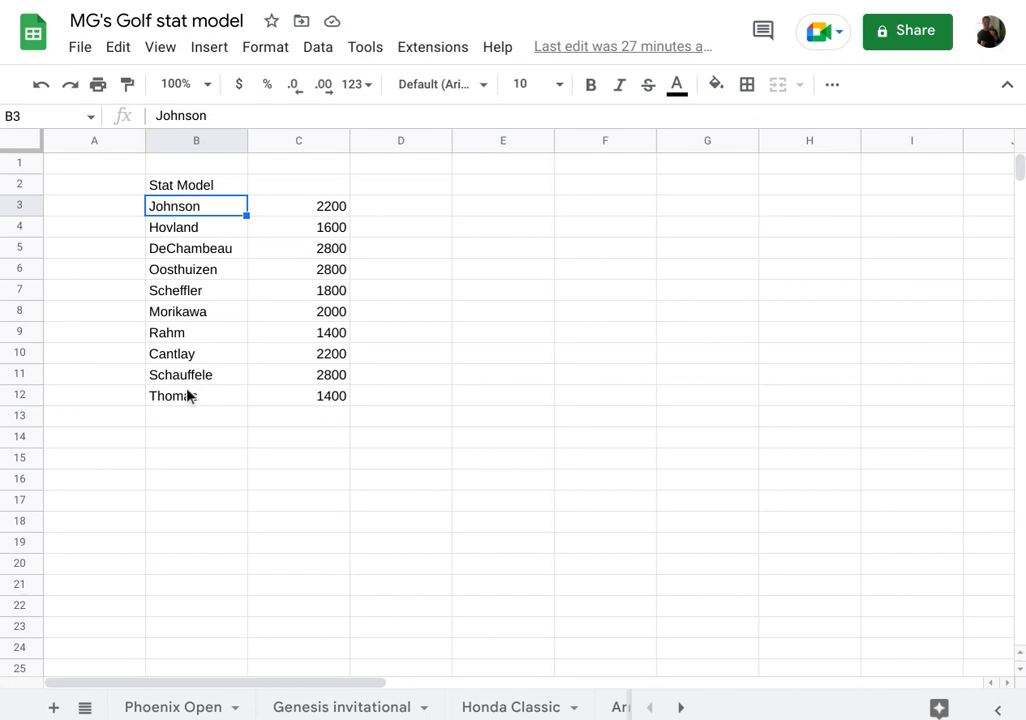
mouse_move(310, 236)
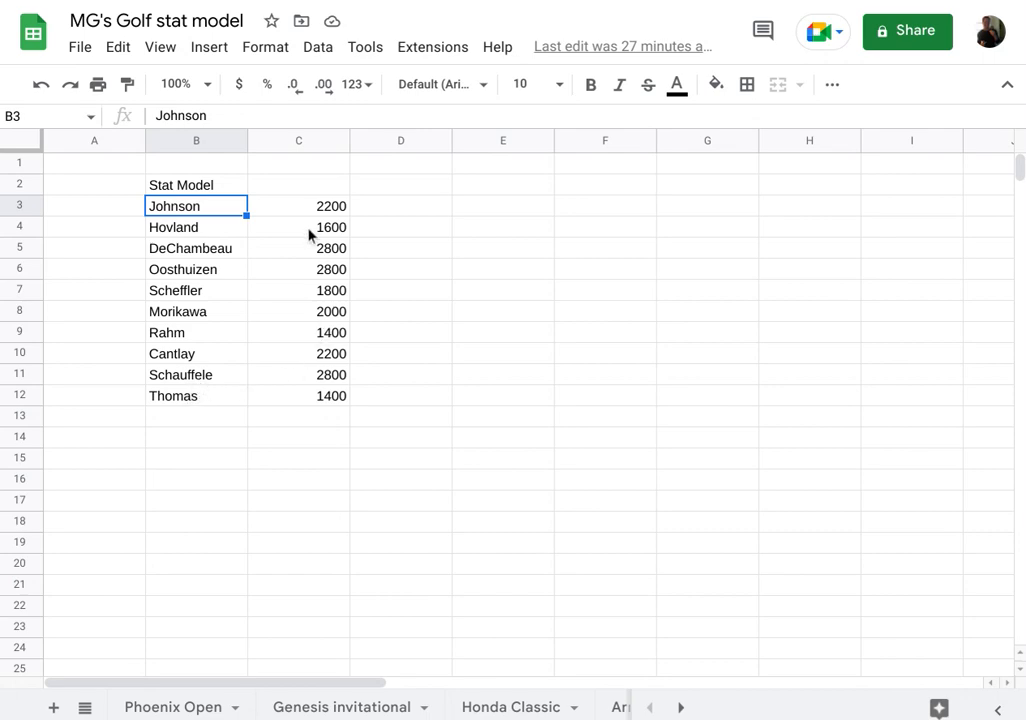
mouse_move(258, 210)
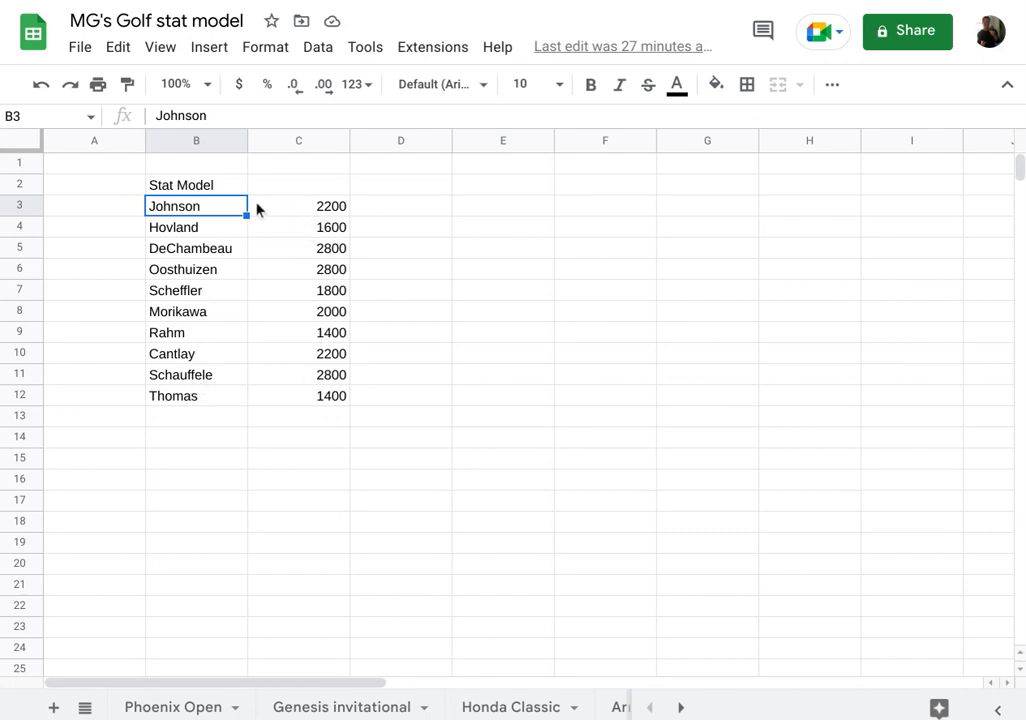
mouse_move(378, 592)
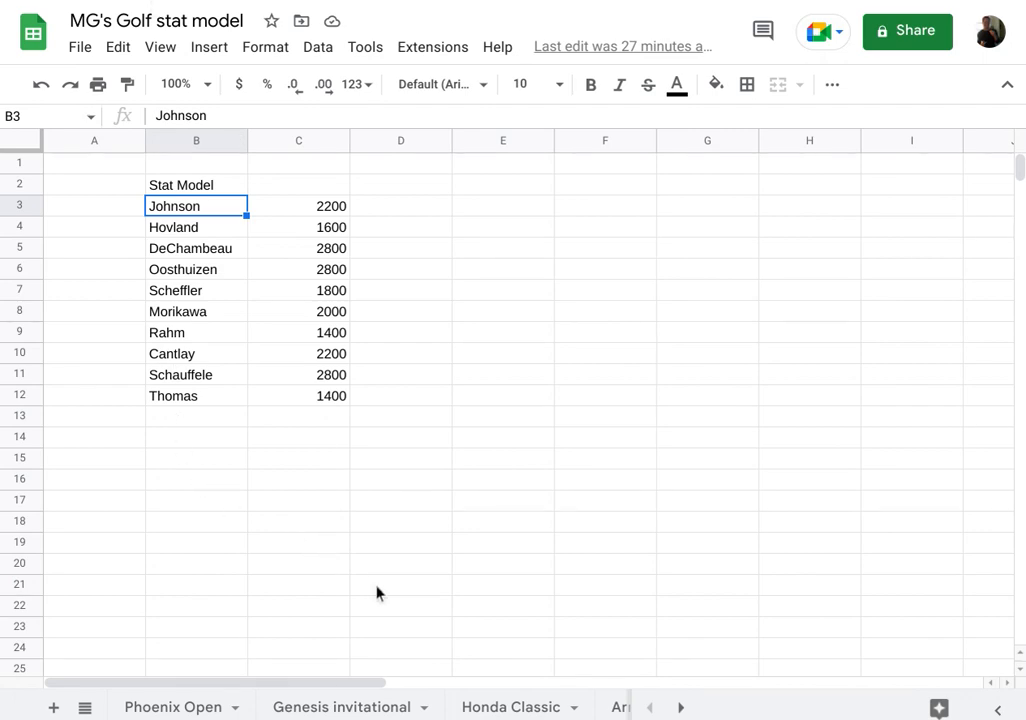
mouse_move(268, 442)
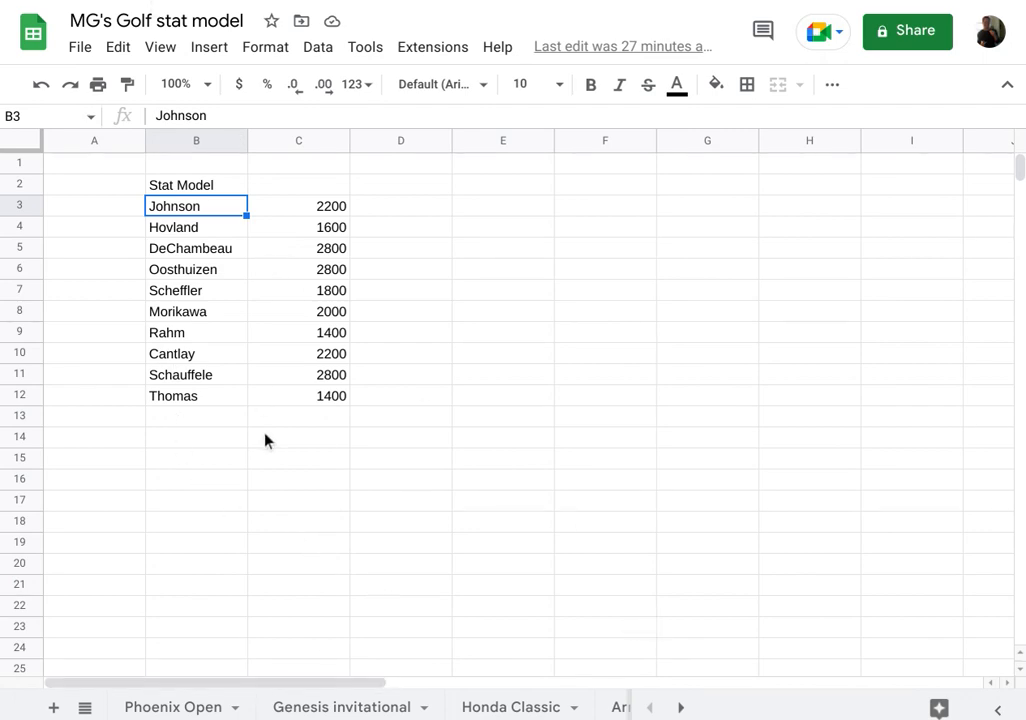
mouse_move(200, 208)
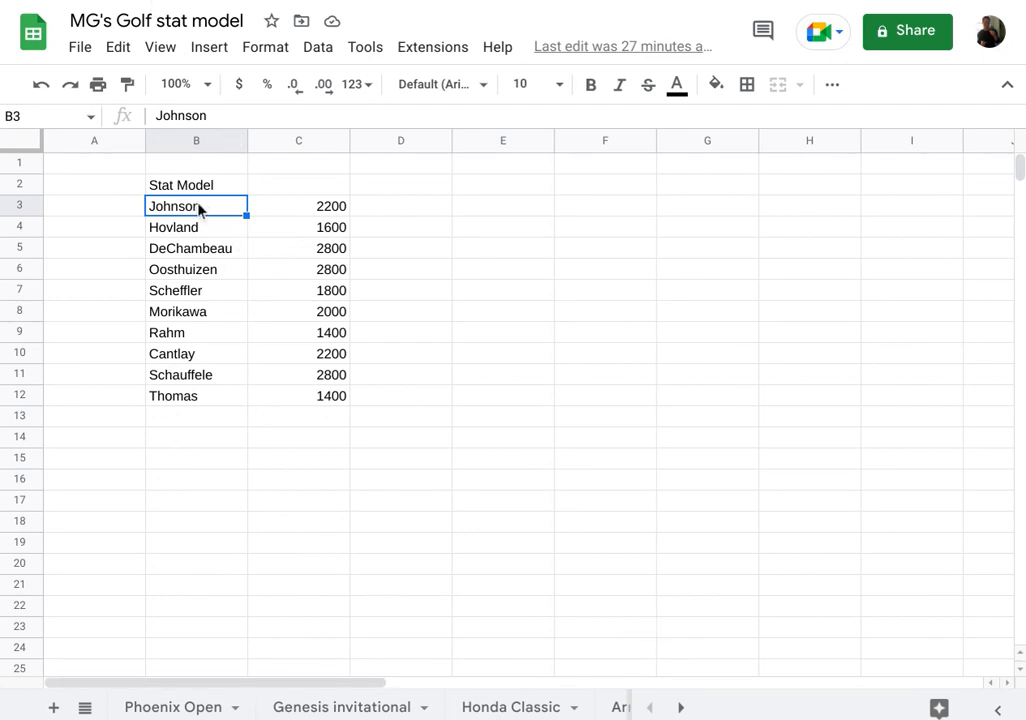
mouse_move(306, 214)
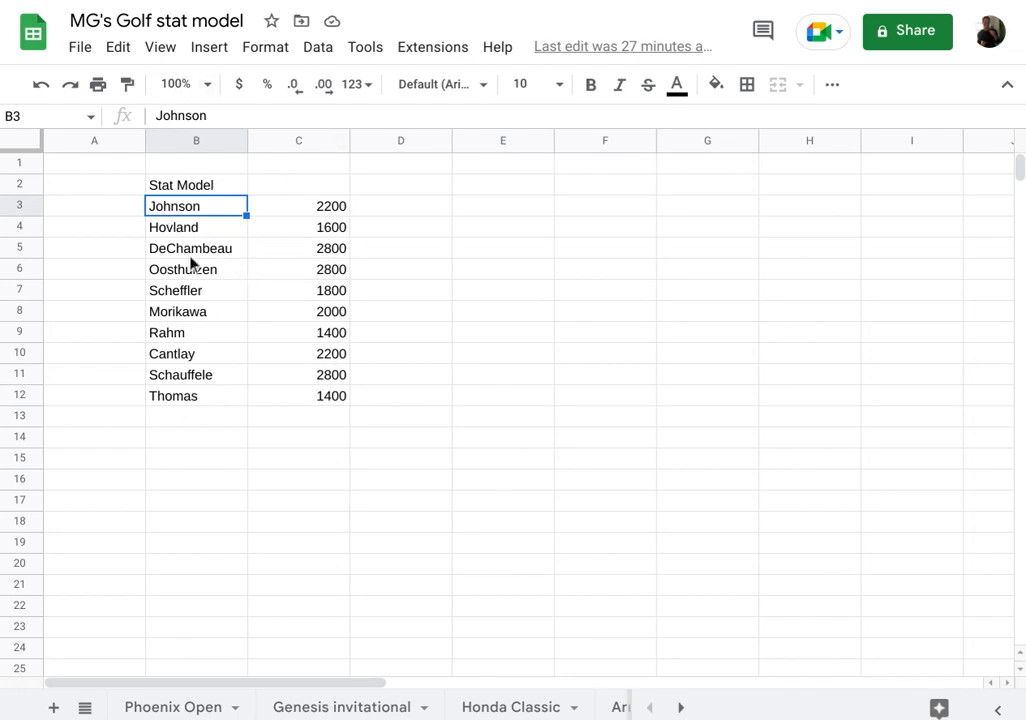
Fill -100 down column D below Johnson's 2200 and delete the 1300 SUM in D13
click(400, 204)
text(2200)
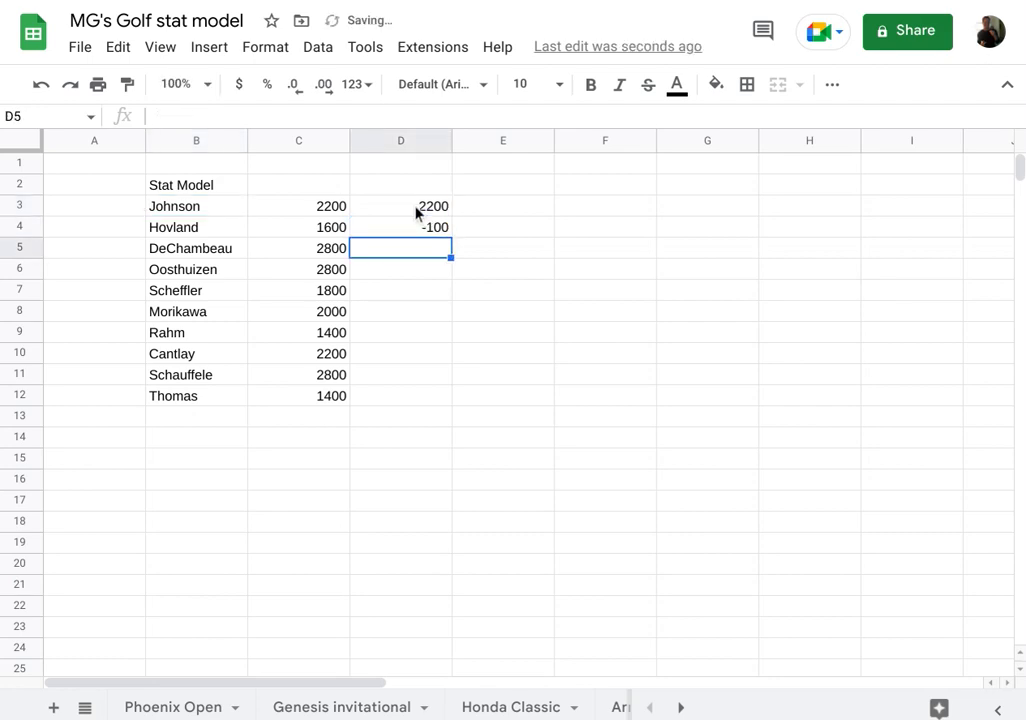
click(400, 228)
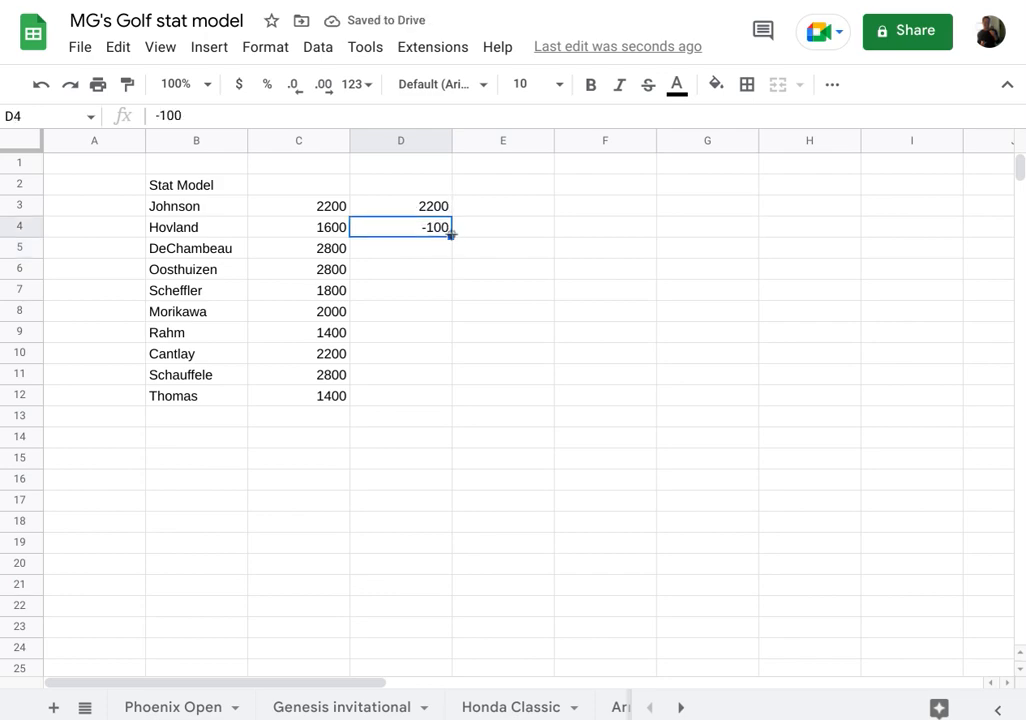
drag(450, 236, 450, 396)
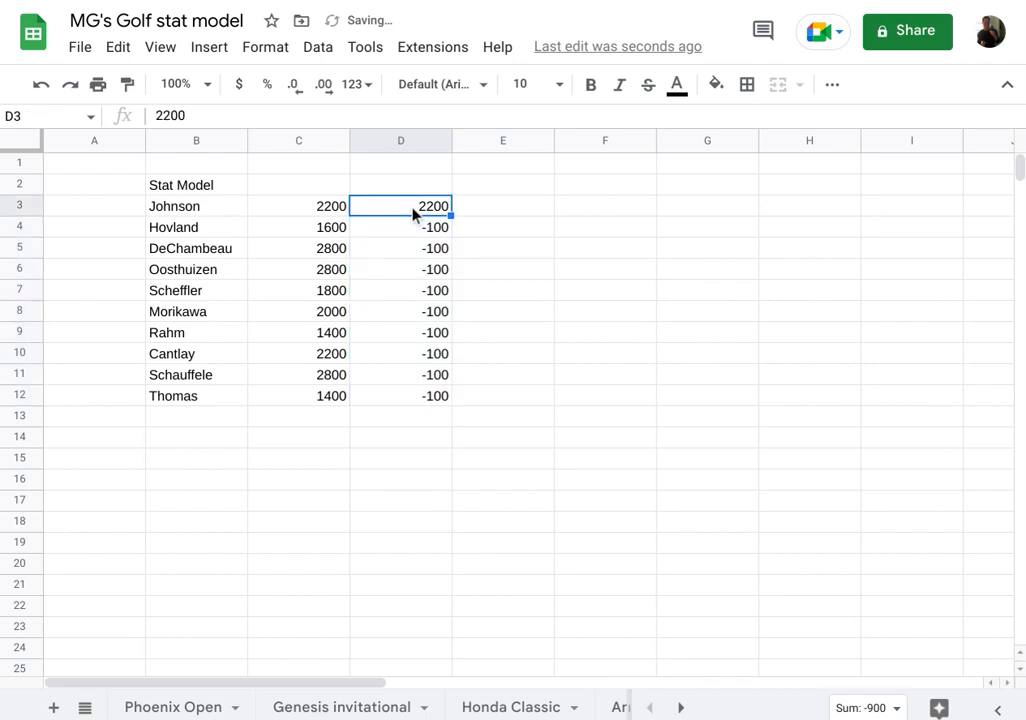
mouse_move(408, 418)
text(=SUM(D3:D12))
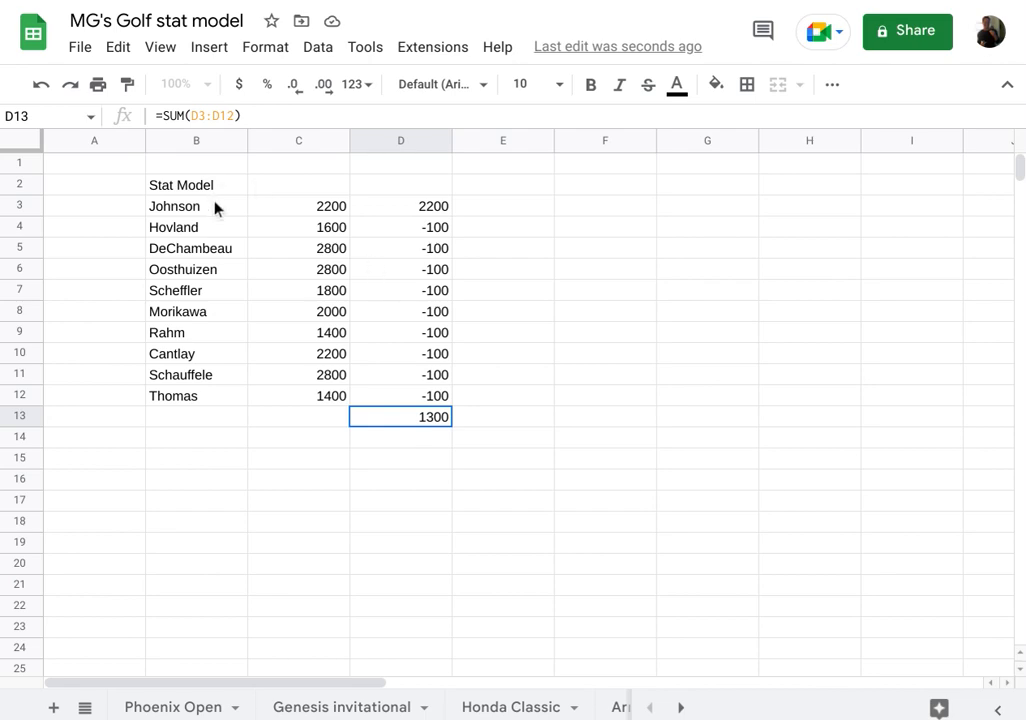
mouse_move(432, 428)
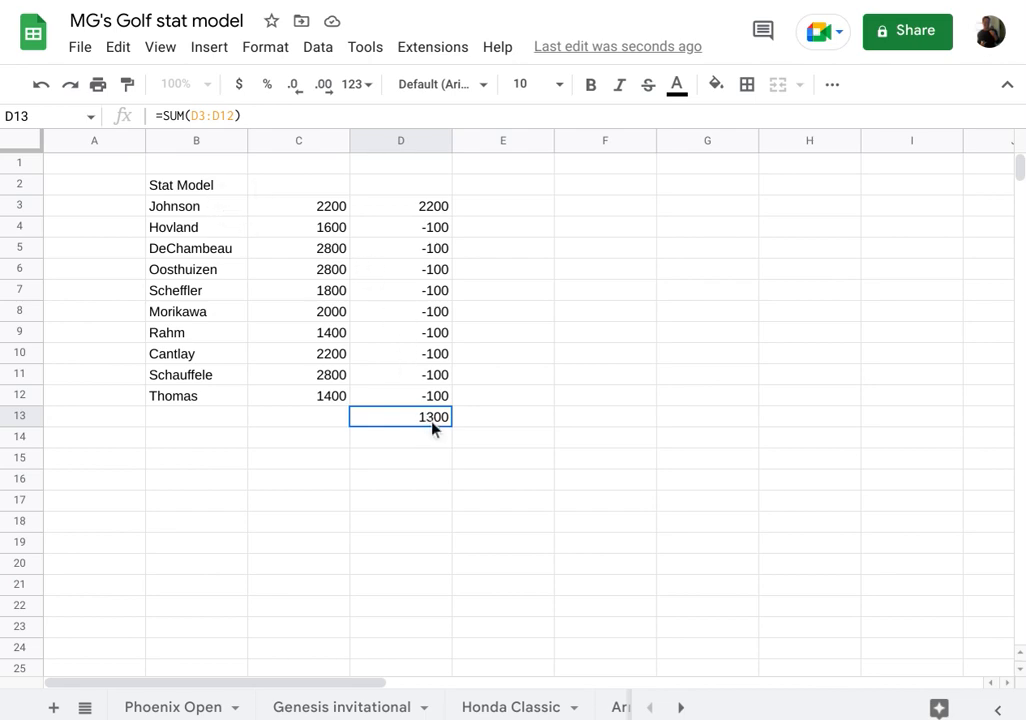
mouse_move(416, 290)
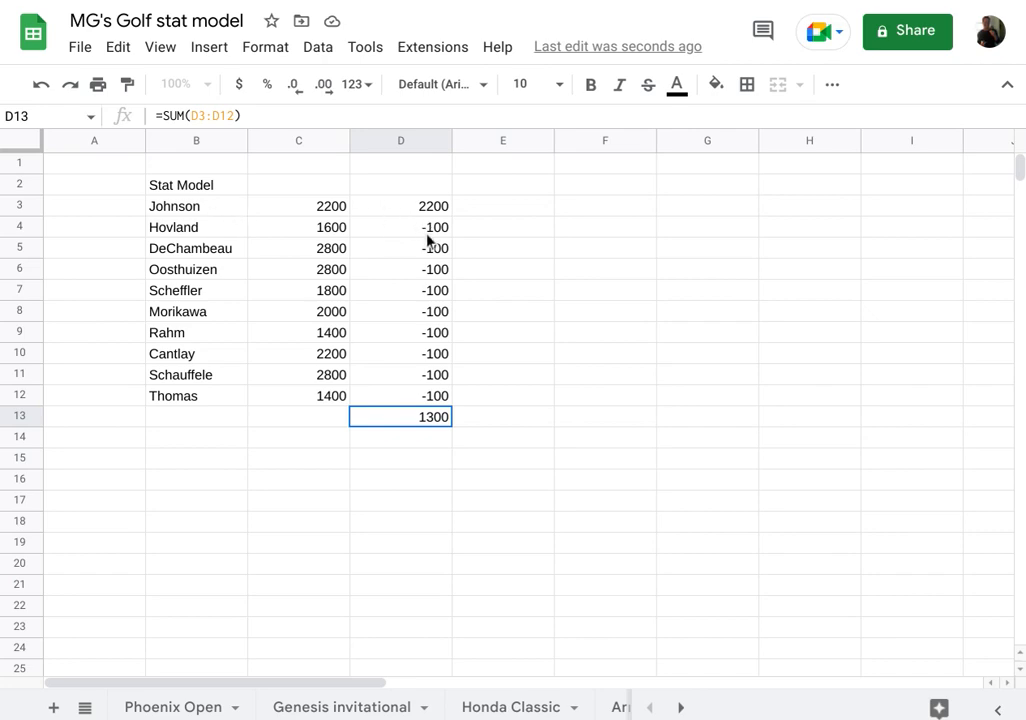
mouse_move(234, 312)
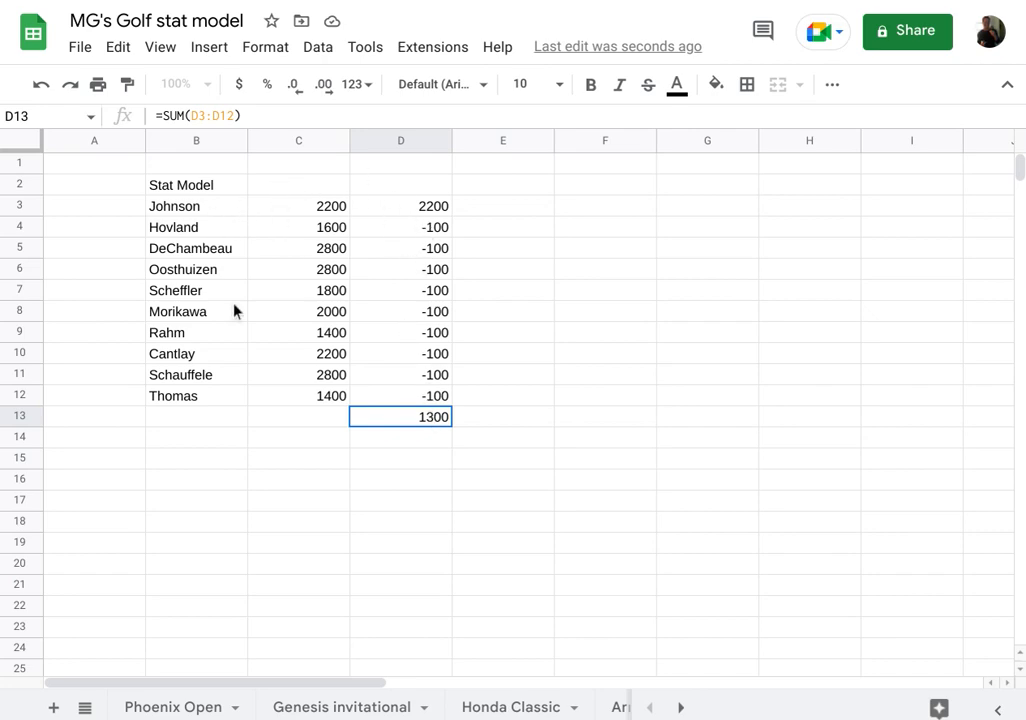
mouse_move(320, 272)
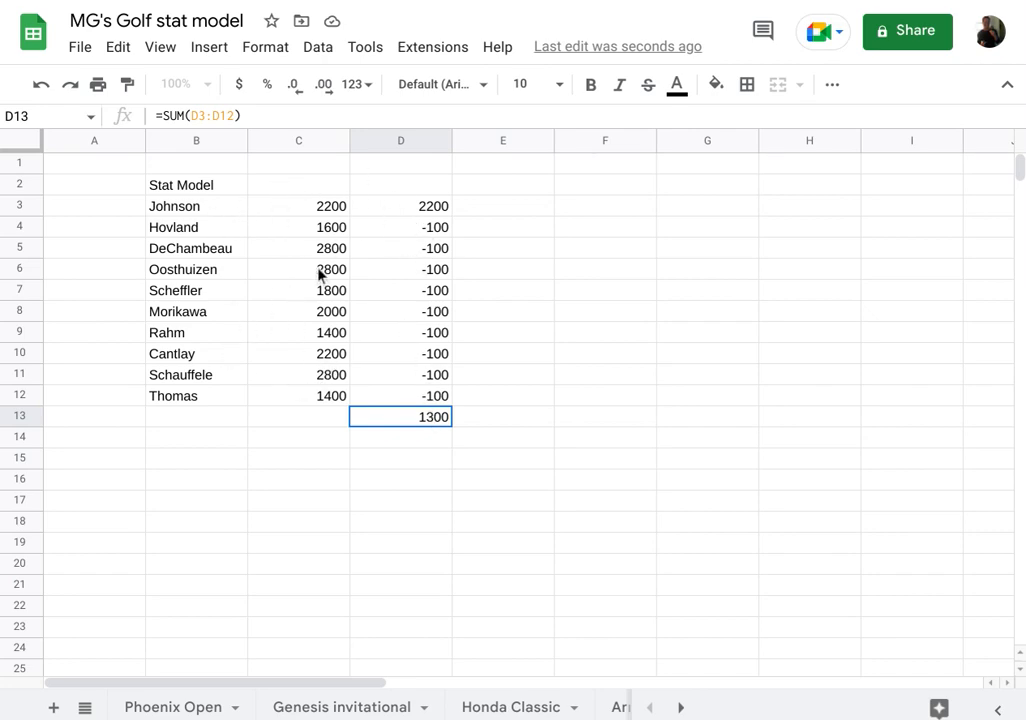
mouse_move(350, 410)
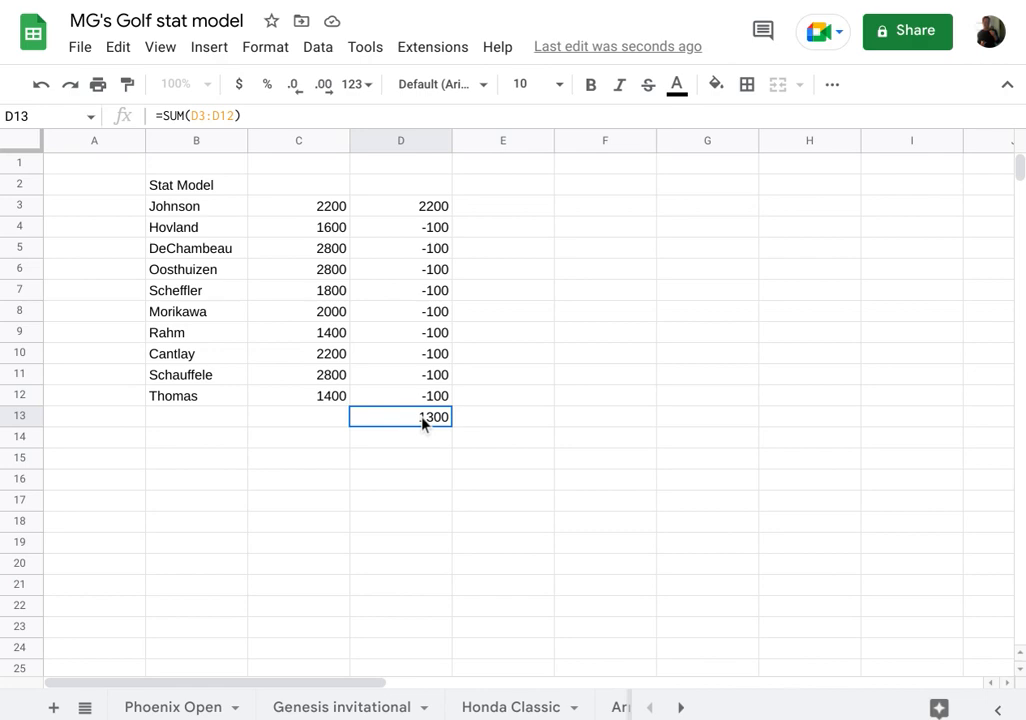
mouse_move(164, 218)
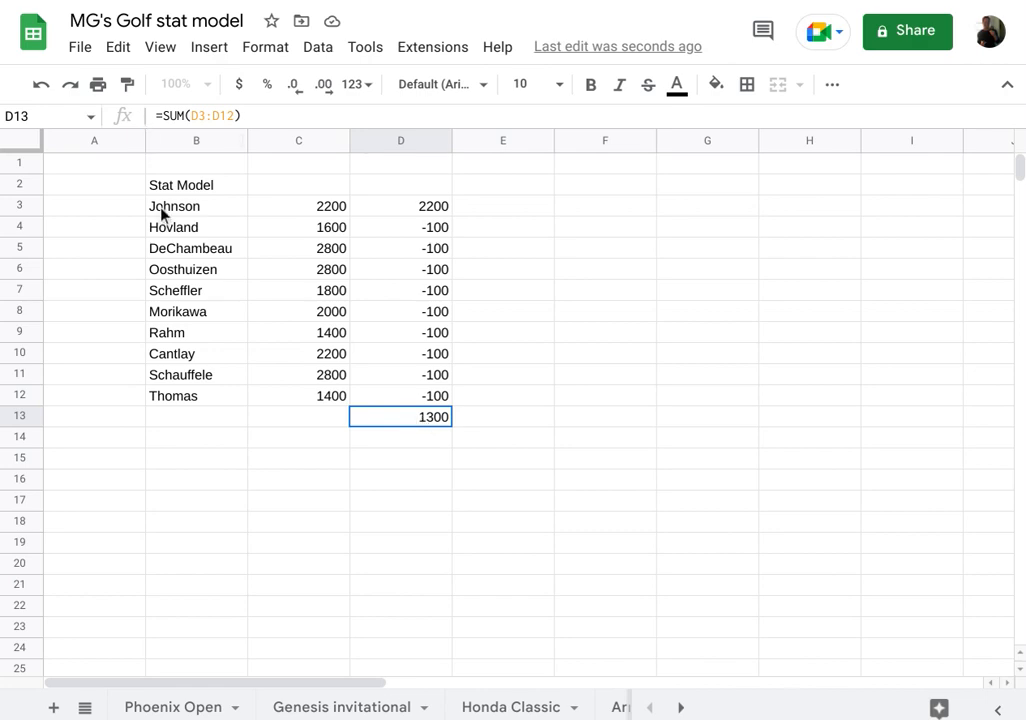
mouse_move(394, 418)
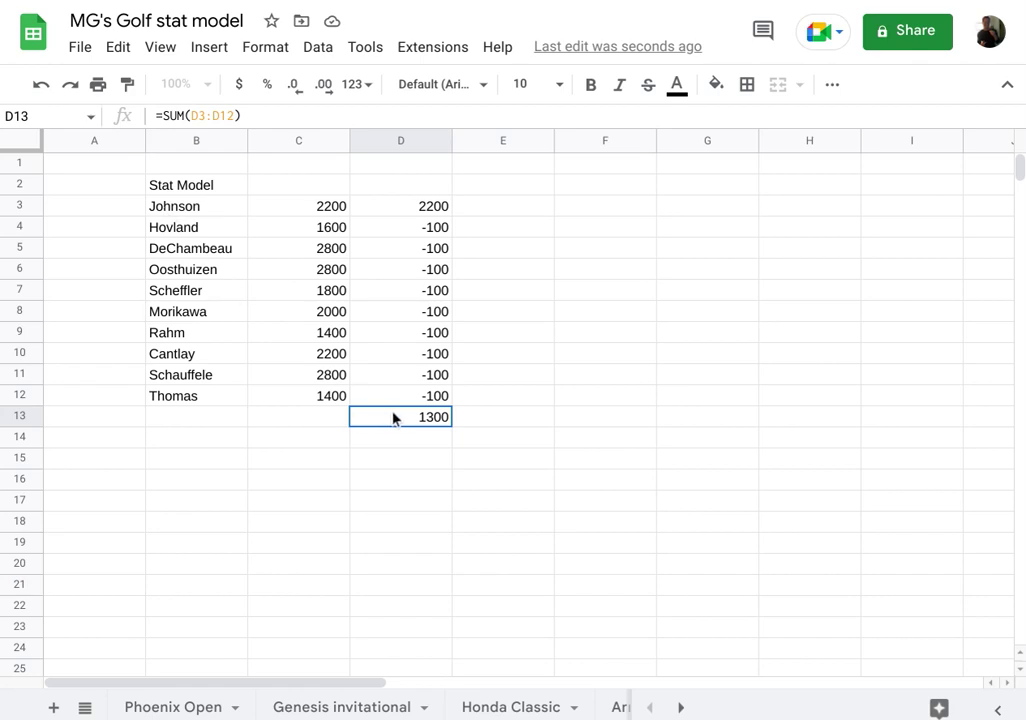
key(Delete)
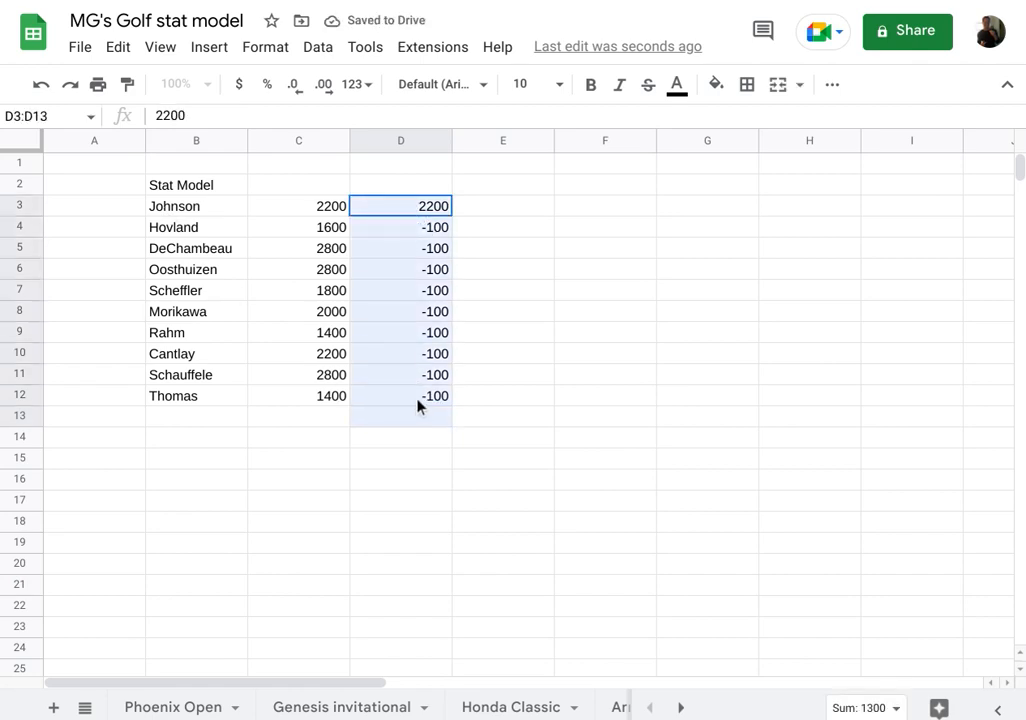
Clear the D3:D12 payouts and bring up the CBS Sports 2022 Masters odds
key(Delete)
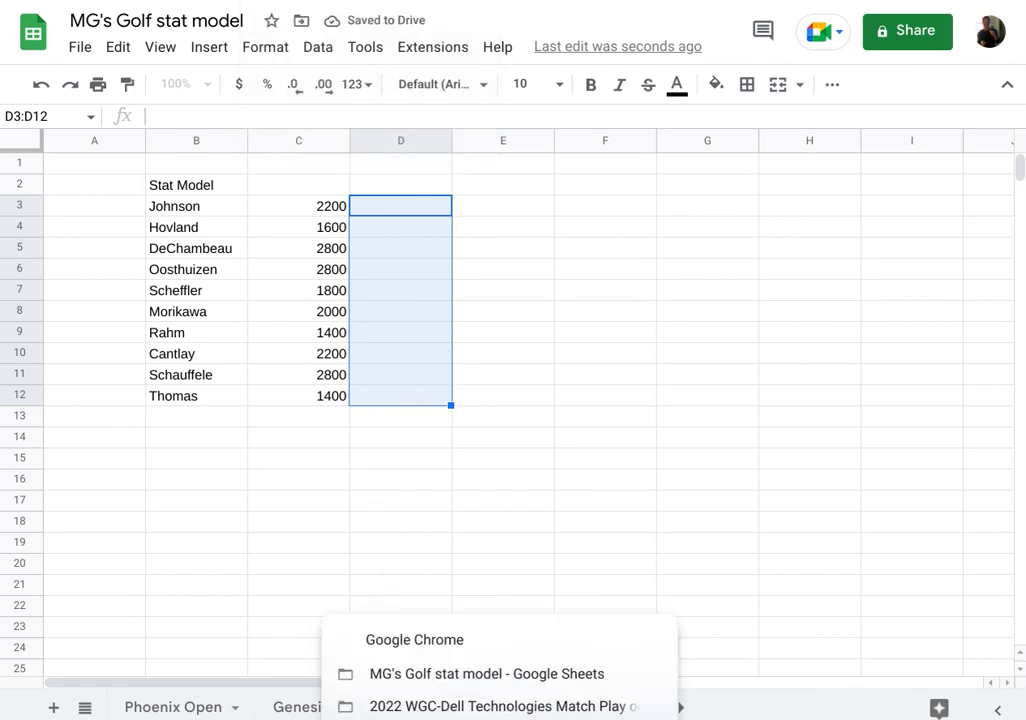
click(504, 706)
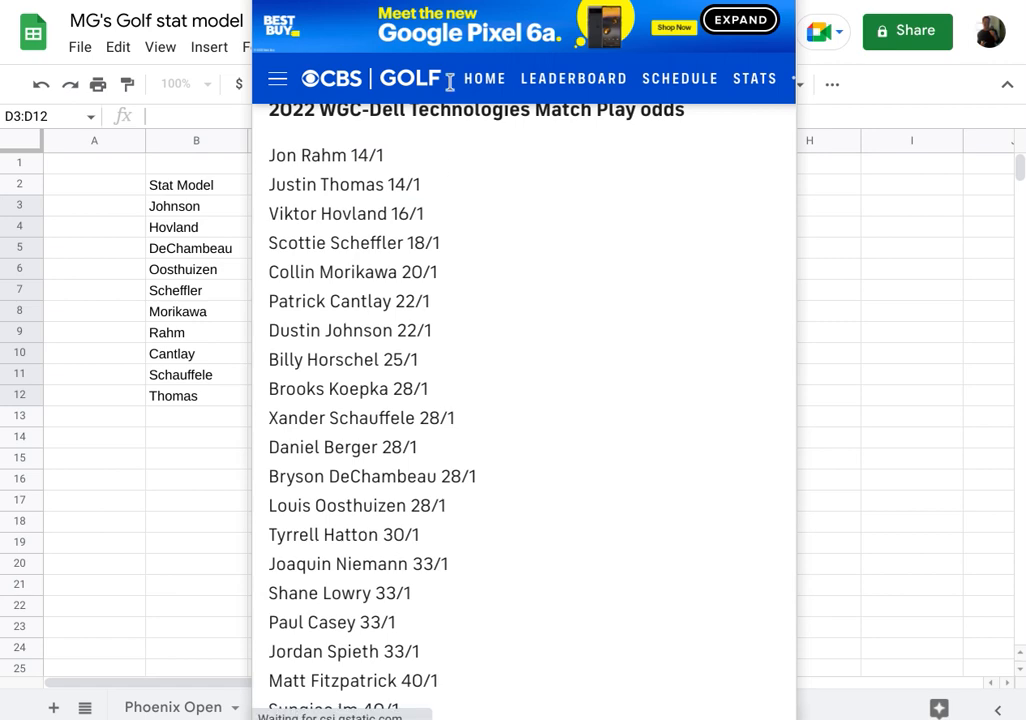
scroll(down, 3)
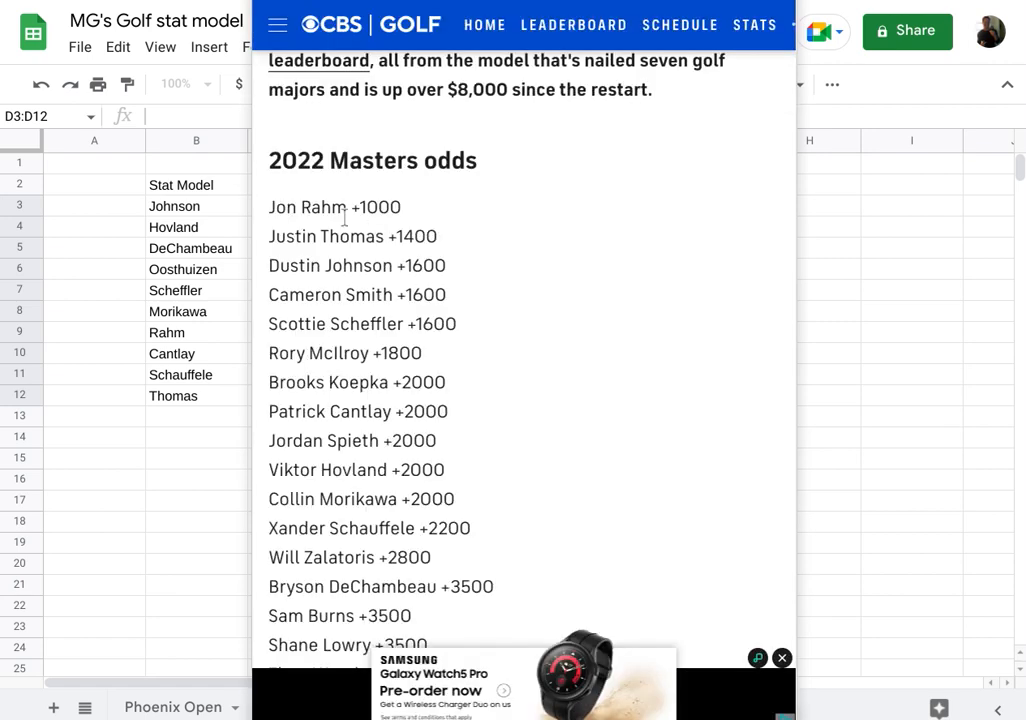
mouse_move(426, 210)
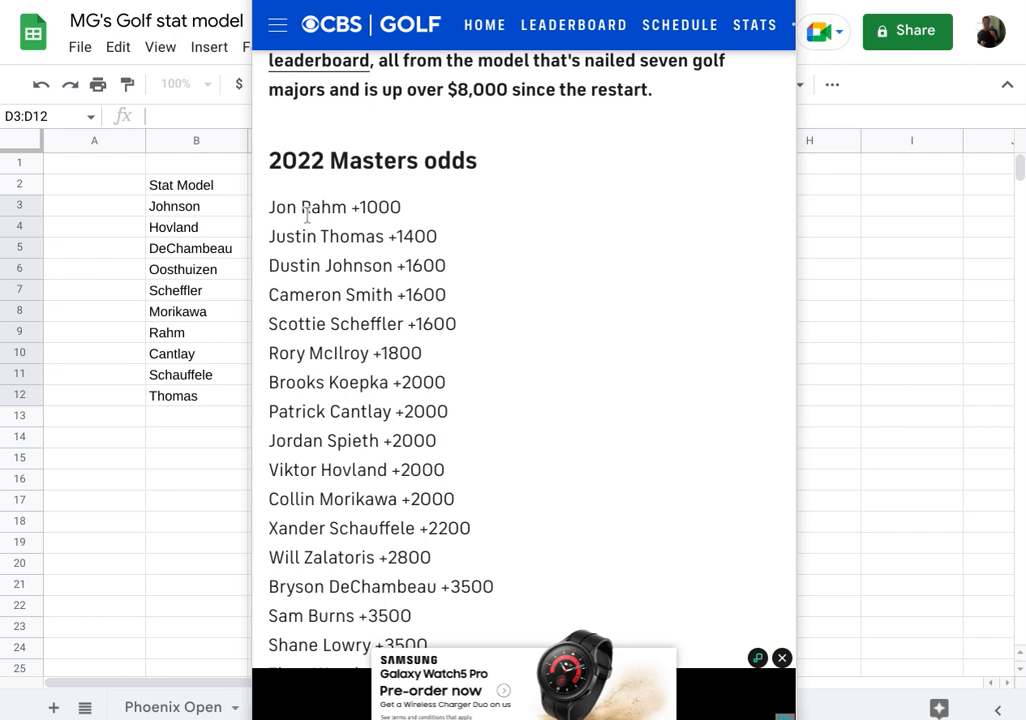
mouse_move(372, 216)
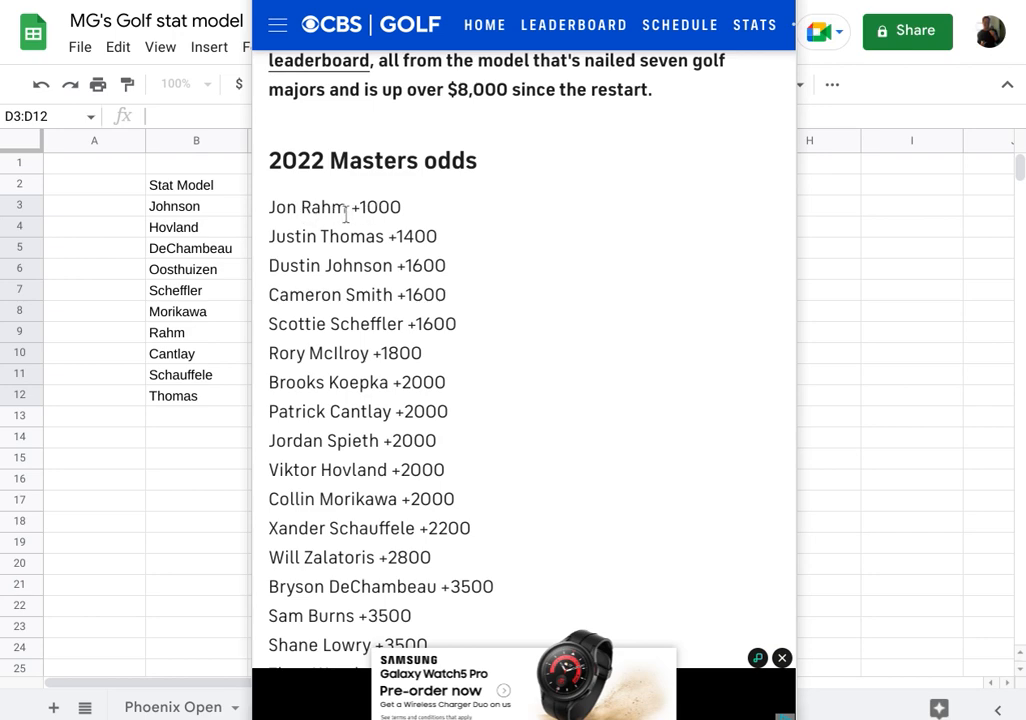
mouse_move(90, 252)
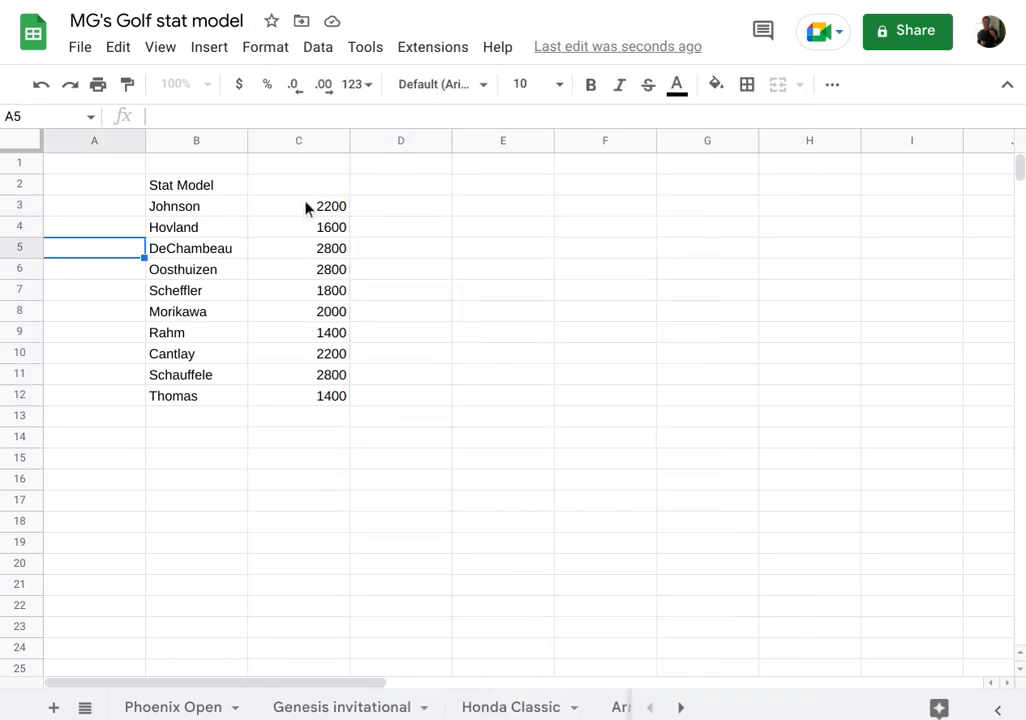
mouse_move(420, 264)
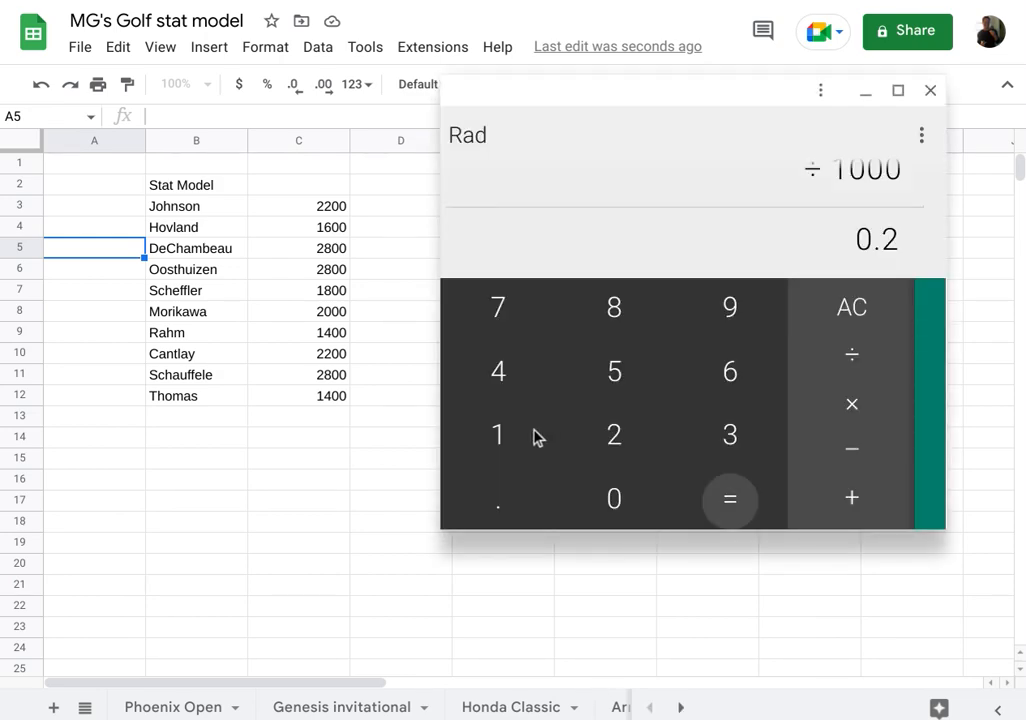
mouse_move(884, 336)
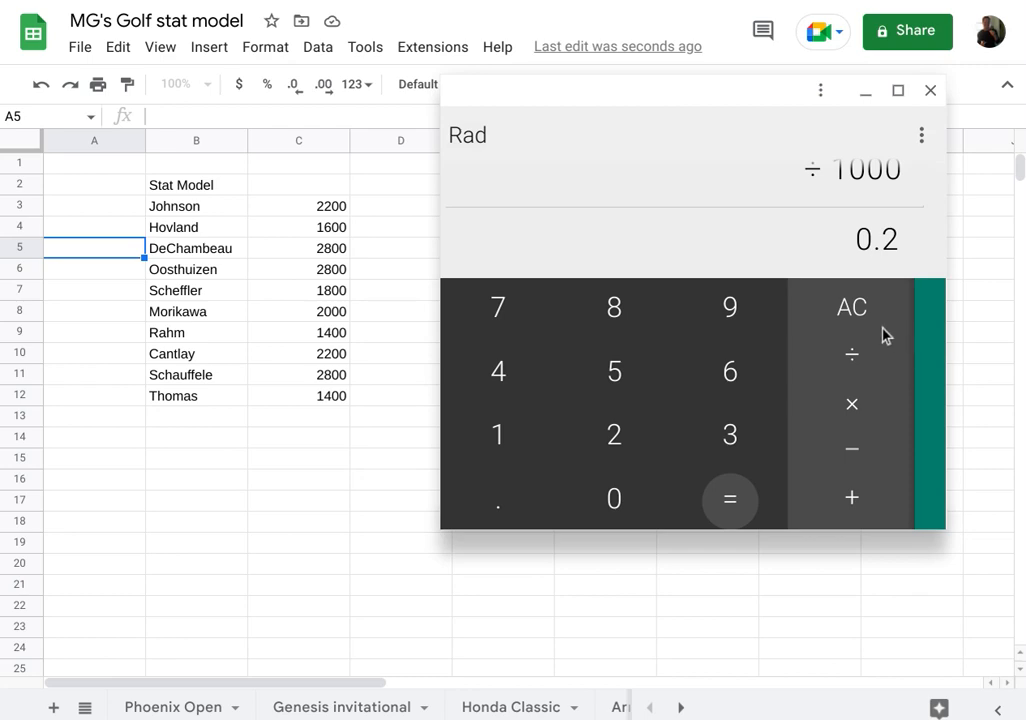
Compute 100 ÷ 1000 = 0.1 in Calculator and clear the display
click(852, 308)
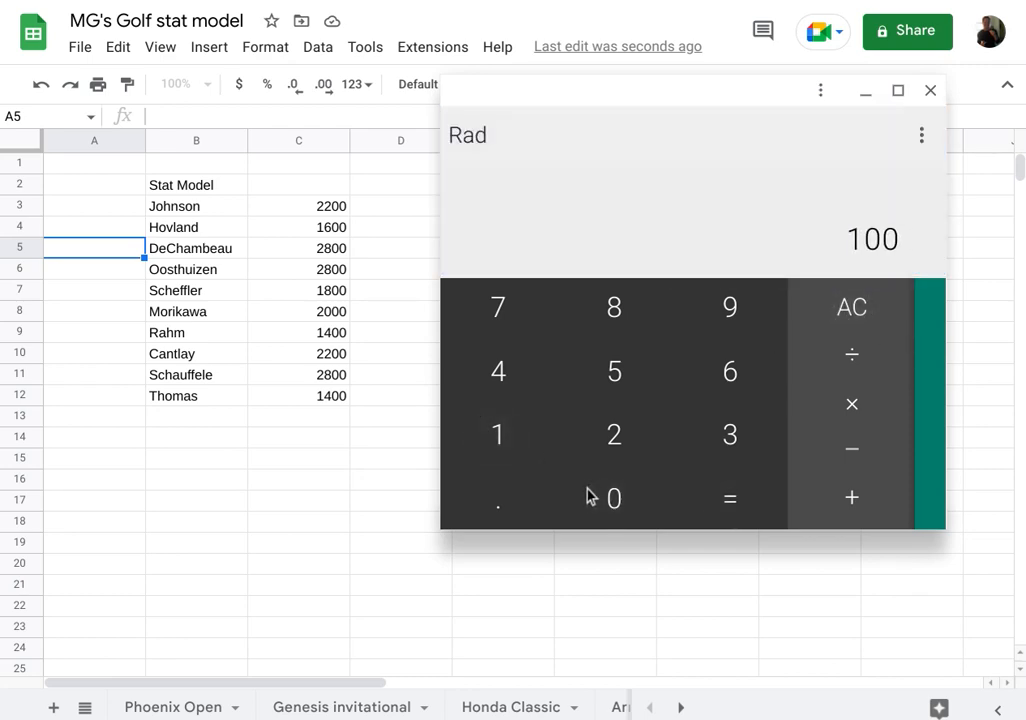
click(852, 356)
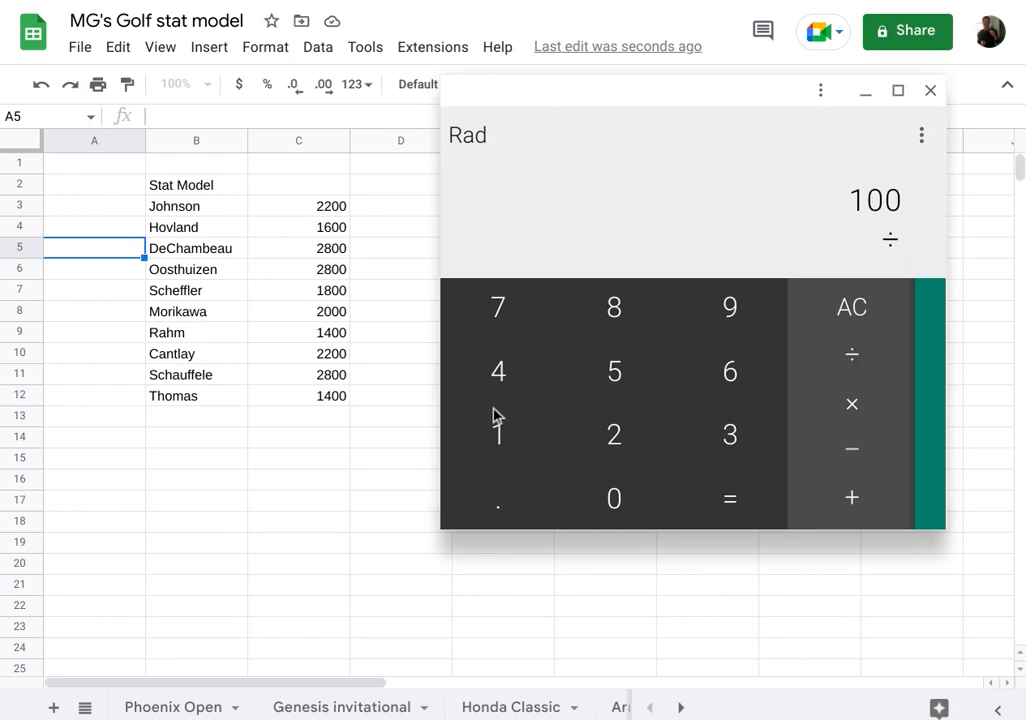
click(614, 498)
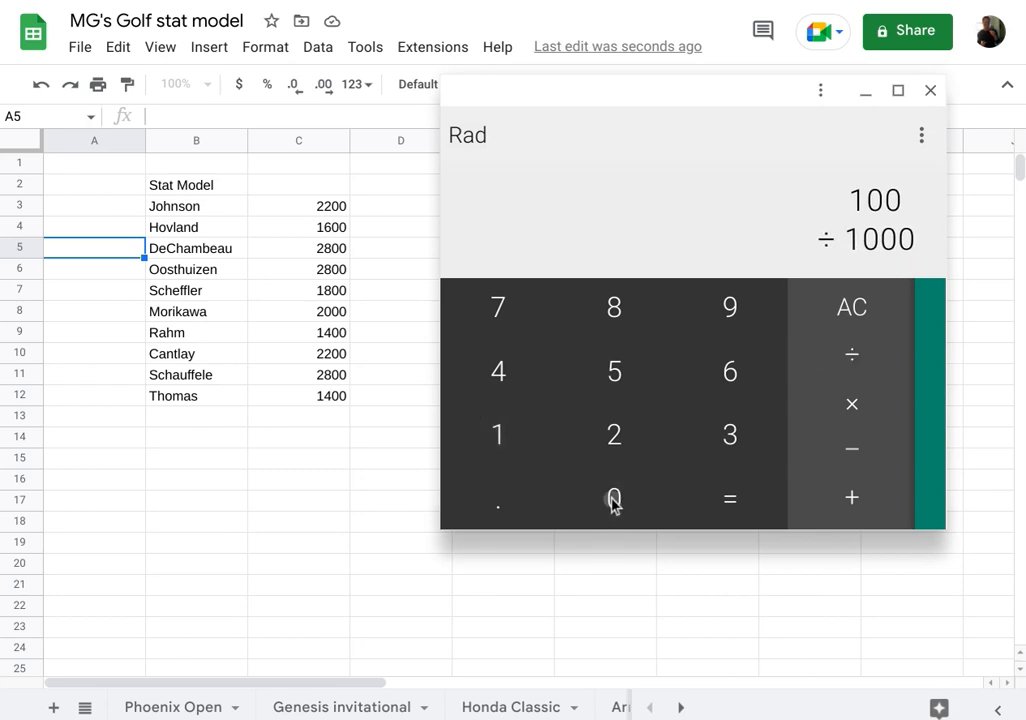
click(728, 498)
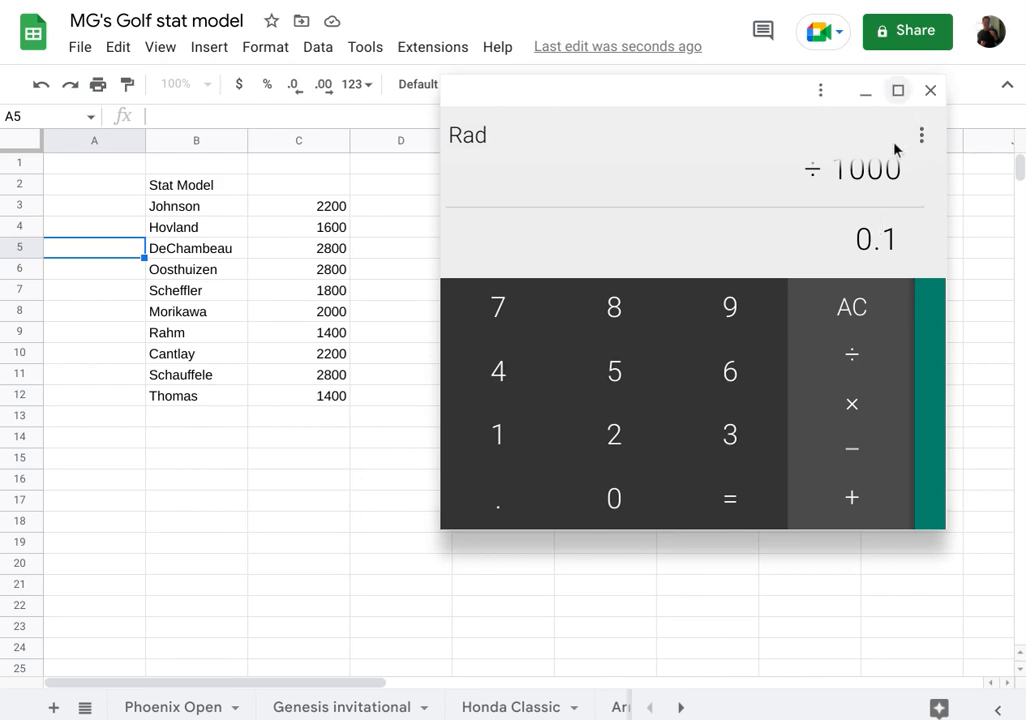
mouse_move(840, 310)
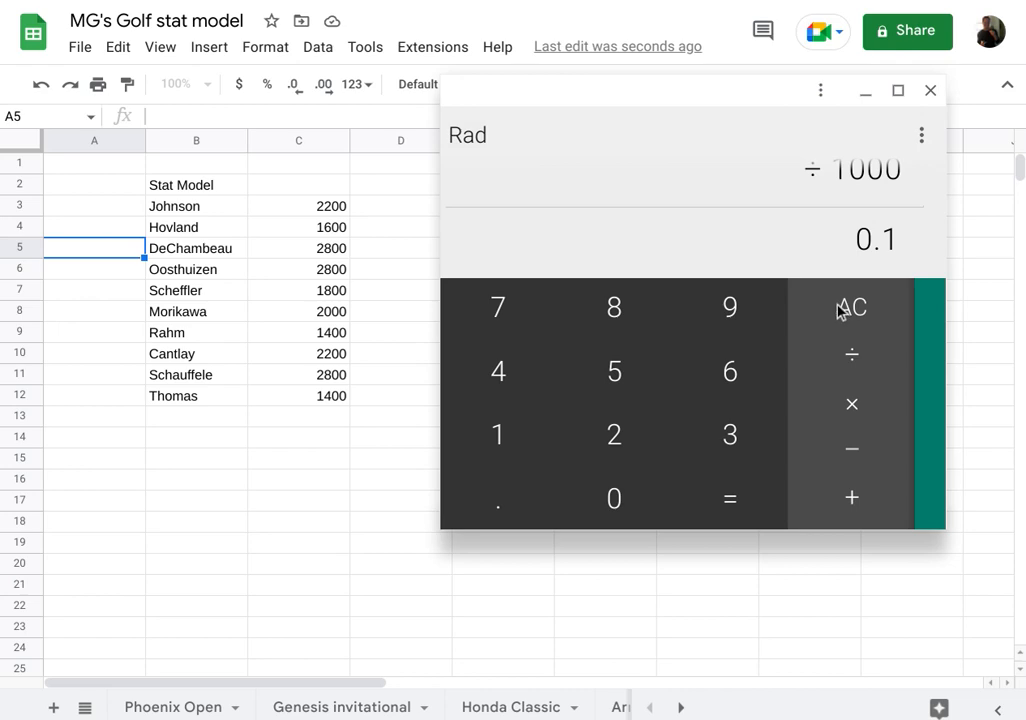
click(852, 308)
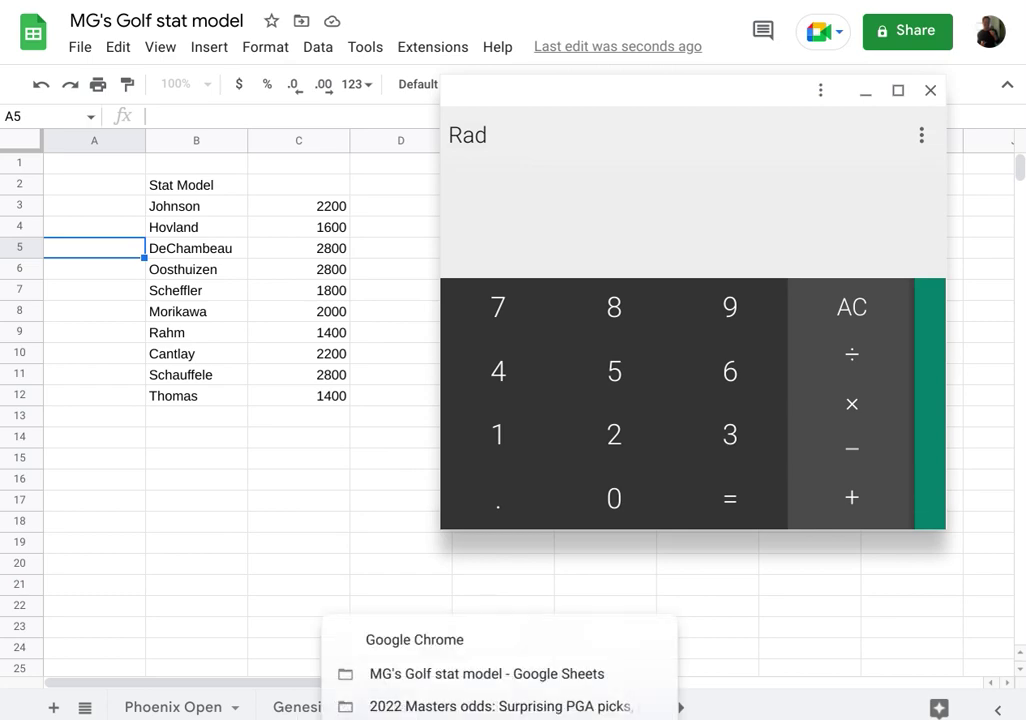
mouse_move(380, 598)
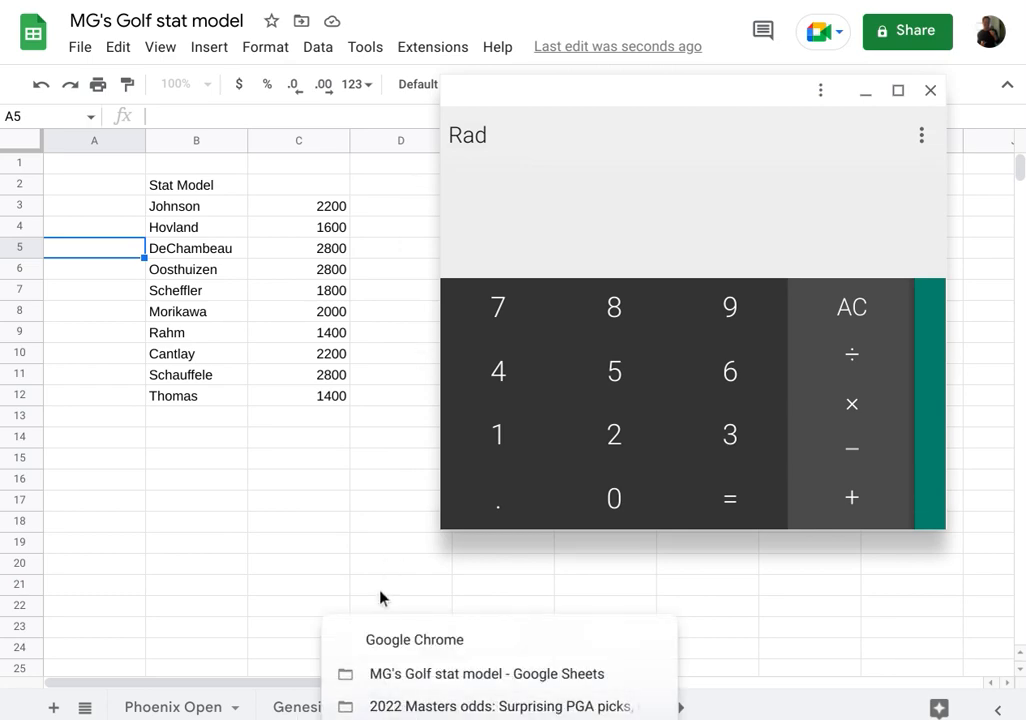
Check the Masters odds, then compute 300 ÷ 1000 = 0.3 in Calculator
click(500, 706)
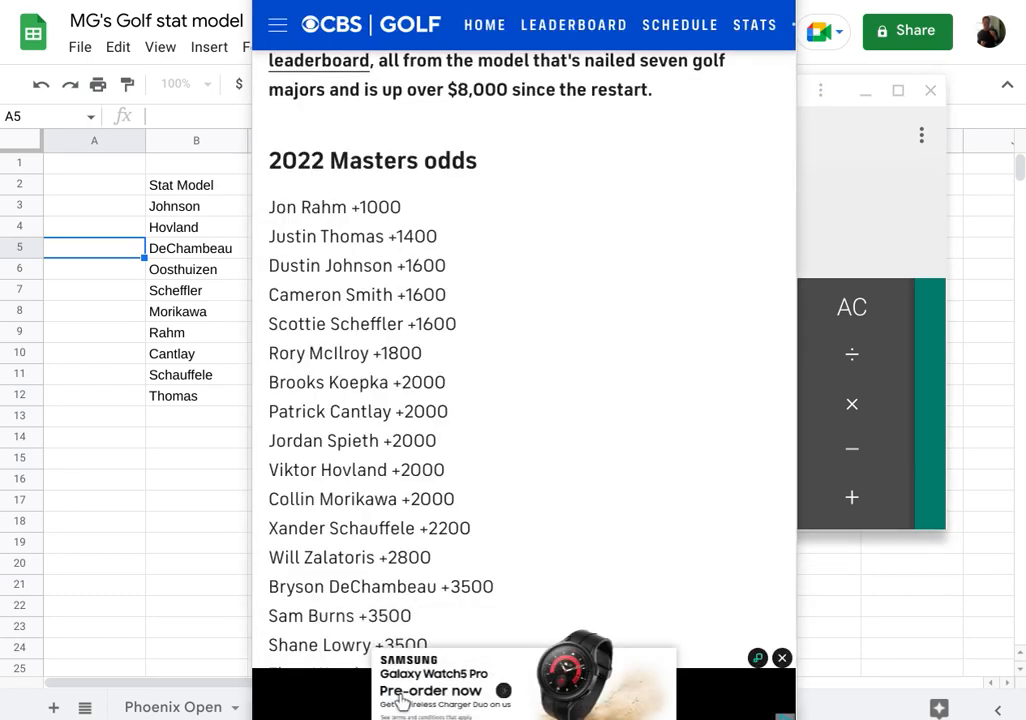
mouse_move(508, 224)
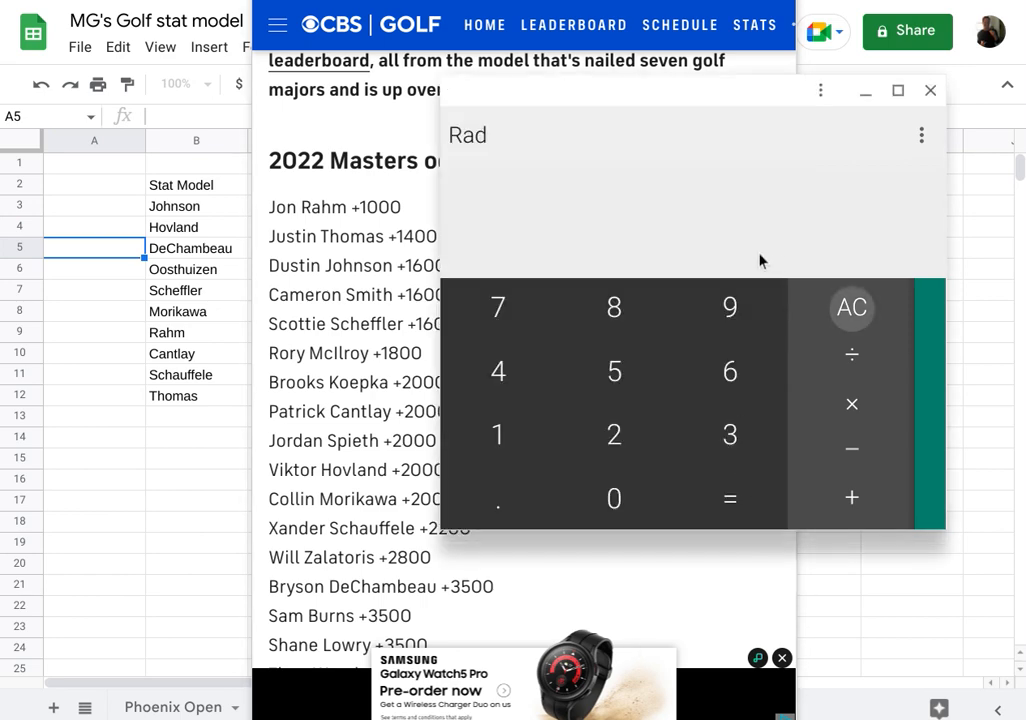
mouse_move(548, 432)
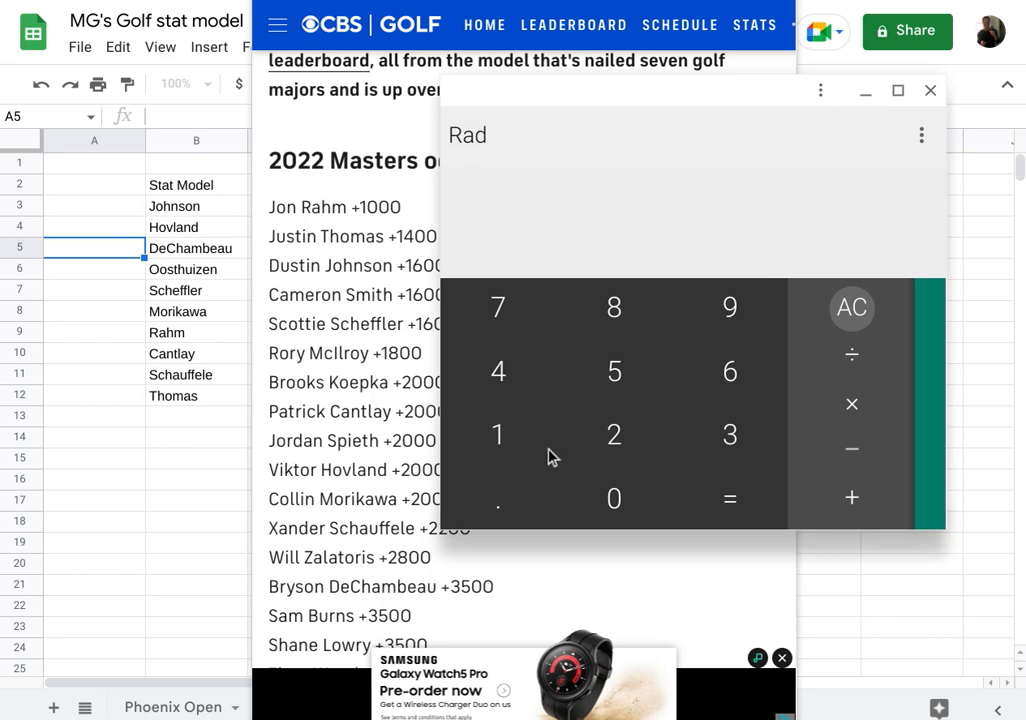
mouse_move(800, 414)
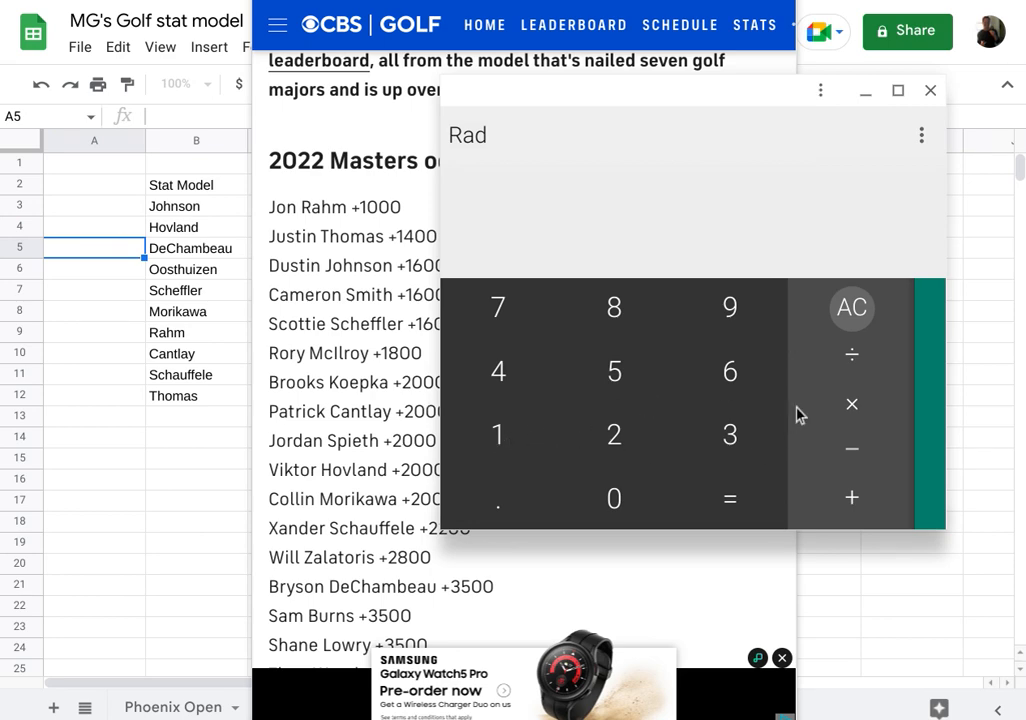
mouse_move(848, 470)
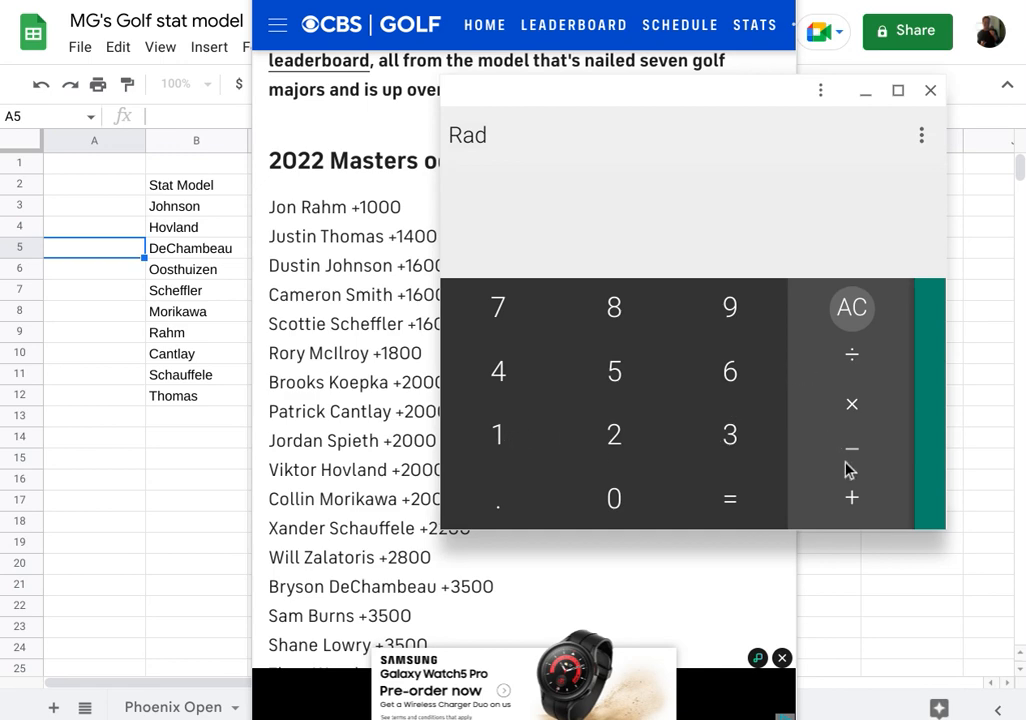
mouse_move(772, 424)
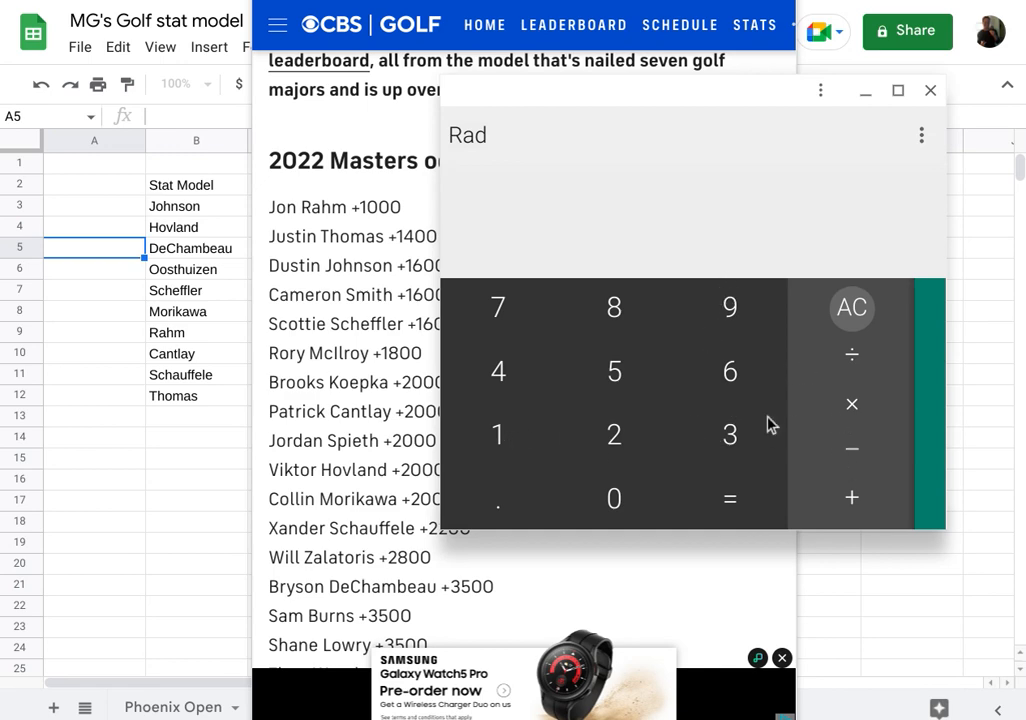
click(728, 434)
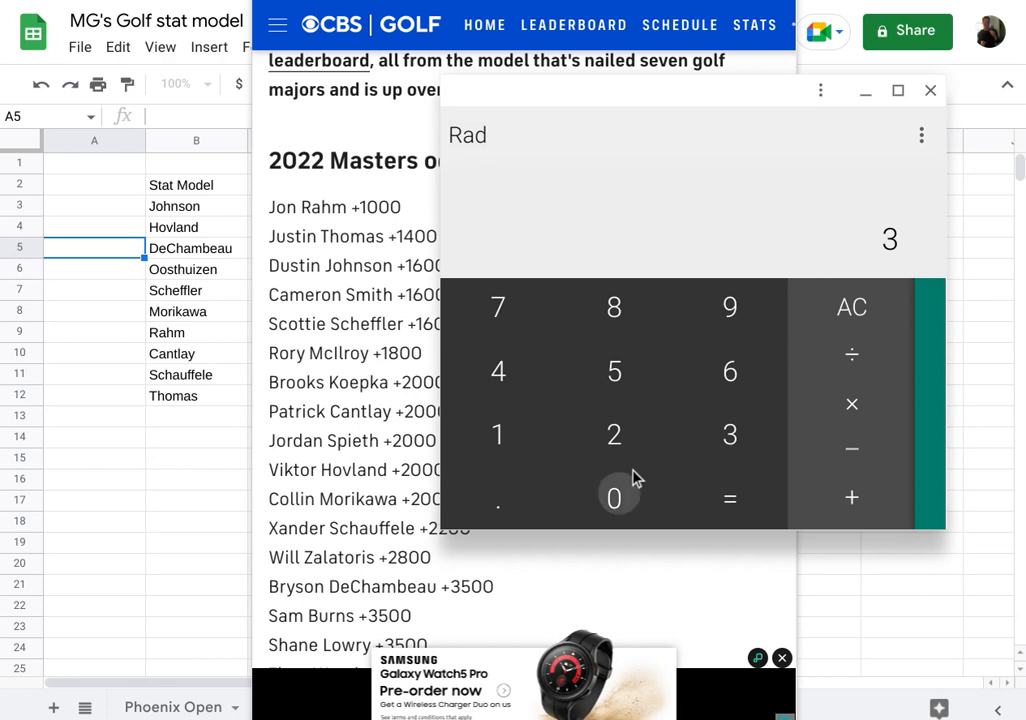
click(614, 498)
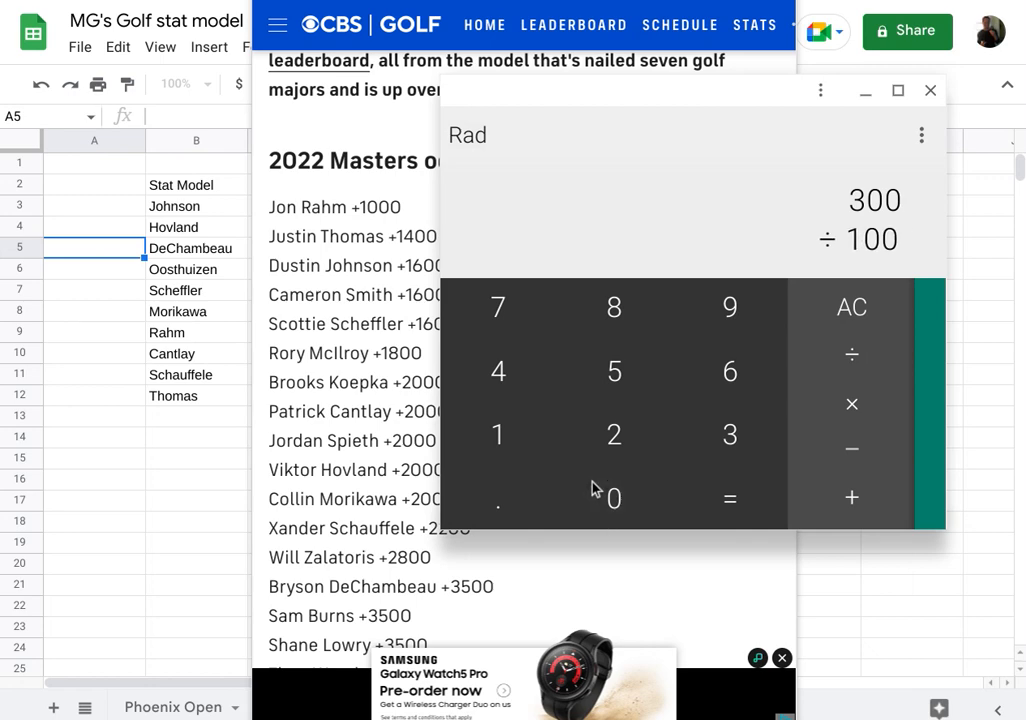
click(730, 498)
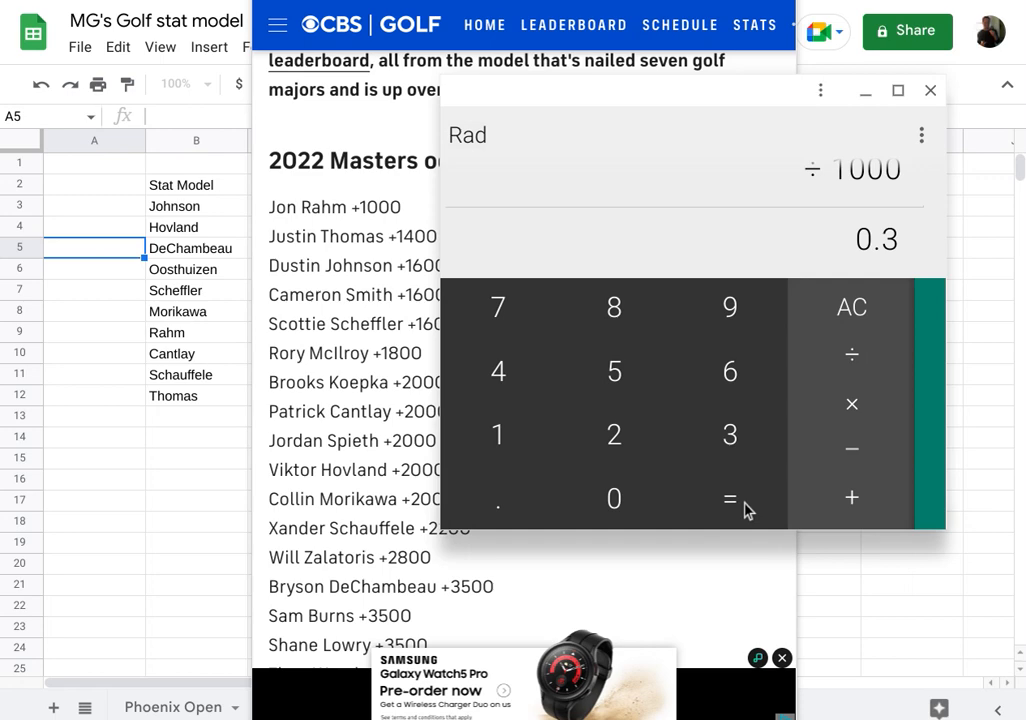
mouse_move(720, 398)
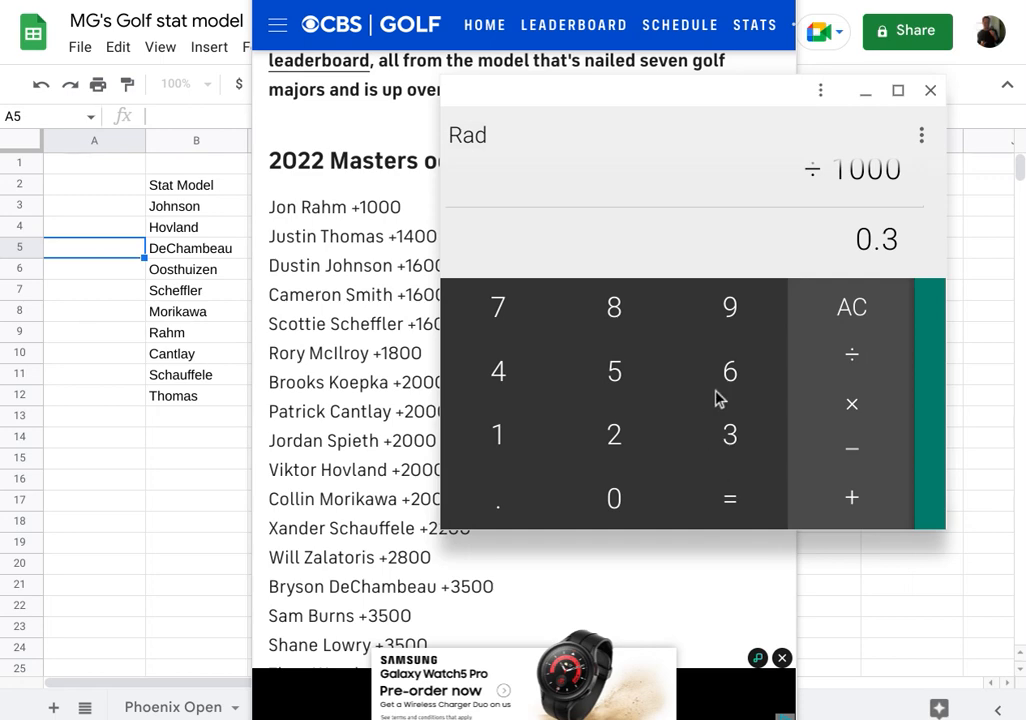
mouse_move(852, 310)
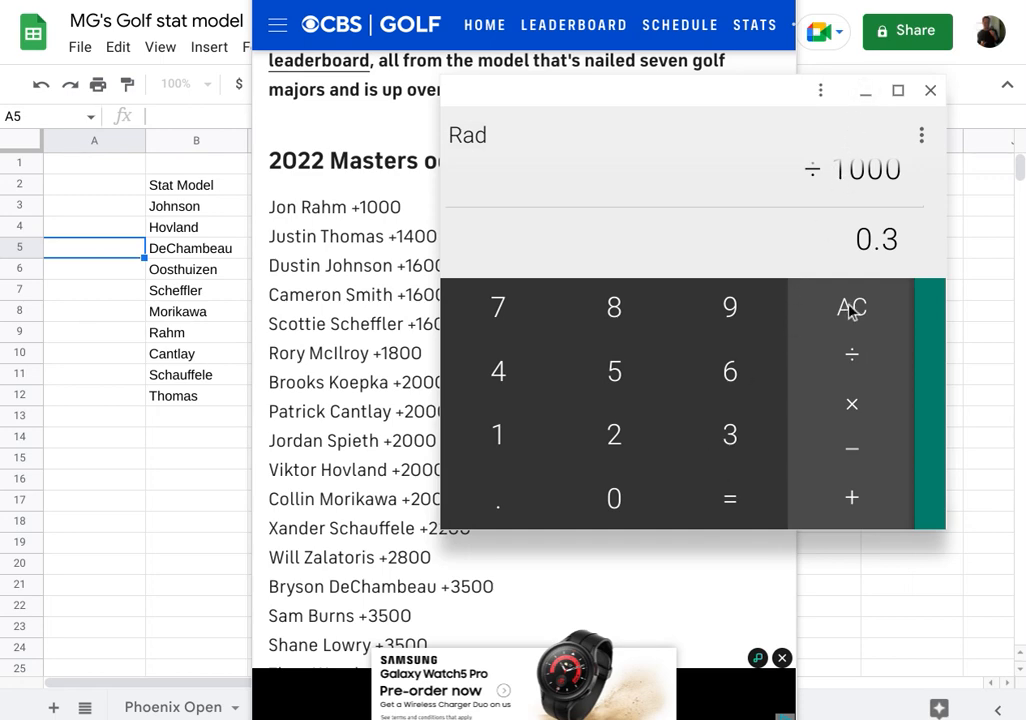
Close the Calculator window to uncover the Masters odds article
click(928, 90)
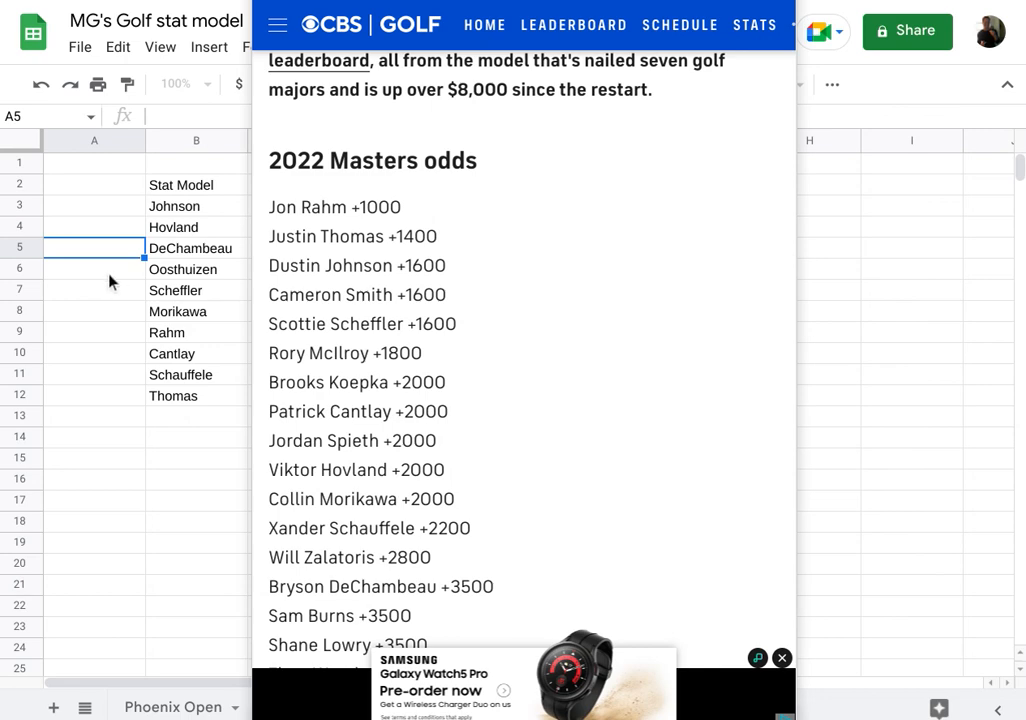
mouse_move(78, 342)
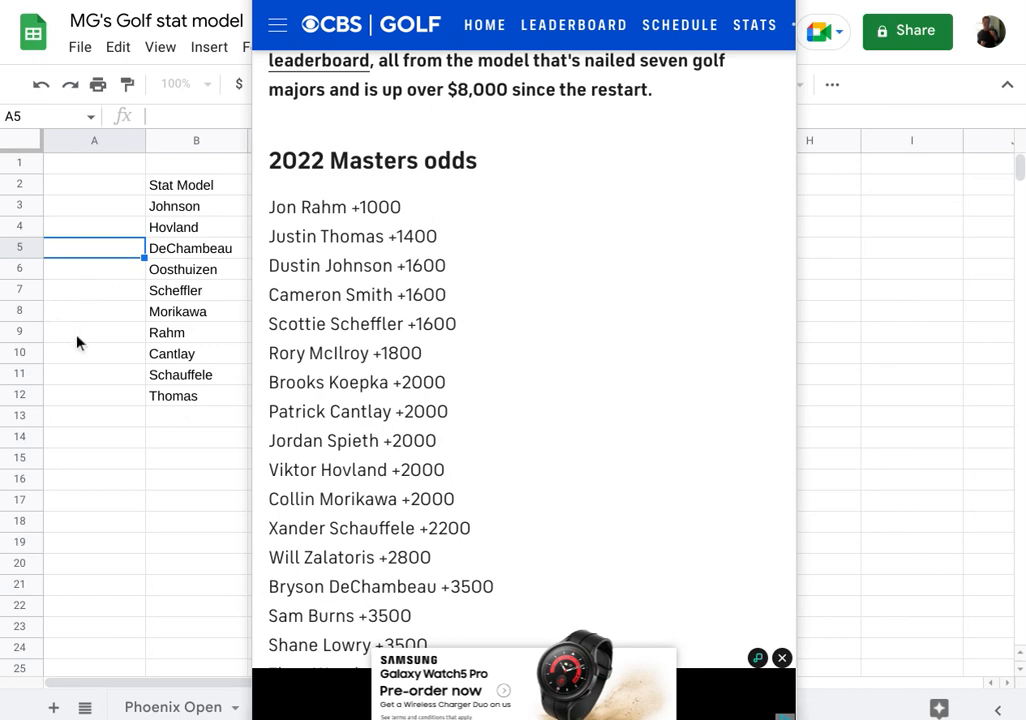
mouse_move(540, 12)
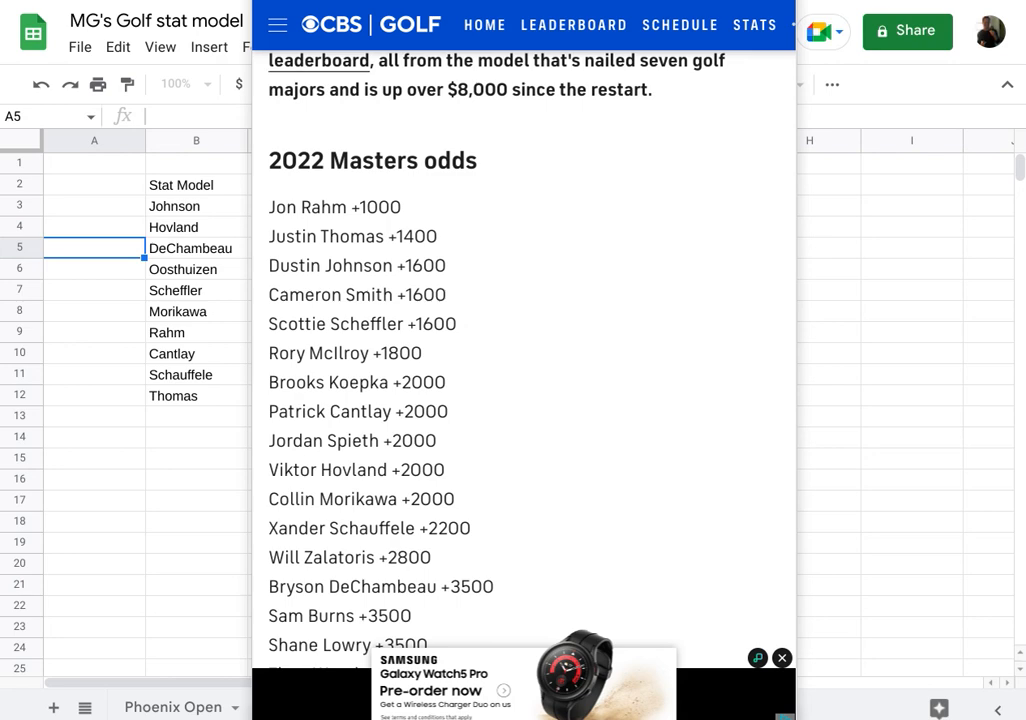
mouse_move(148, 508)
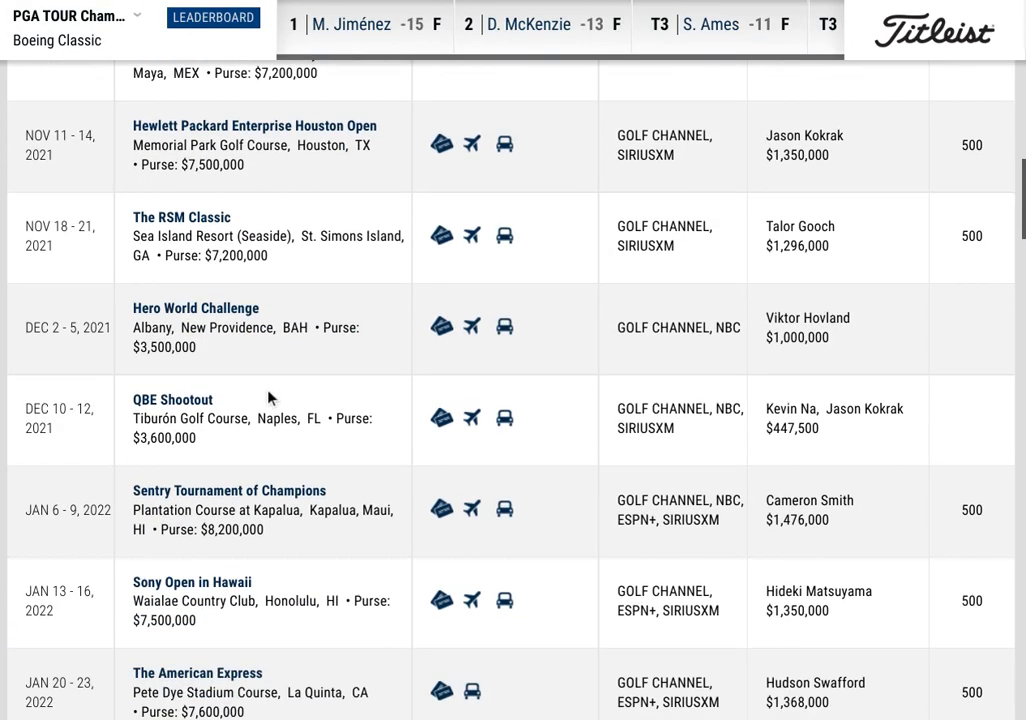
scroll(down, 3)
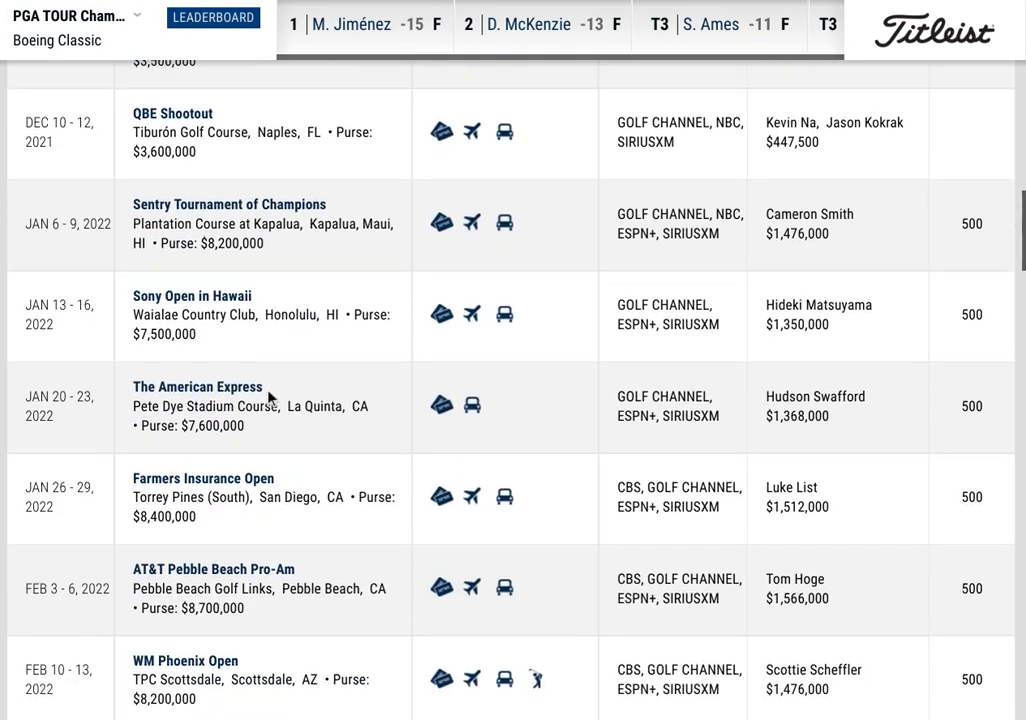
scroll(down, 3)
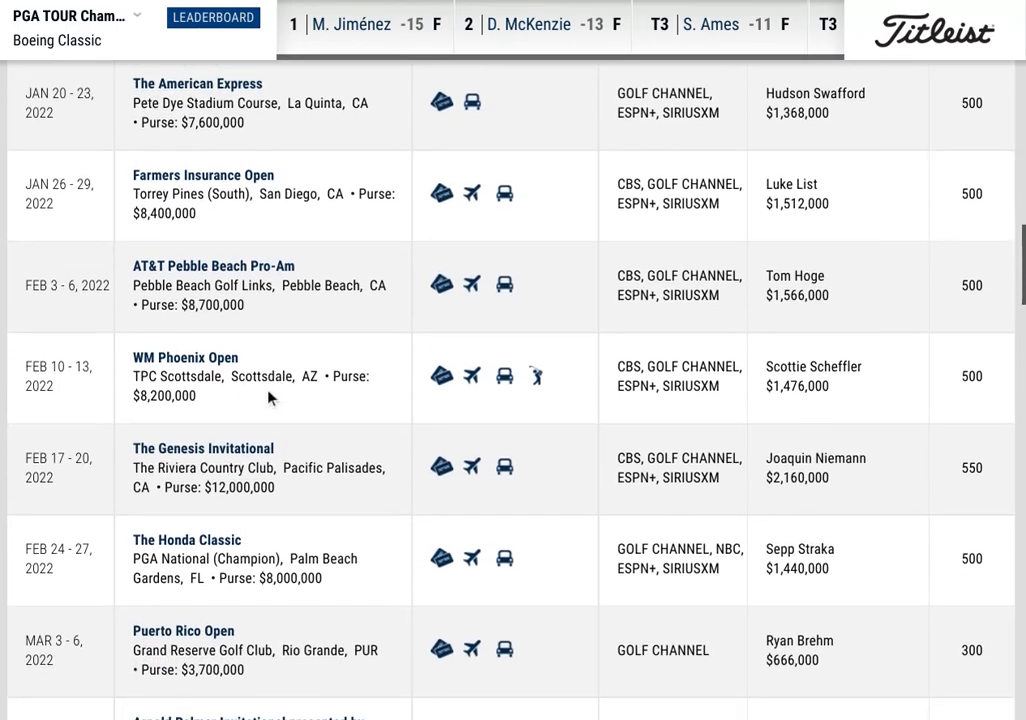
scroll(down, 3)
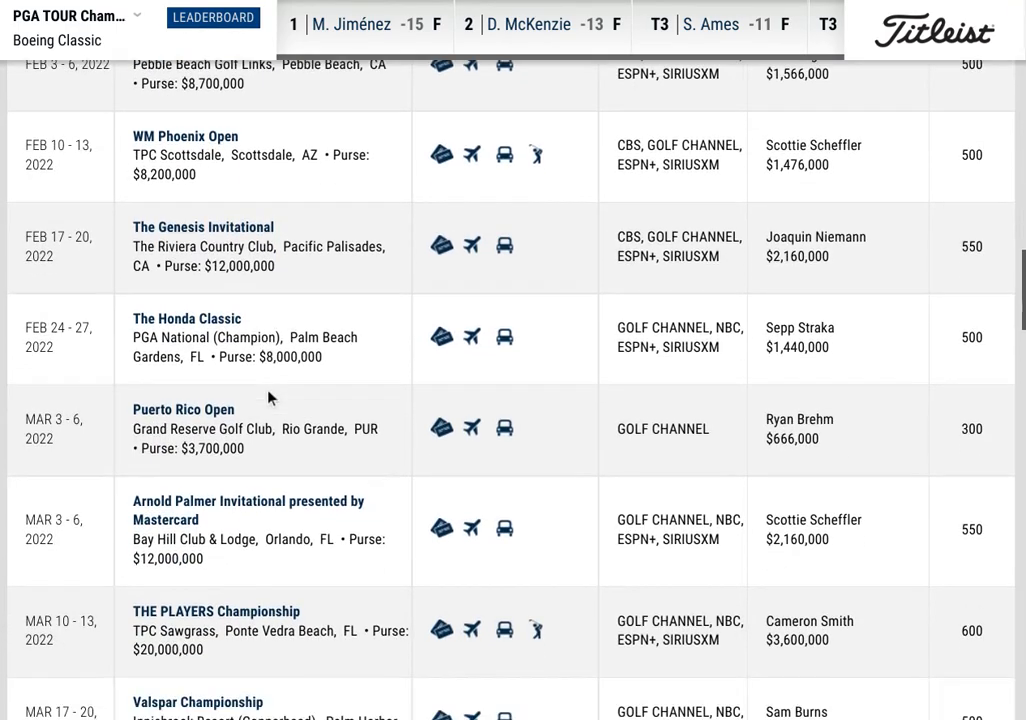
scroll(down, 3)
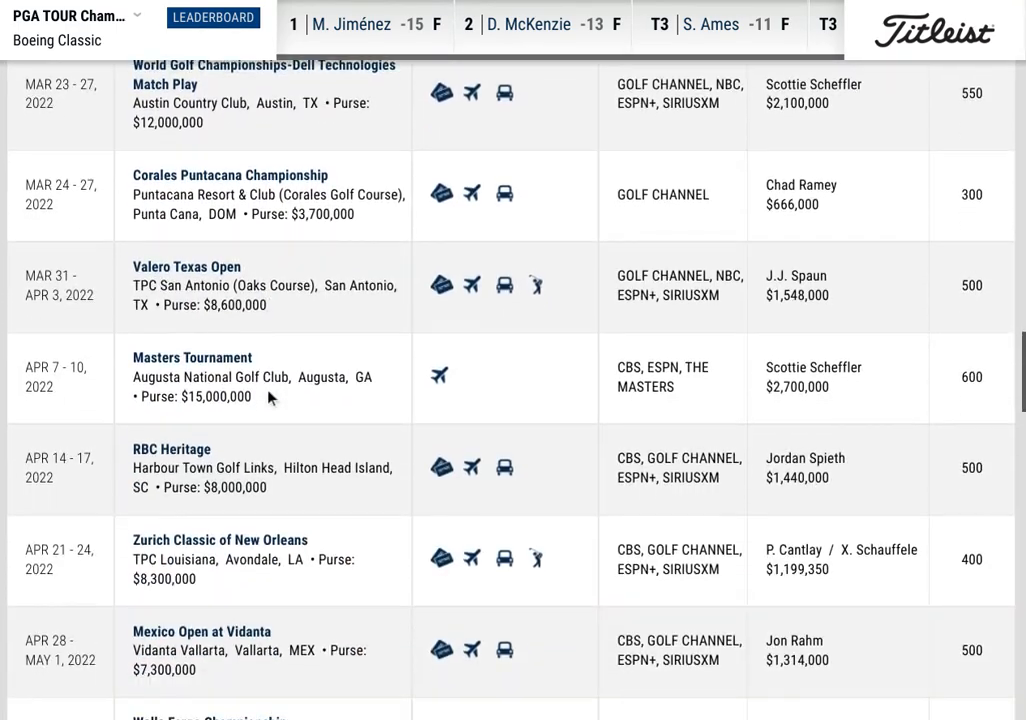
scroll(up, 3)
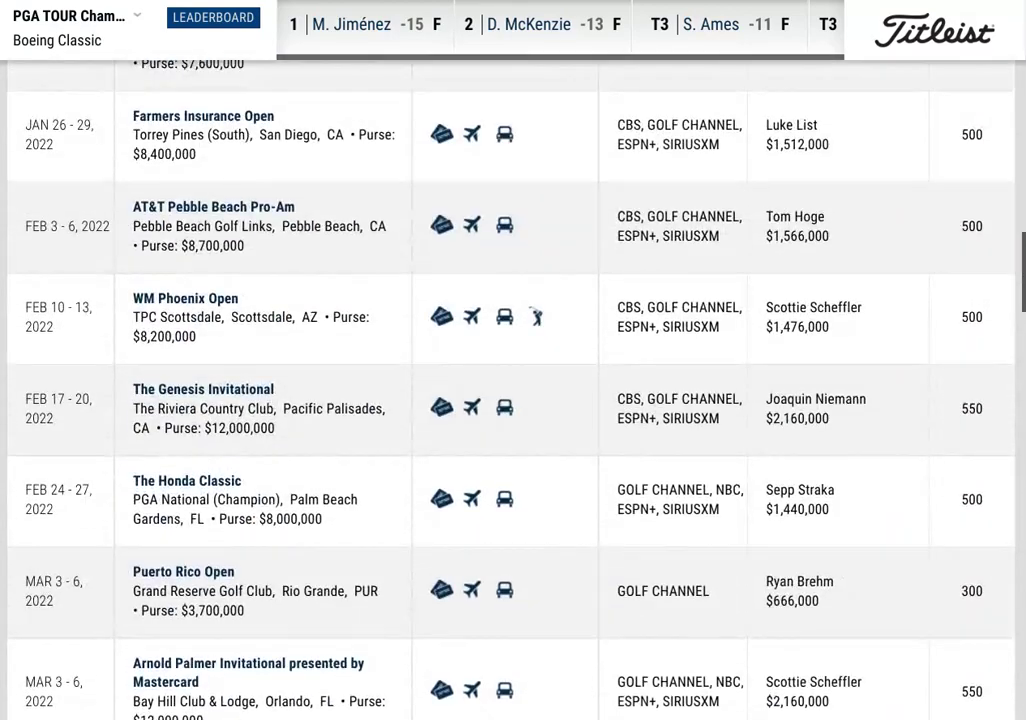
scroll(up, 3)
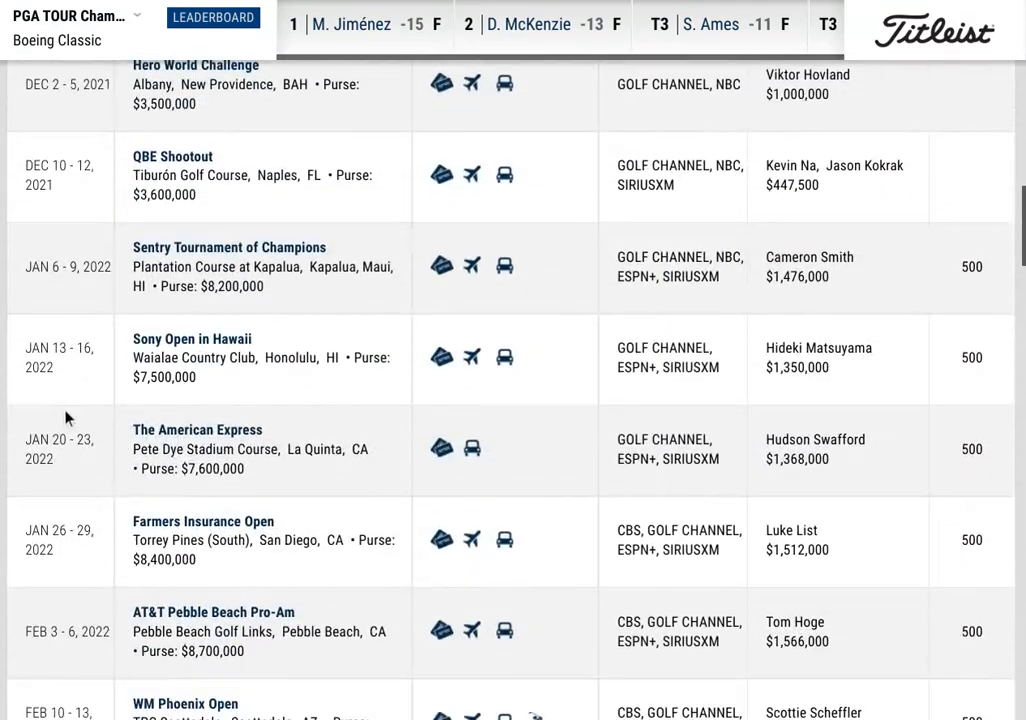
scroll(up, 3)
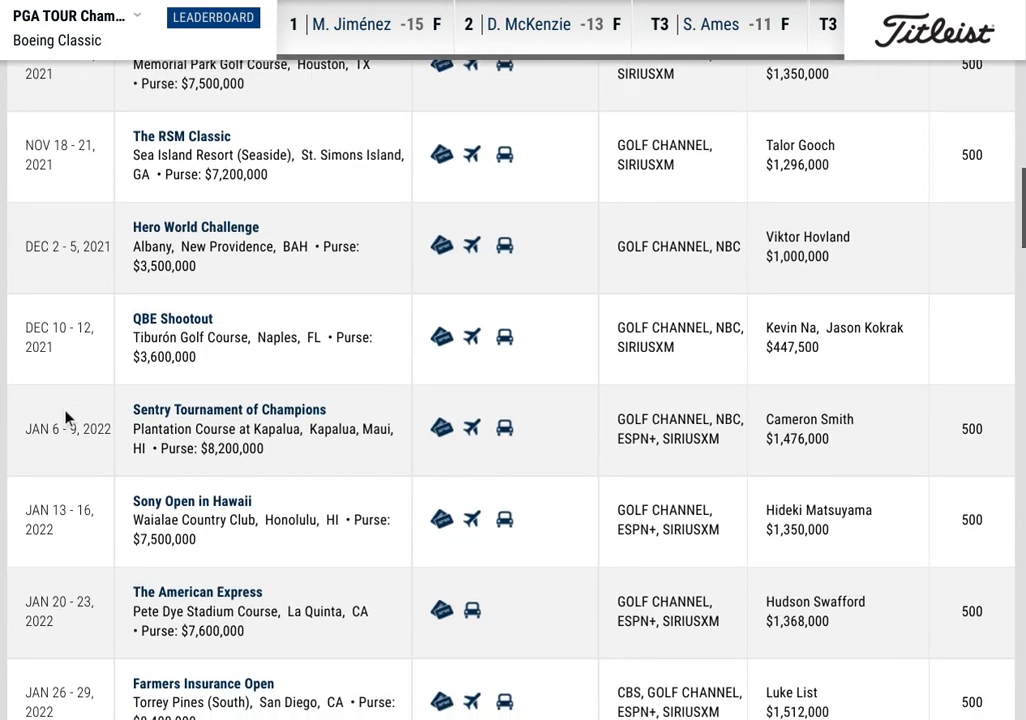
scroll(down, 3)
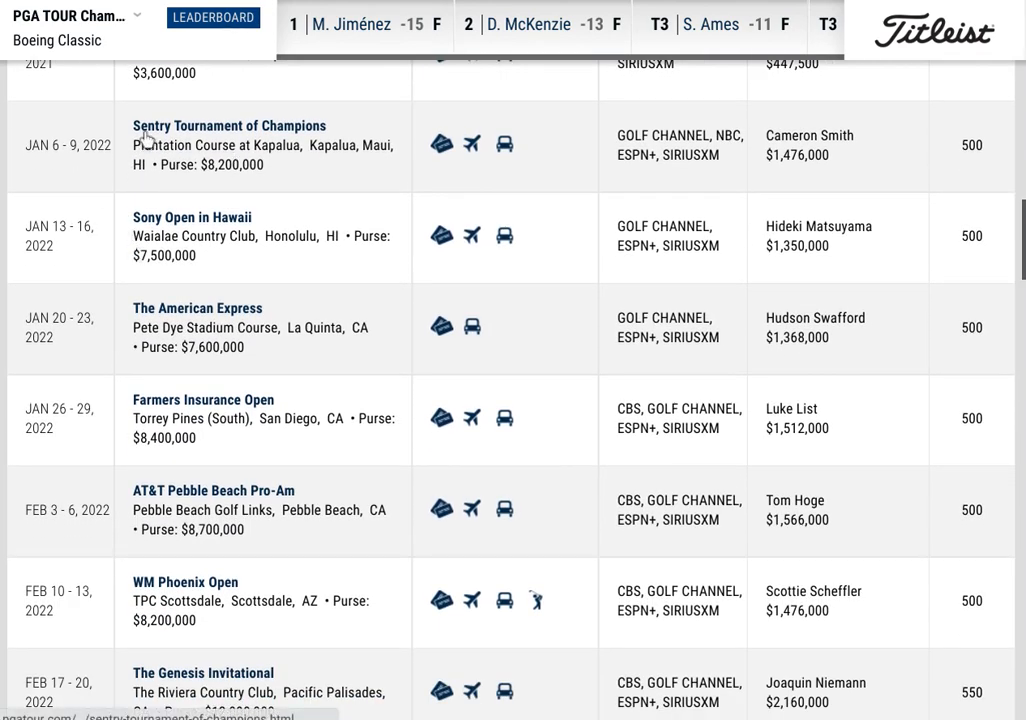
mouse_move(158, 140)
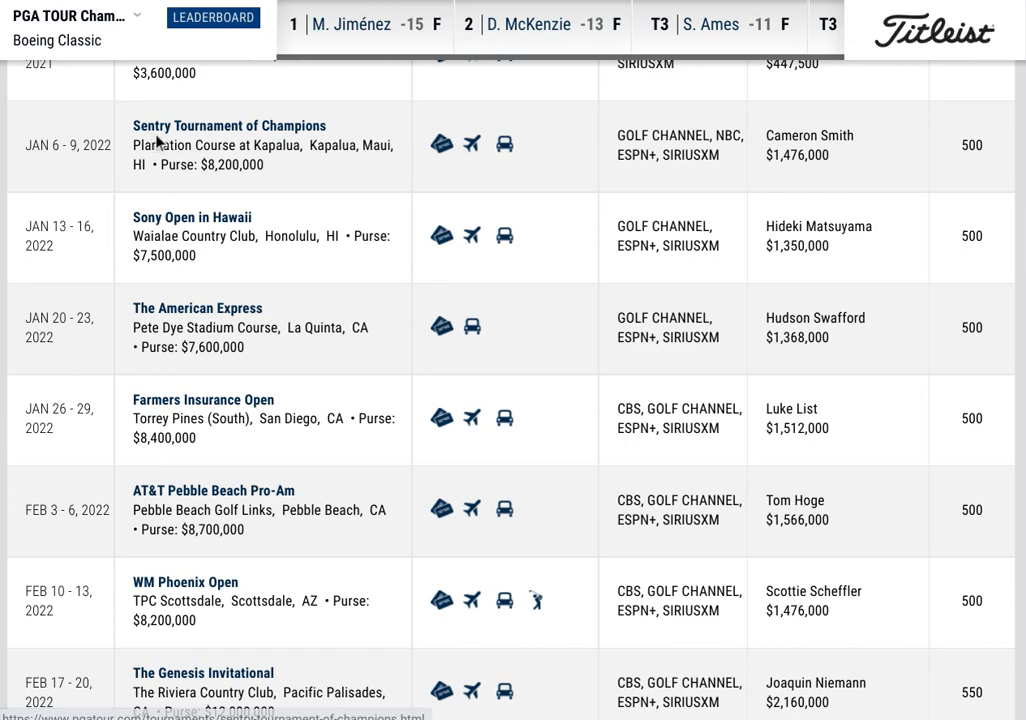
click(212, 16)
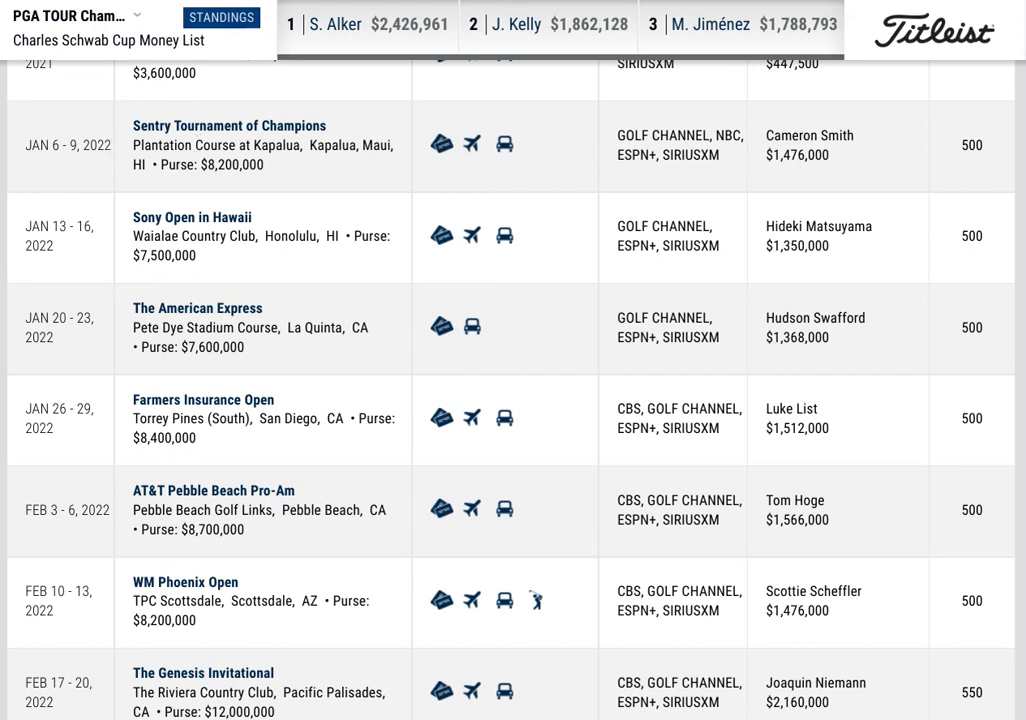
mouse_move(128, 160)
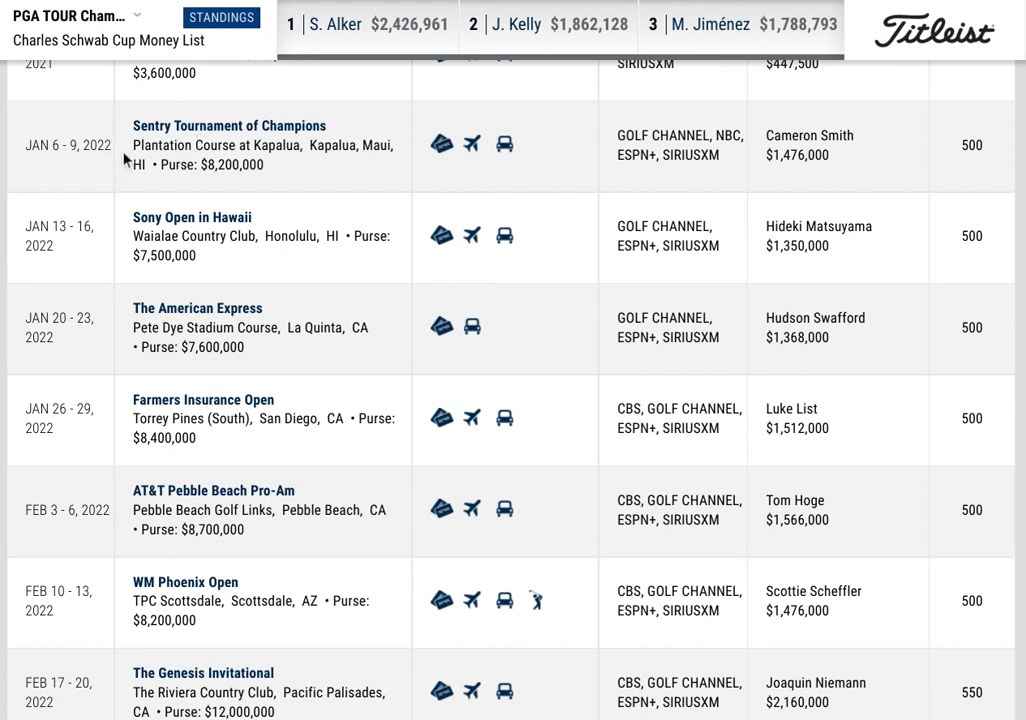
mouse_move(132, 152)
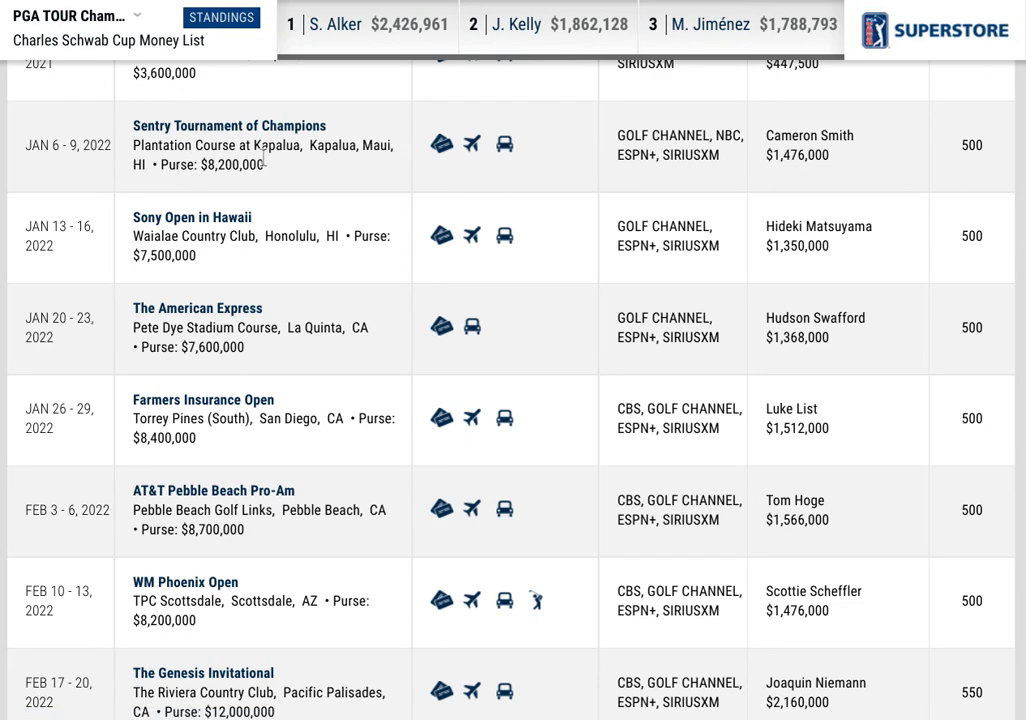
click(76, 16)
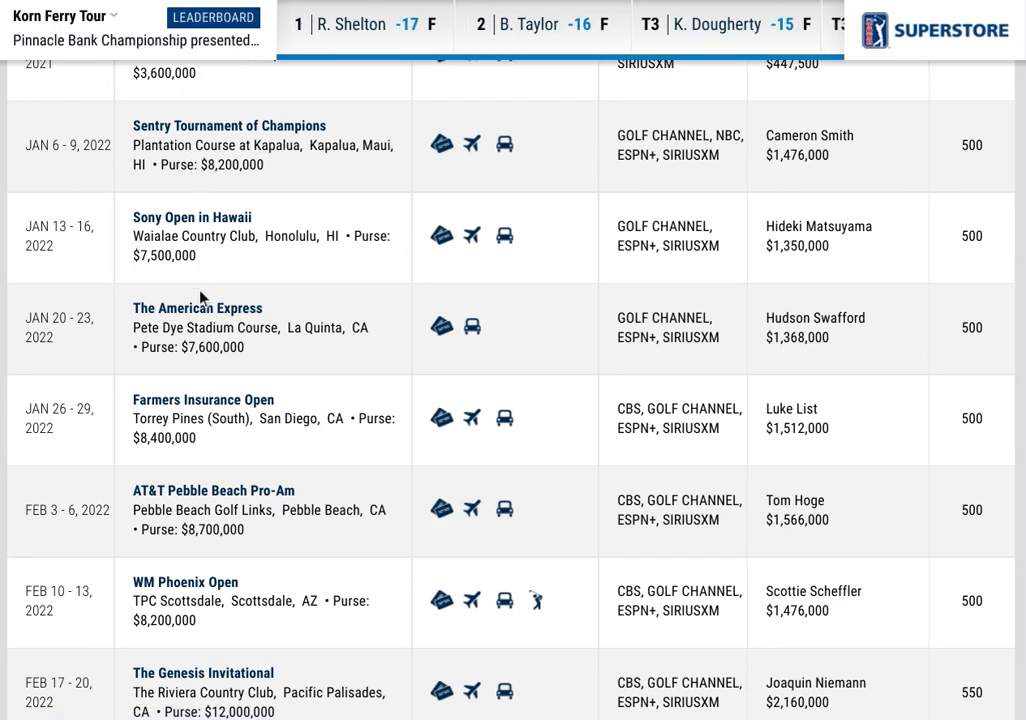
mouse_move(190, 248)
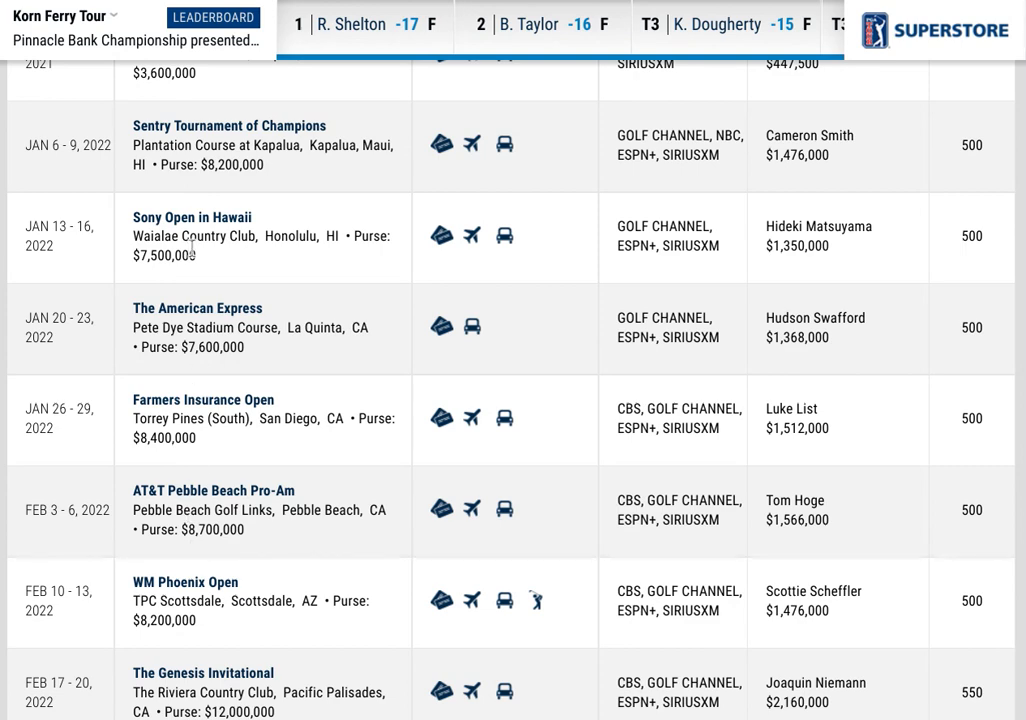
mouse_move(196, 94)
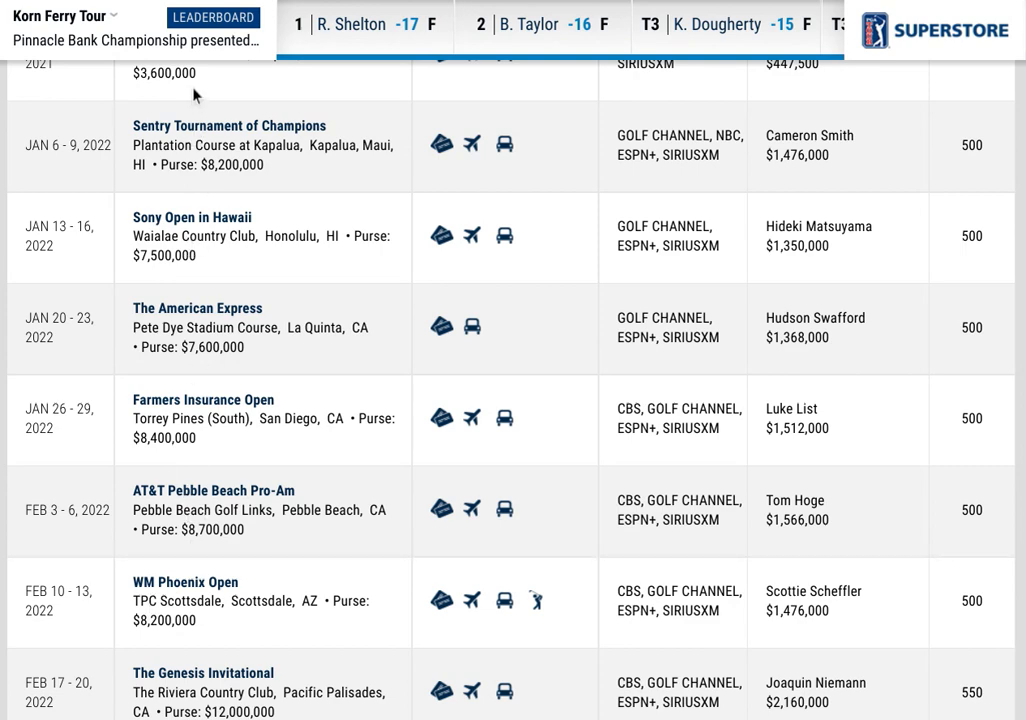
mouse_move(224, 322)
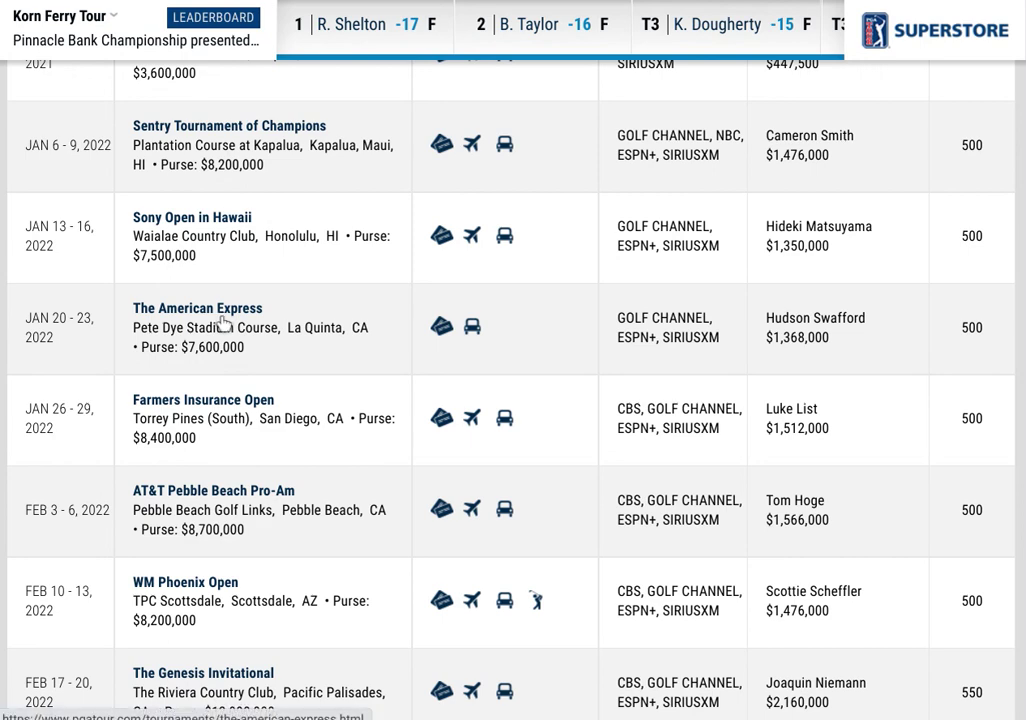
mouse_move(216, 580)
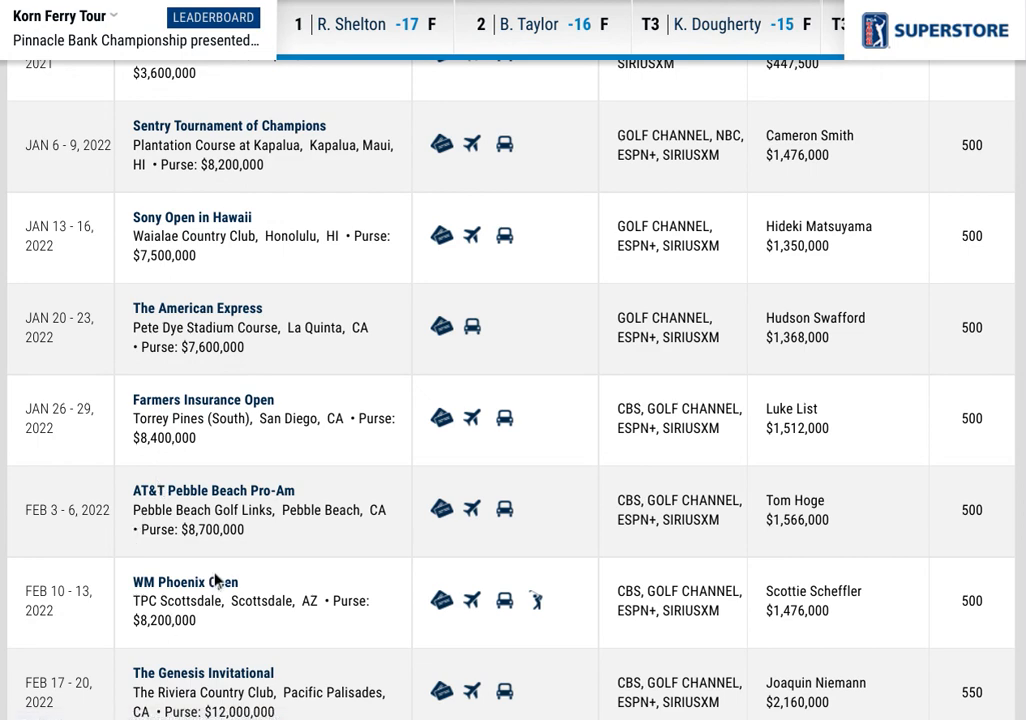
mouse_move(144, 600)
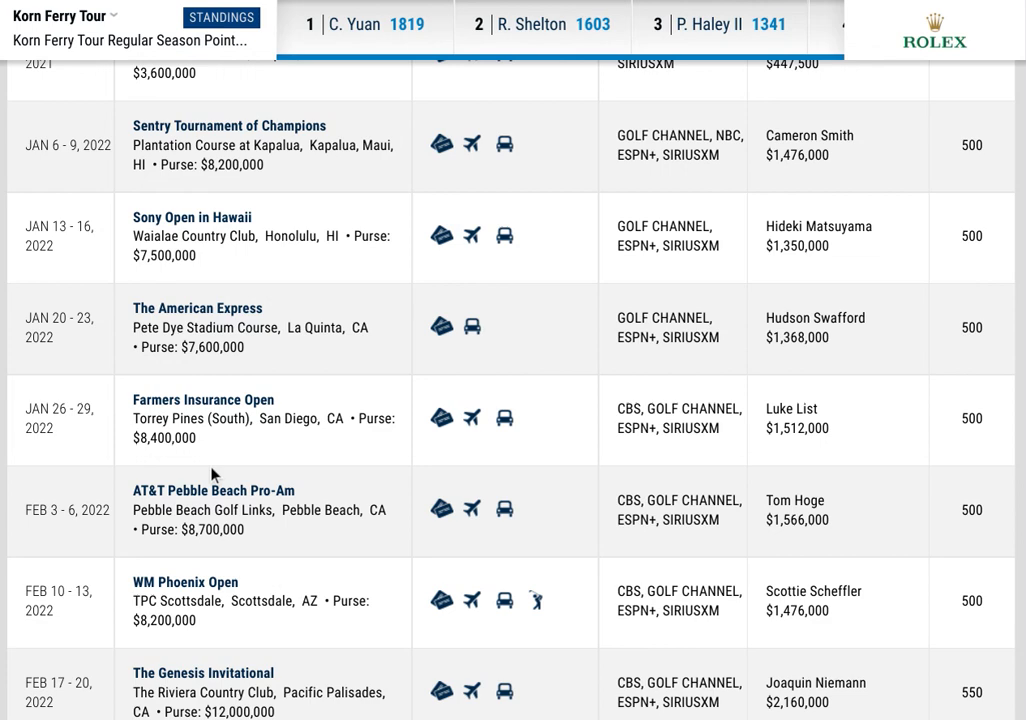
mouse_move(180, 104)
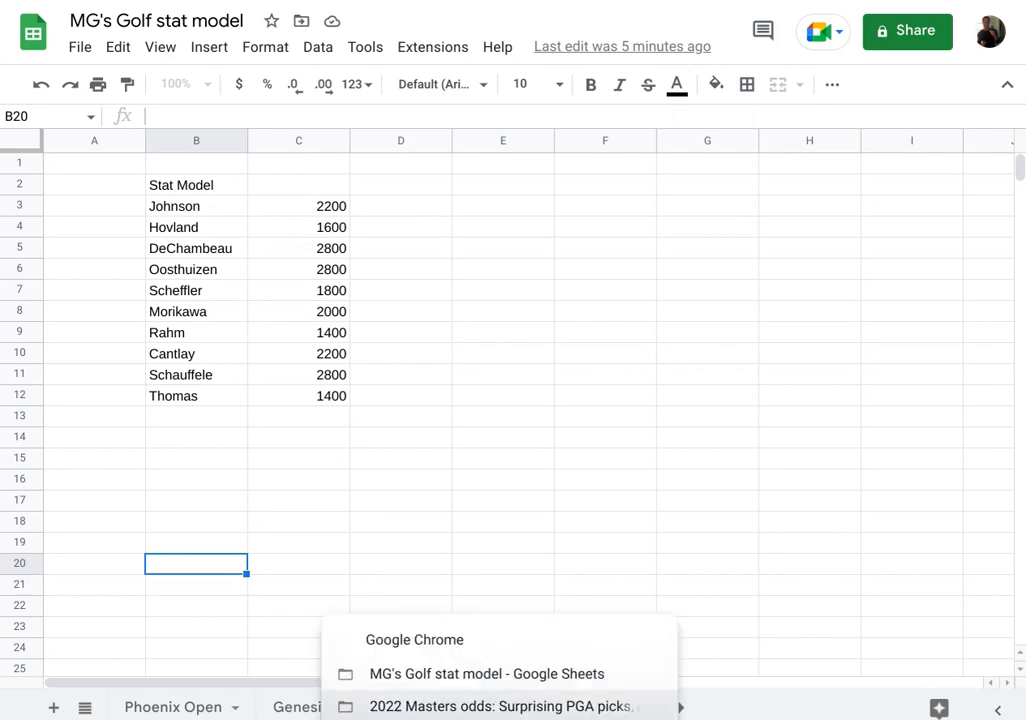
Check the Match Play odds against the sheet's picks, selecting Hovland in B4
click(500, 706)
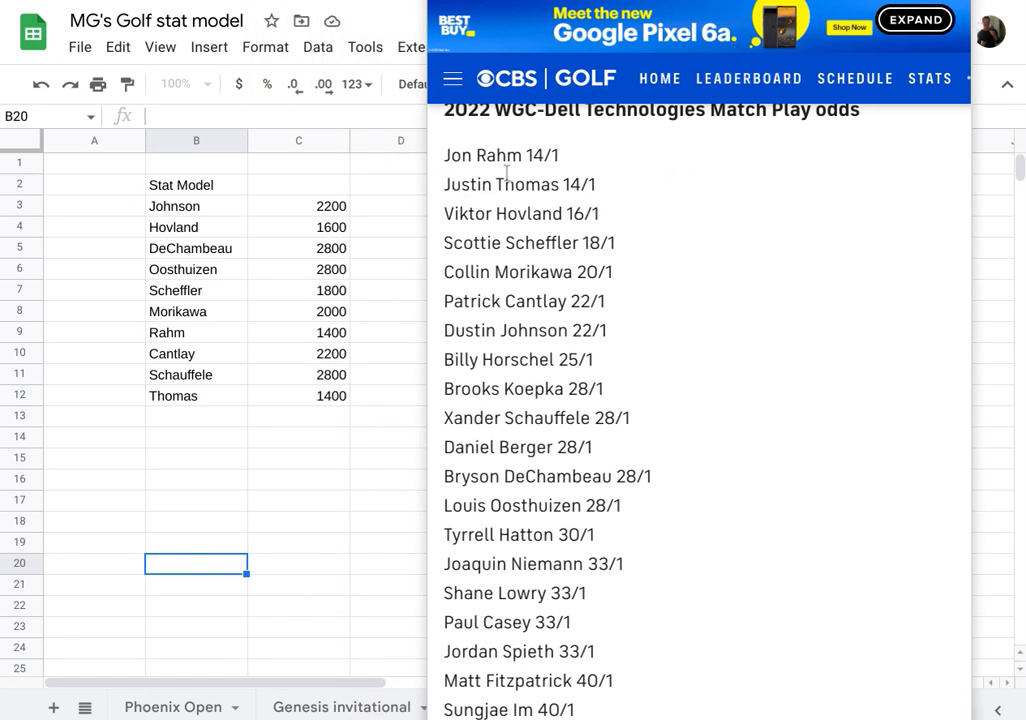
mouse_move(524, 132)
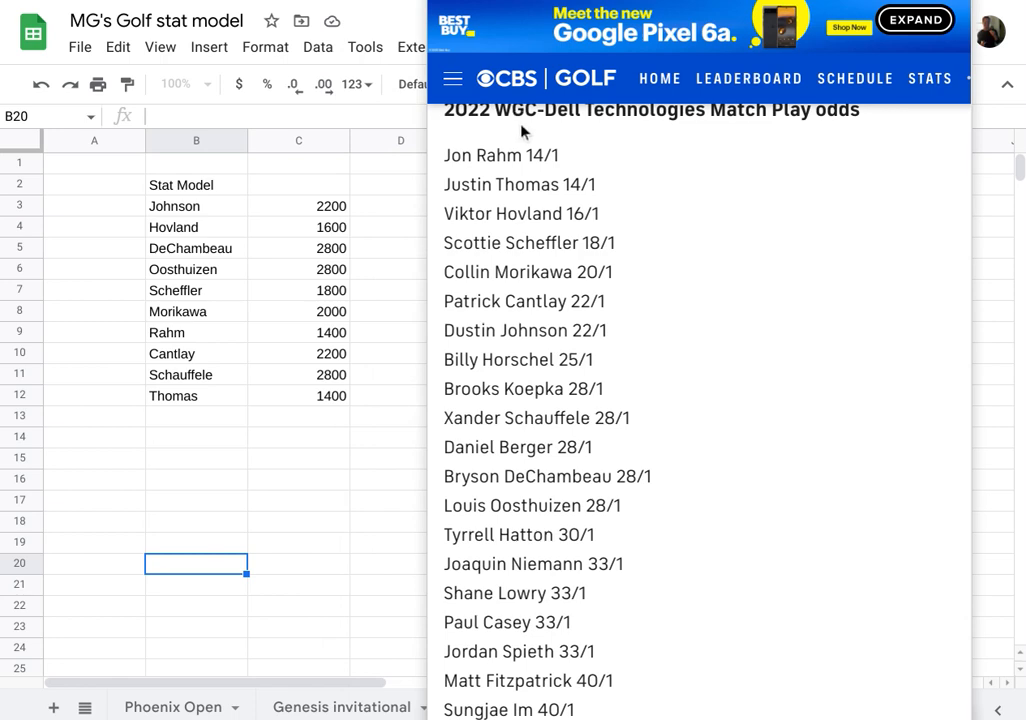
mouse_move(696, 236)
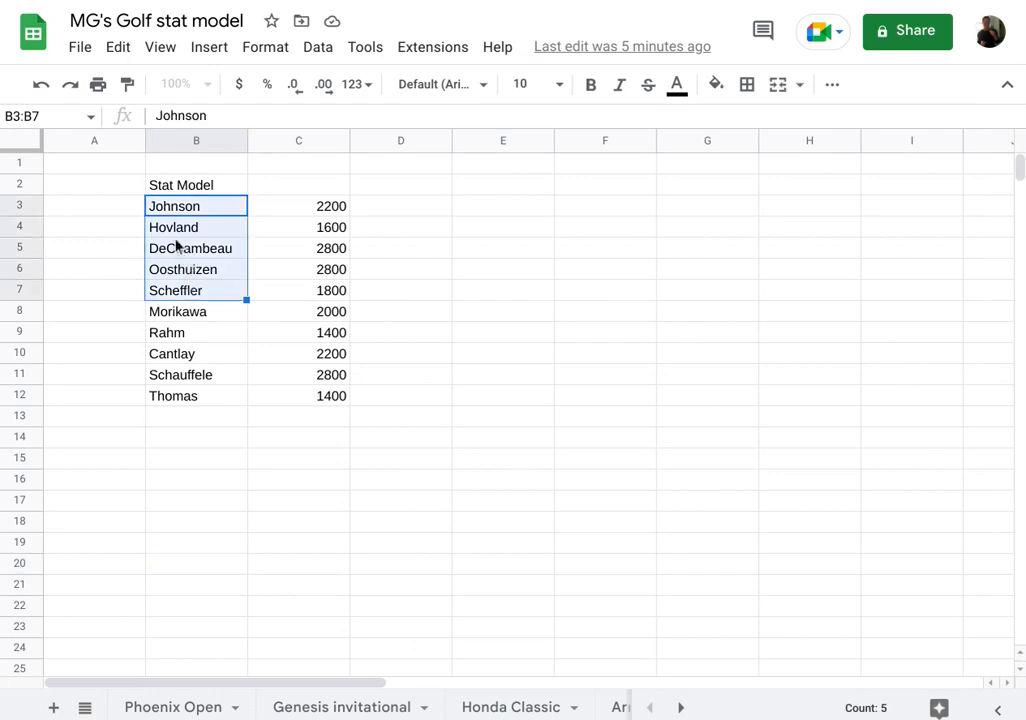
click(196, 228)
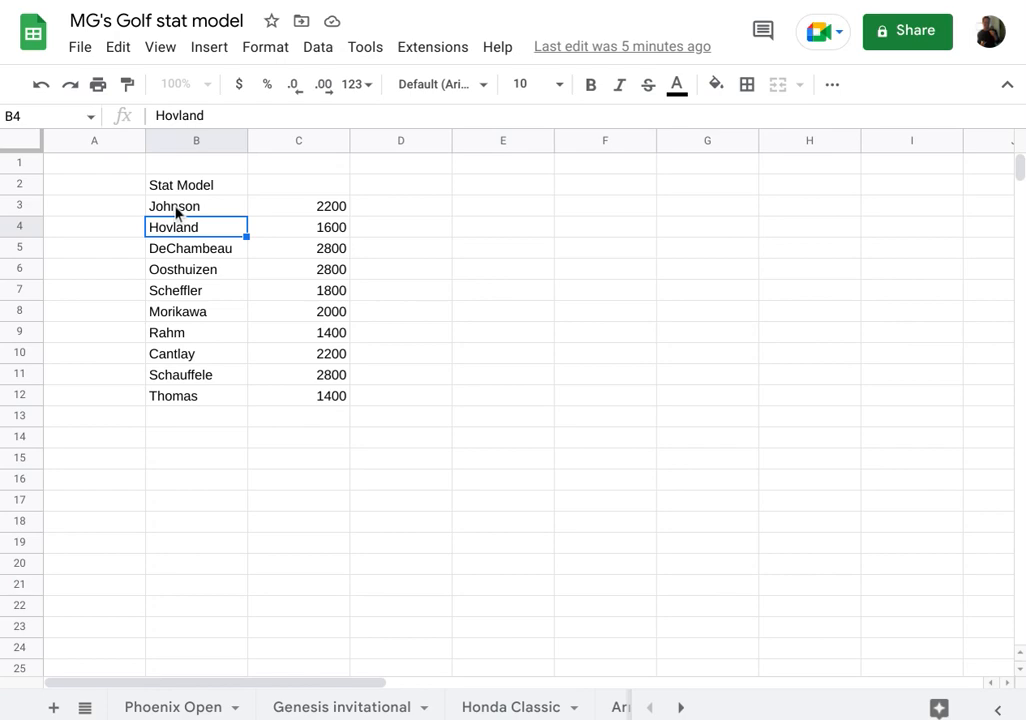
mouse_move(182, 296)
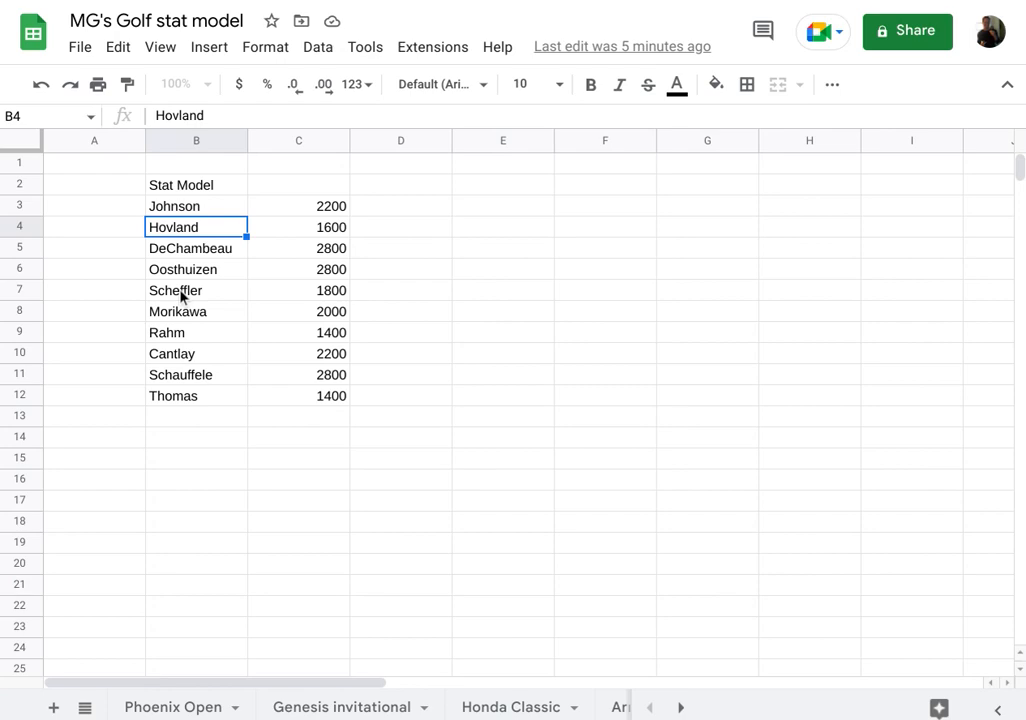
mouse_move(276, 360)
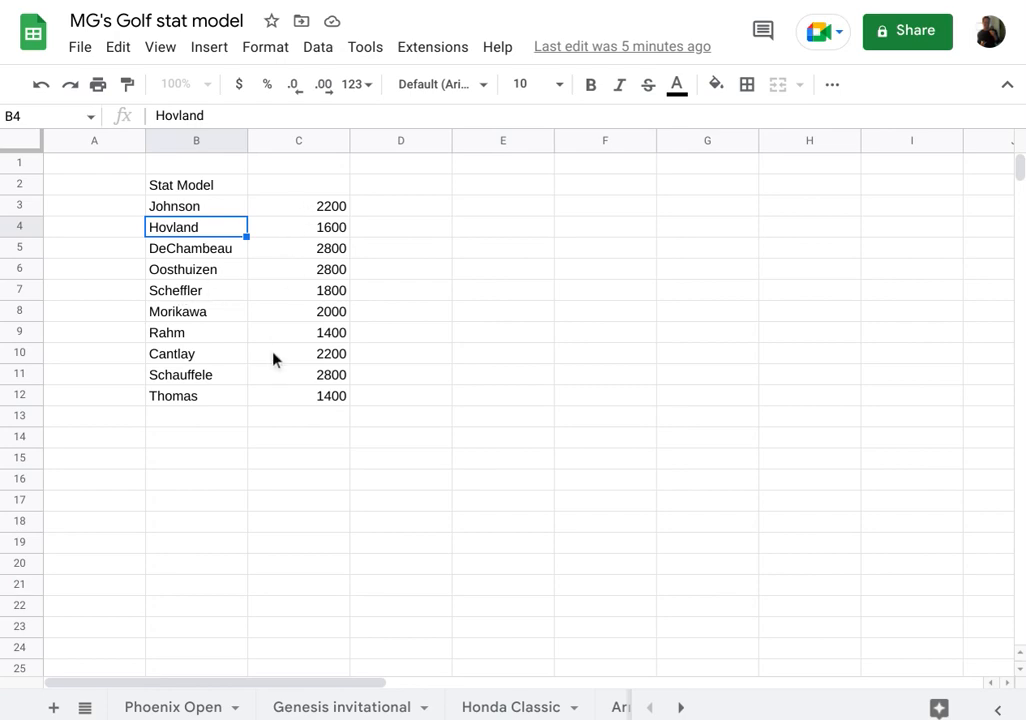
mouse_move(286, 378)
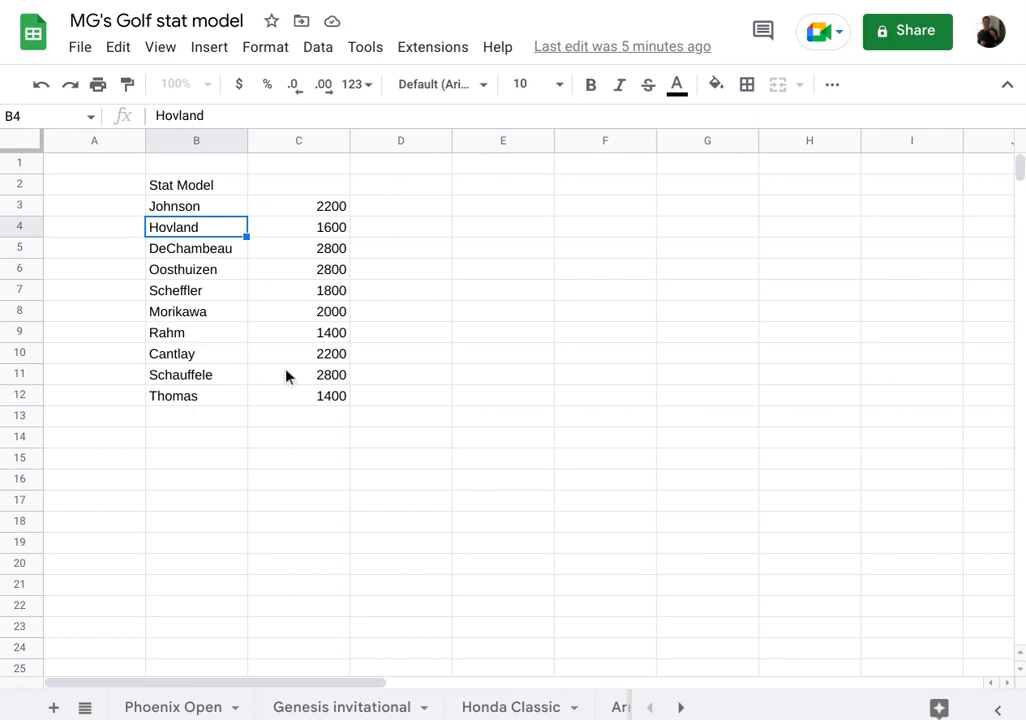
mouse_move(344, 432)
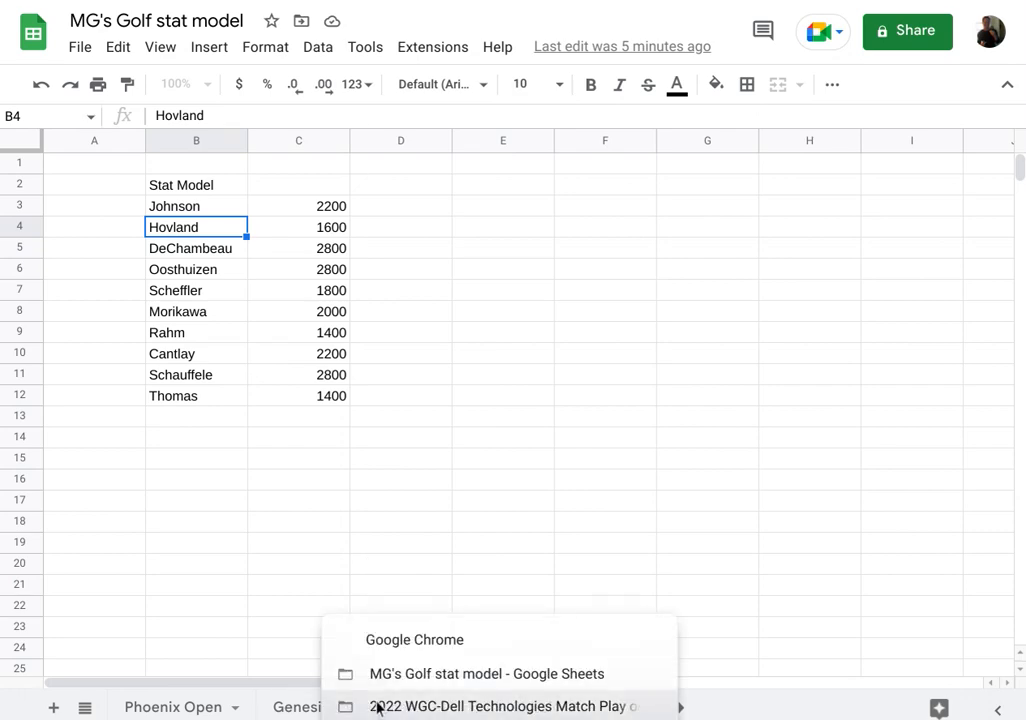
click(500, 706)
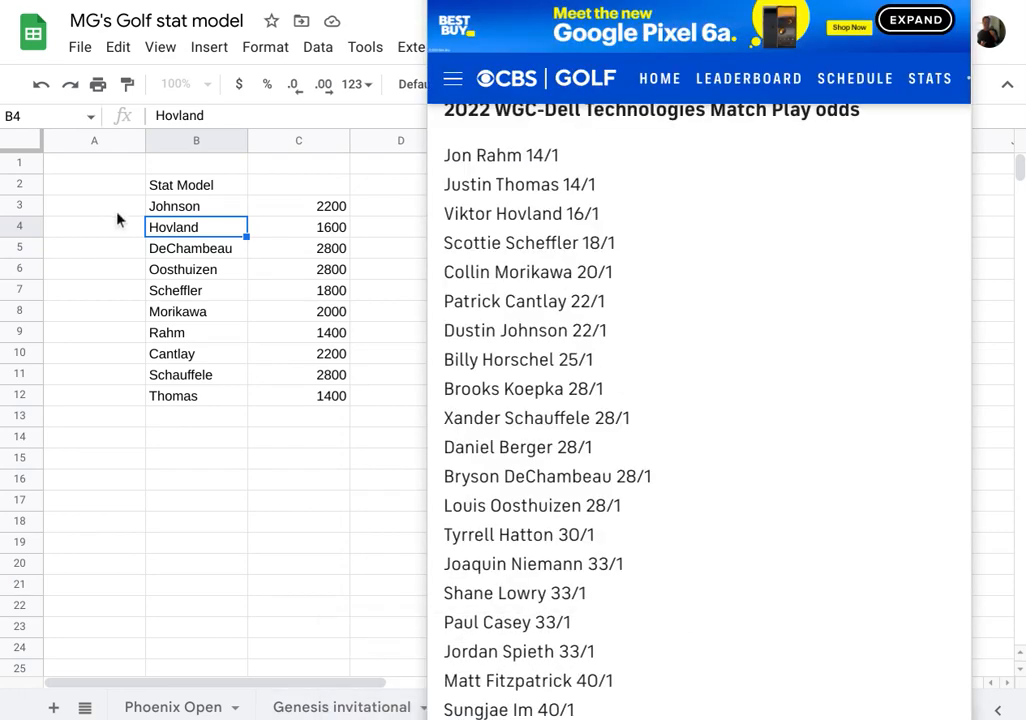
mouse_move(282, 220)
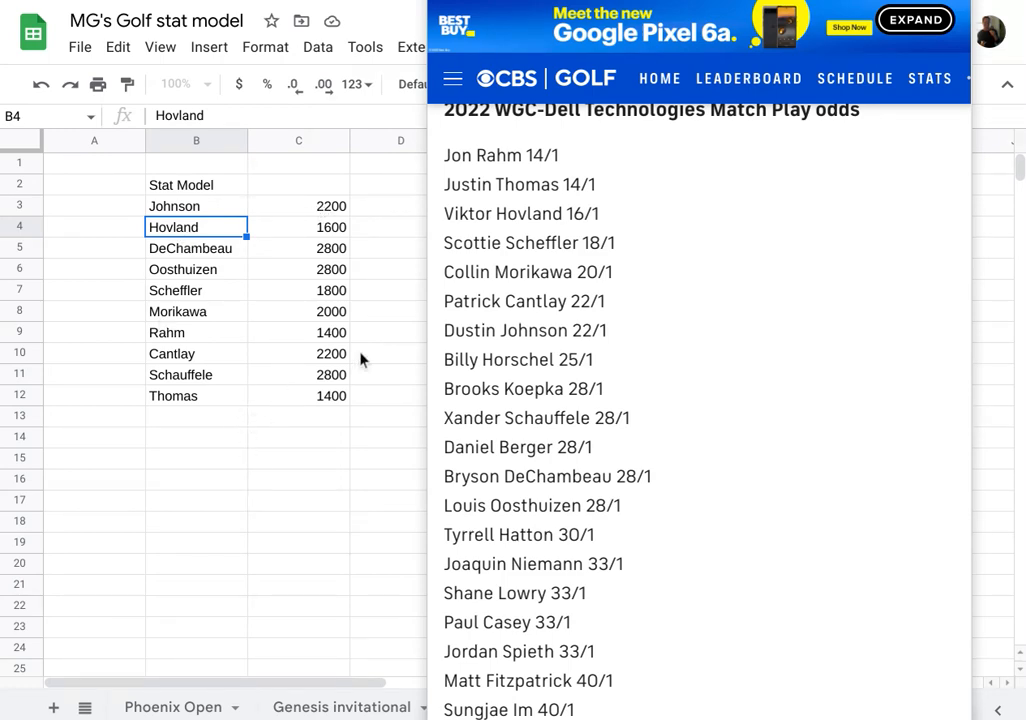
mouse_move(180, 304)
text(1800)
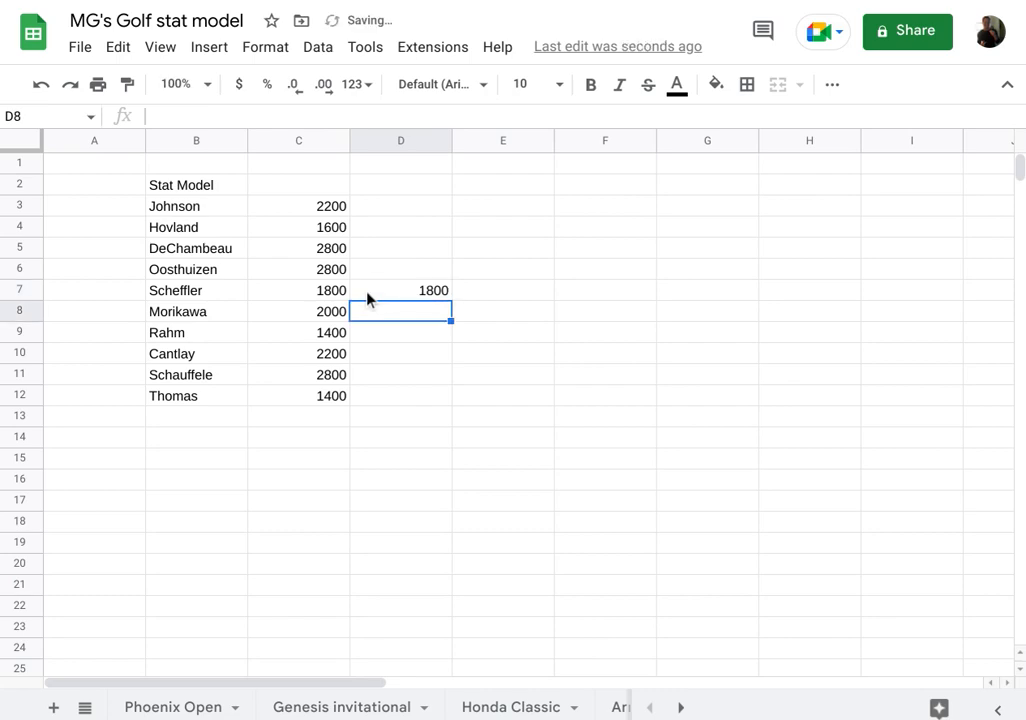
Fill -100 beside Johnson through Oosthuizen and Rahm through Thomas, keeping Scheffler's 1800
click(400, 206)
text(-100)
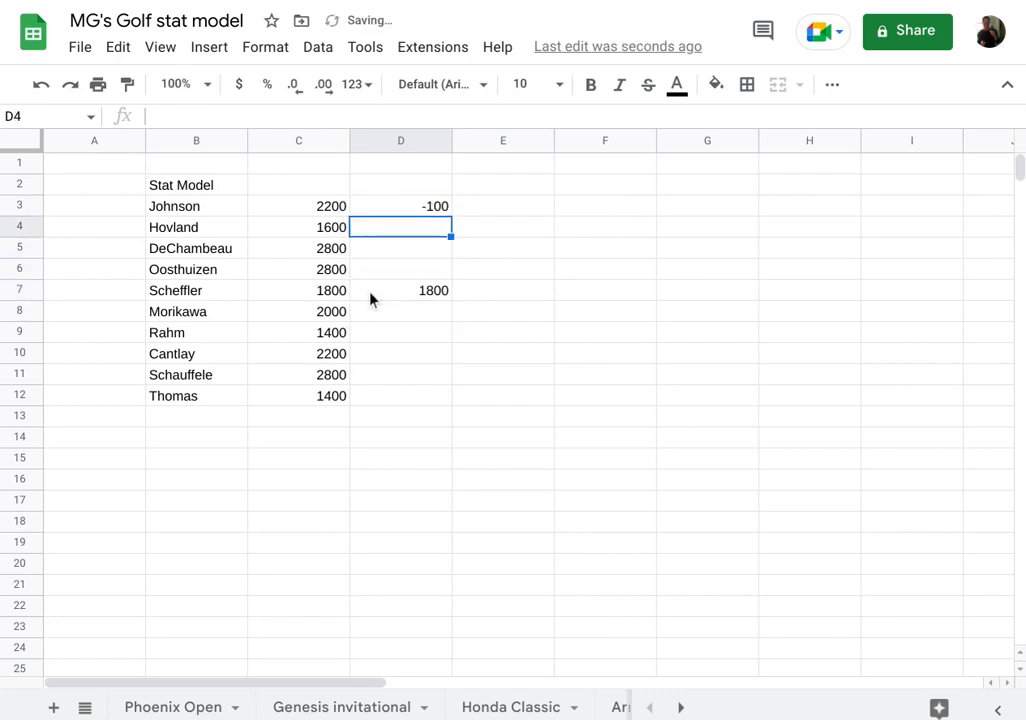
click(400, 206)
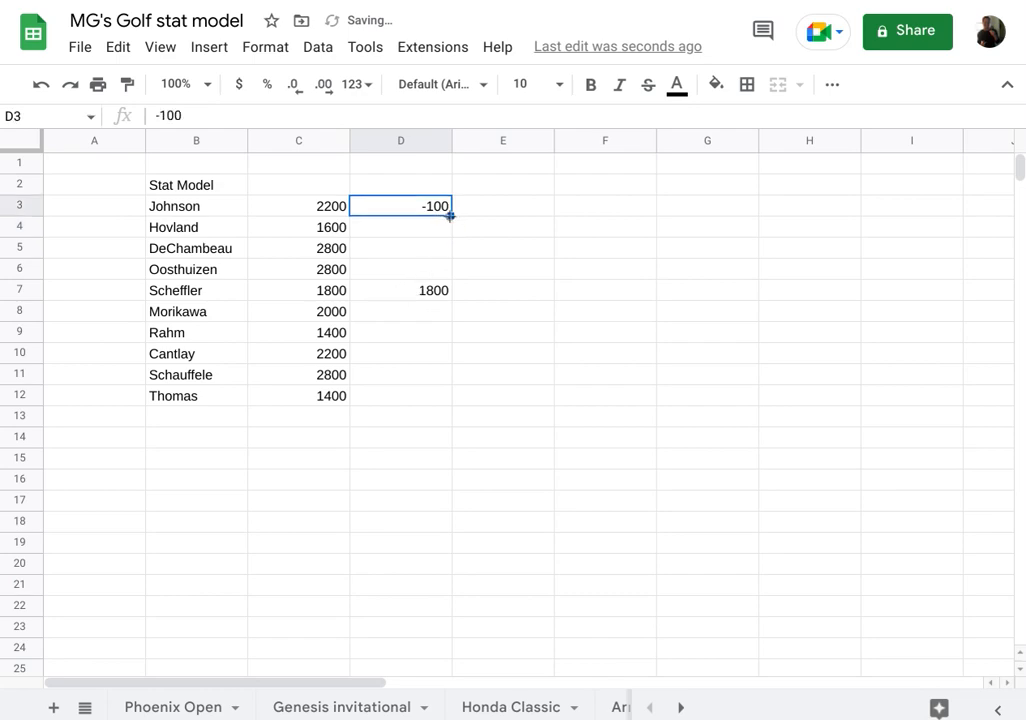
drag(450, 212, 450, 276)
text(-100)
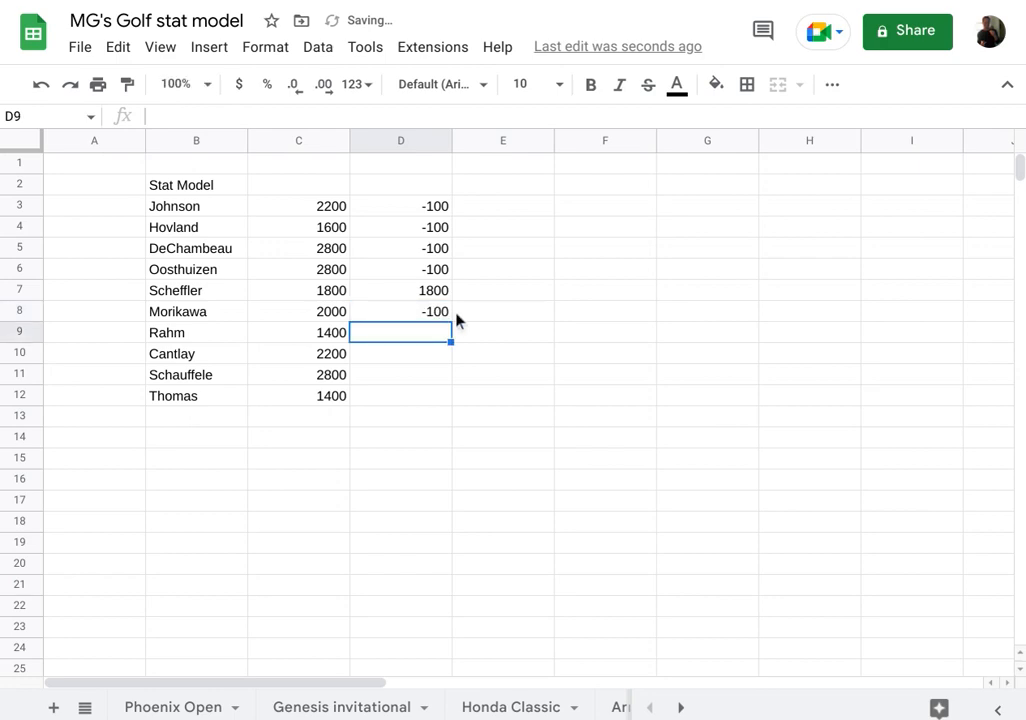
click(400, 312)
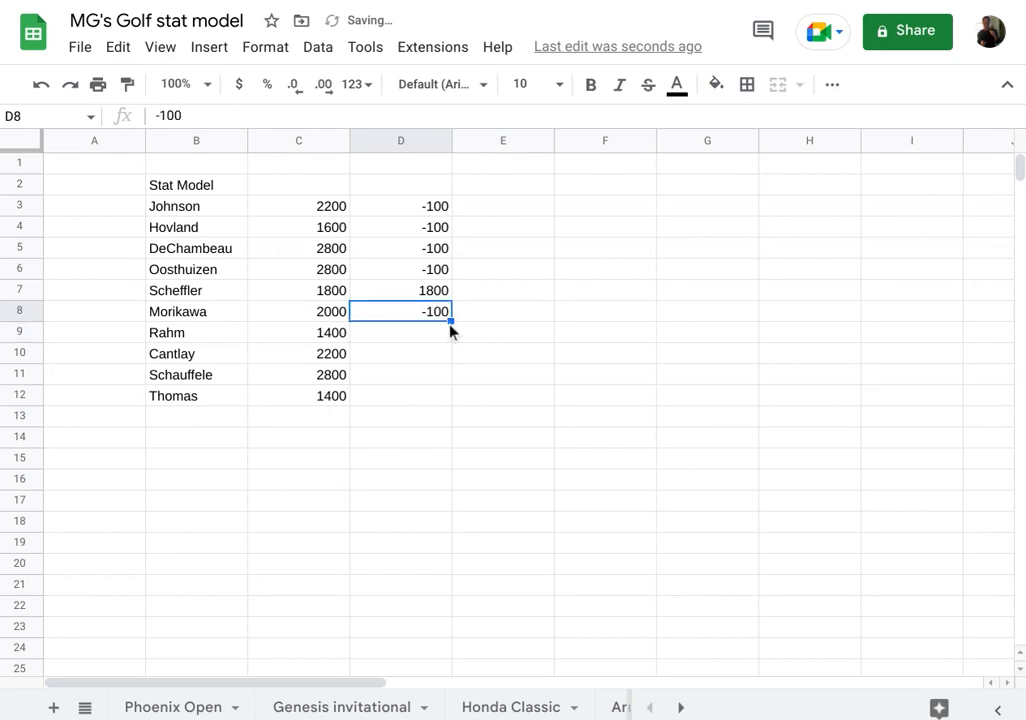
drag(450, 322, 456, 392)
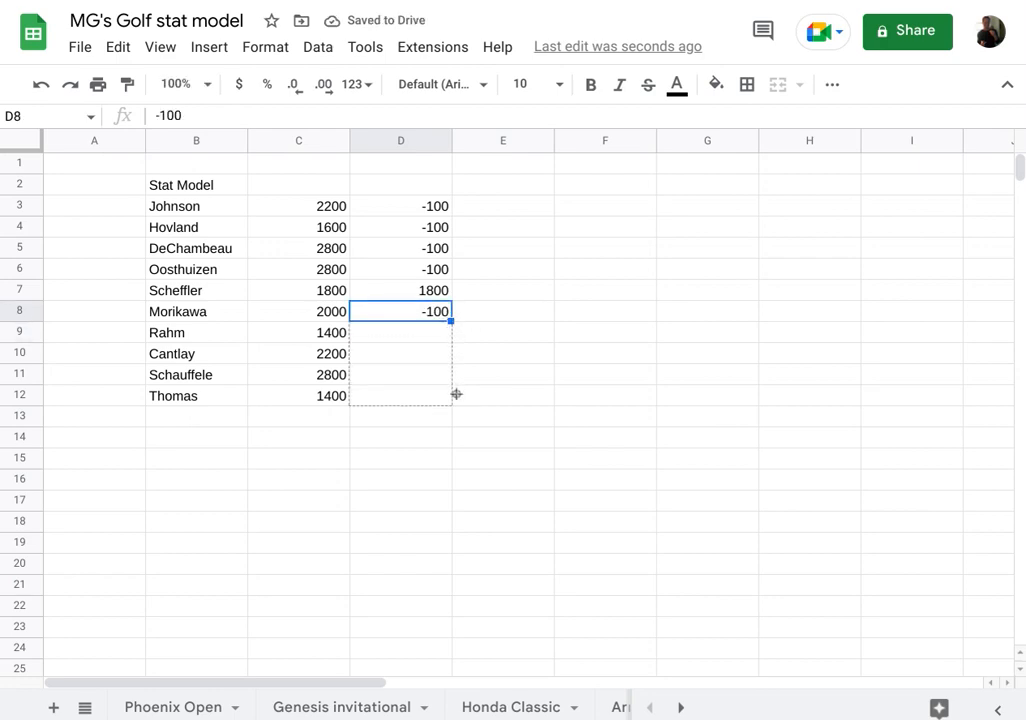
drag(452, 320, 452, 396)
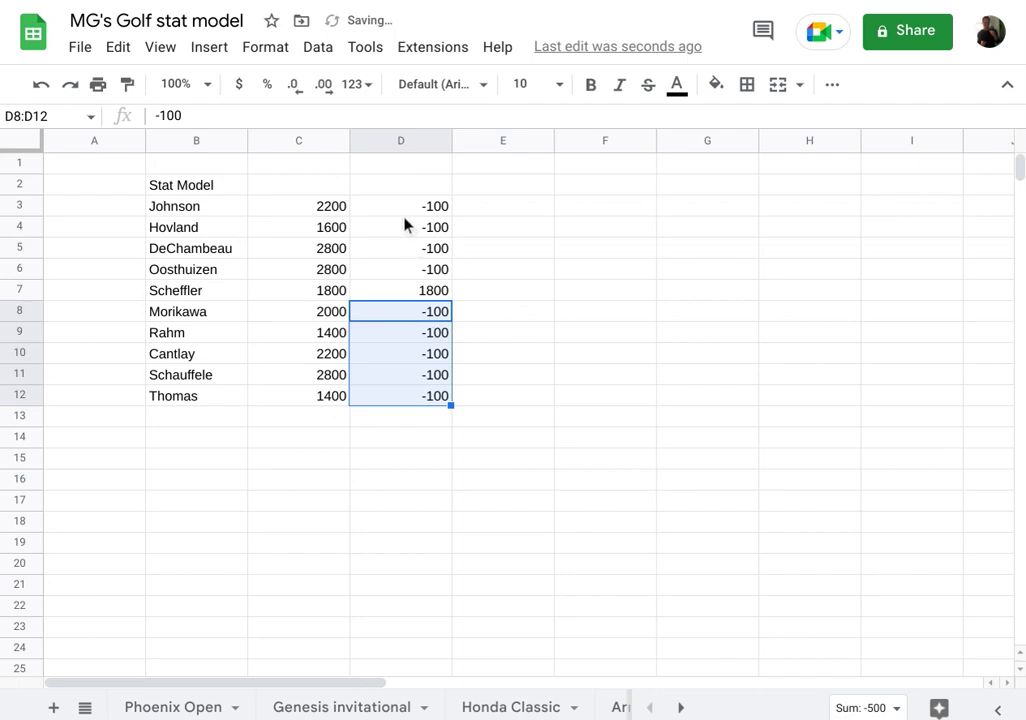
Total D3:D12 to 900 in D13 and clear the stray cell beneath it
click(400, 206)
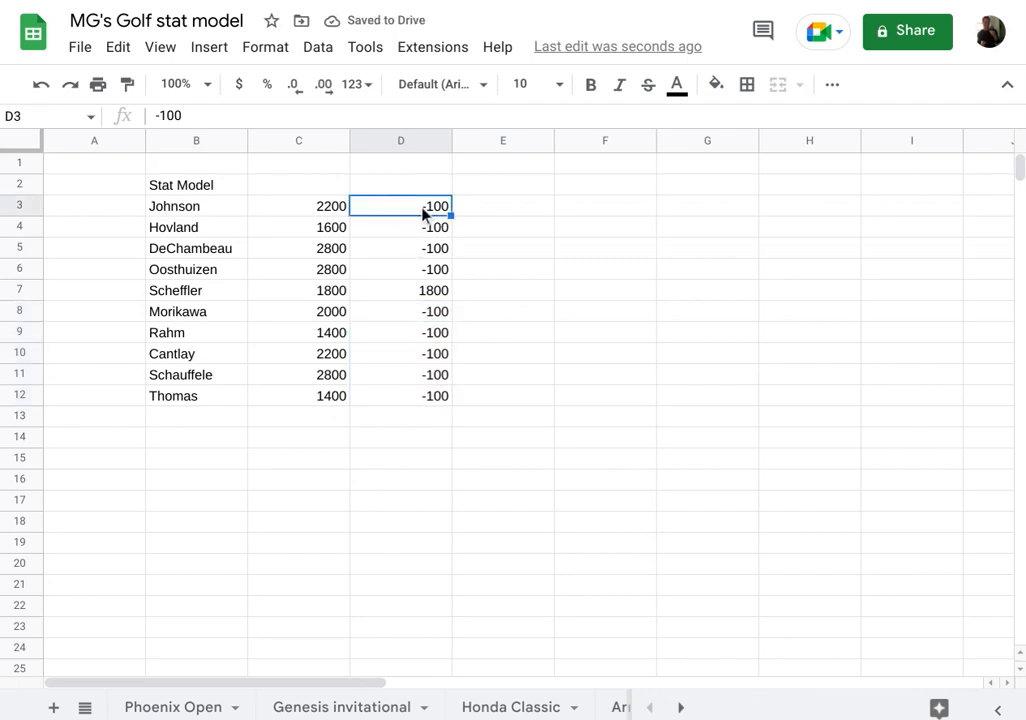
drag(400, 206, 400, 396)
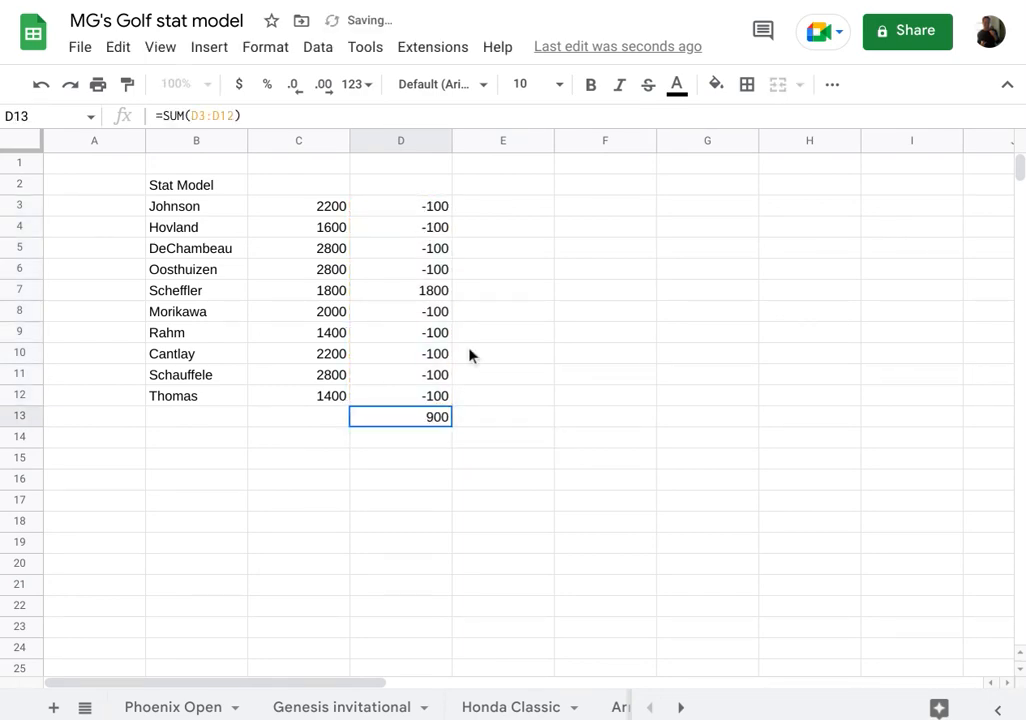
click(298, 456)
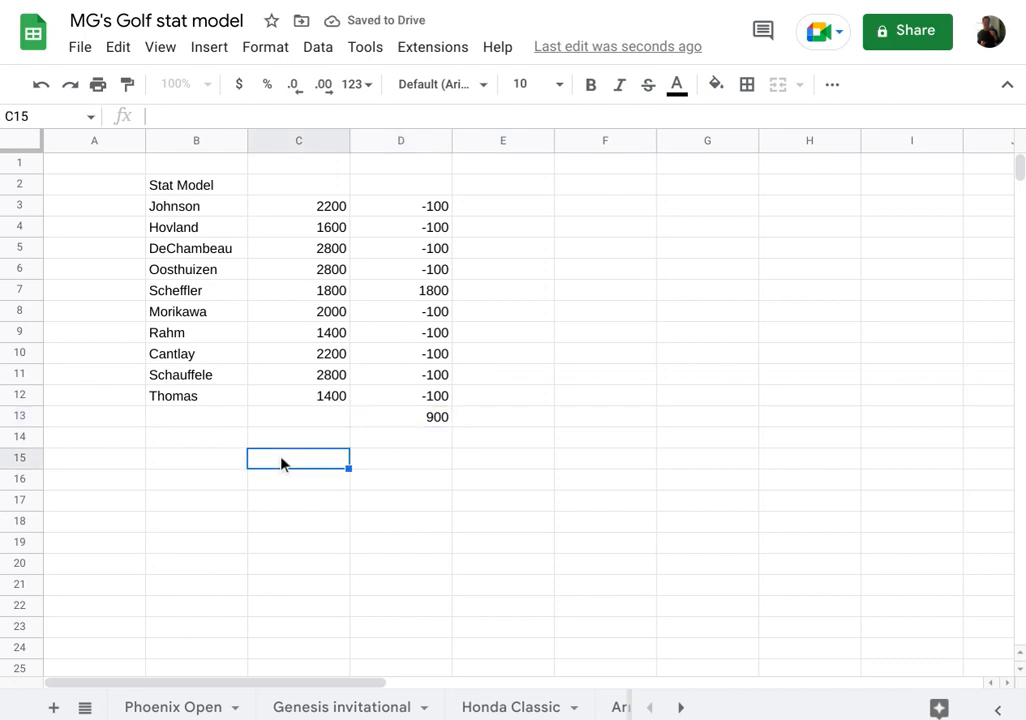
mouse_move(392, 420)
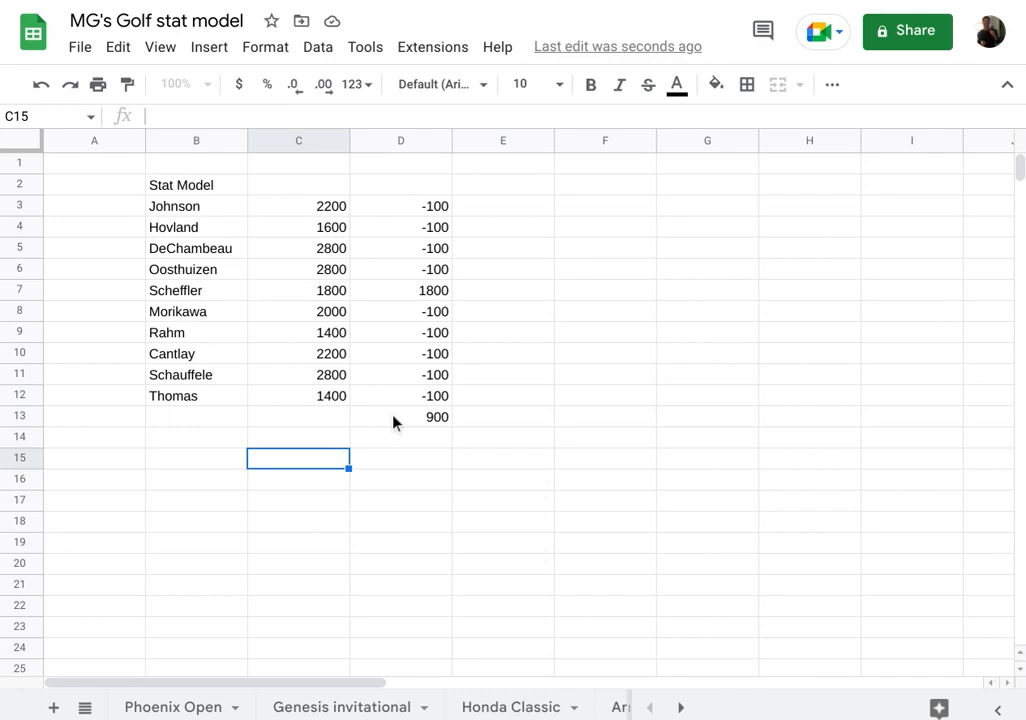
mouse_move(388, 356)
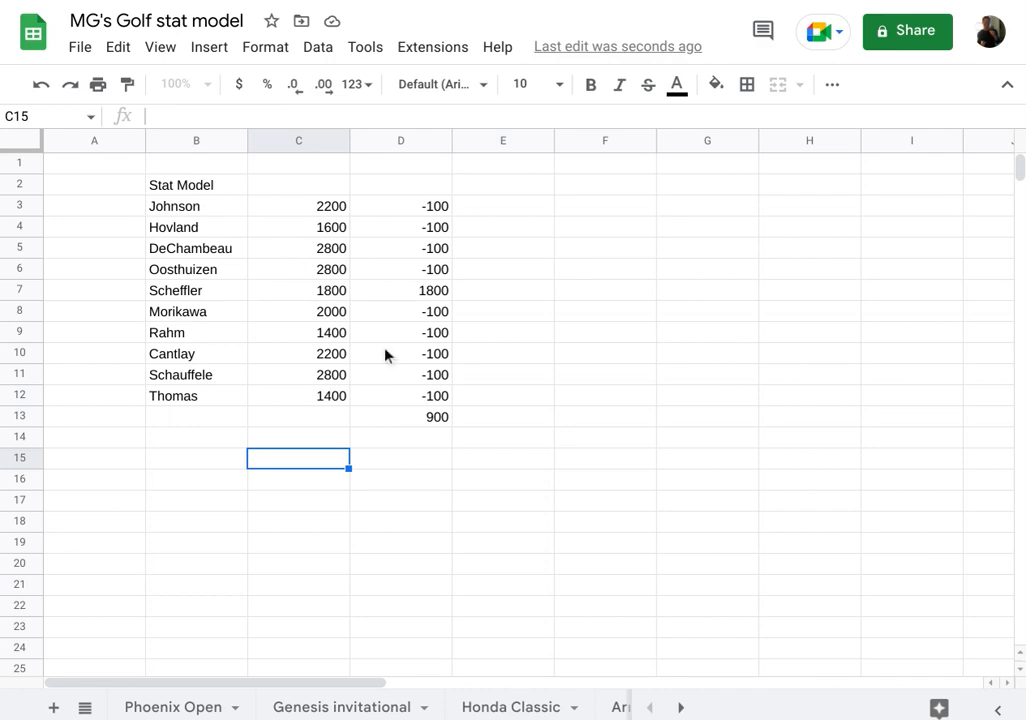
mouse_move(442, 420)
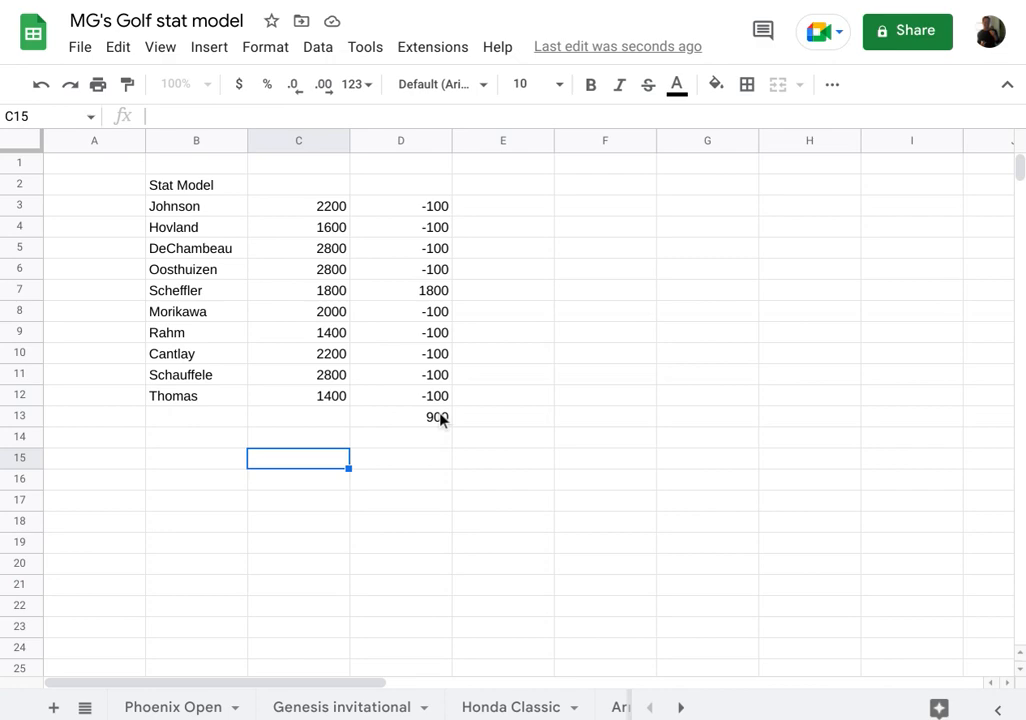
click(400, 436)
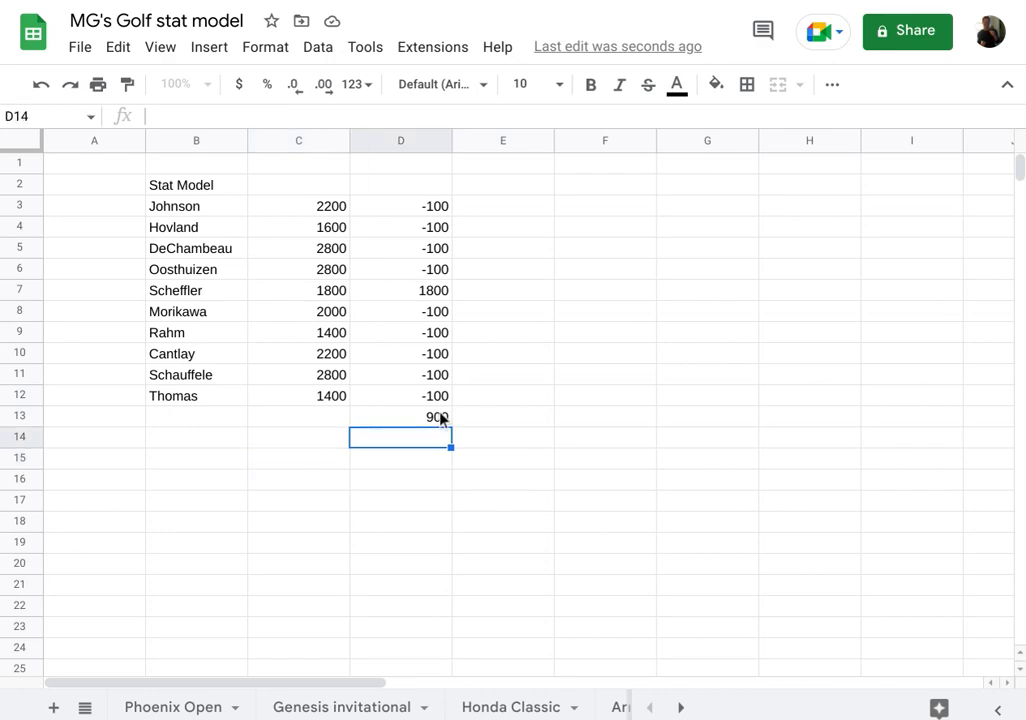
key(Delete)
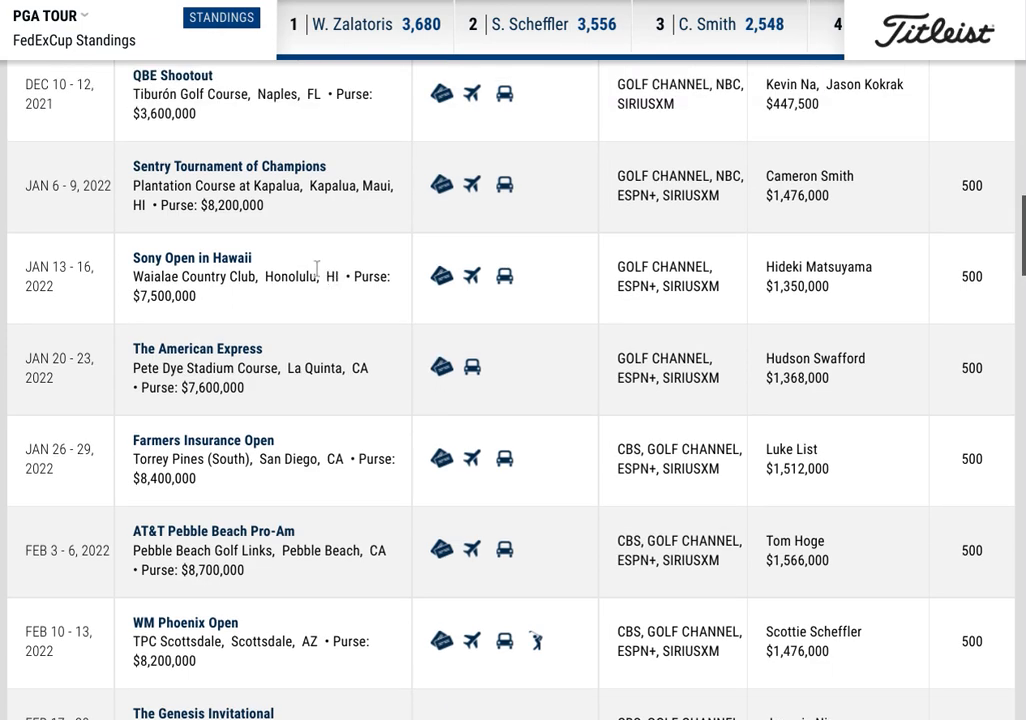
Scroll the 2022 PGA Tour schedule through the Masters and spring events' winners and purses
scroll(down, 3)
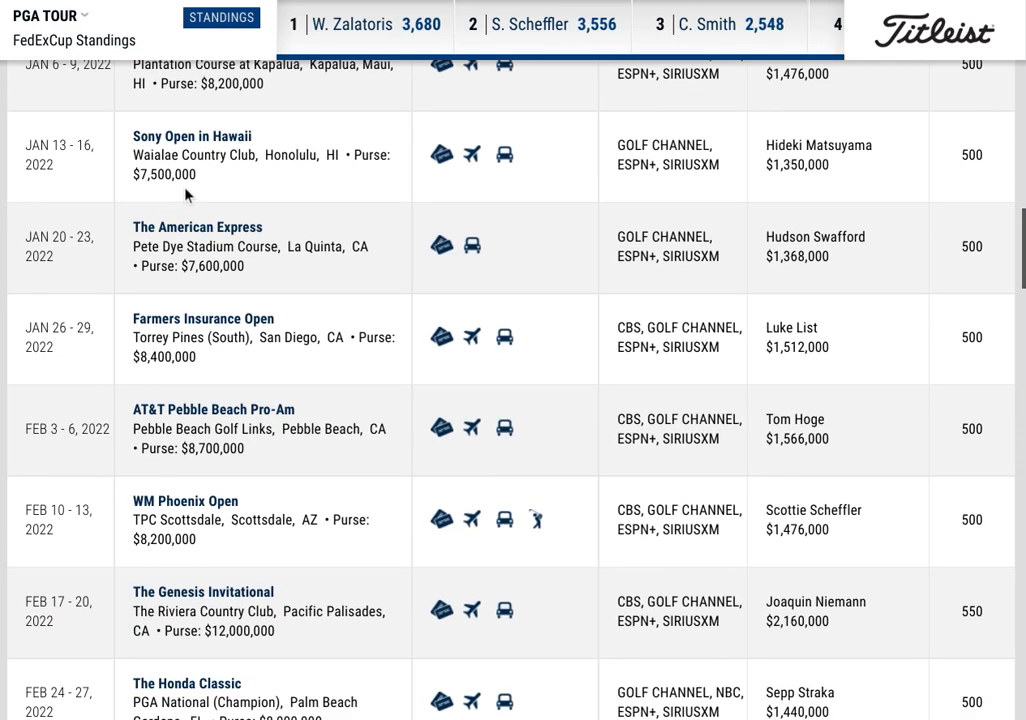
scroll(down, 3)
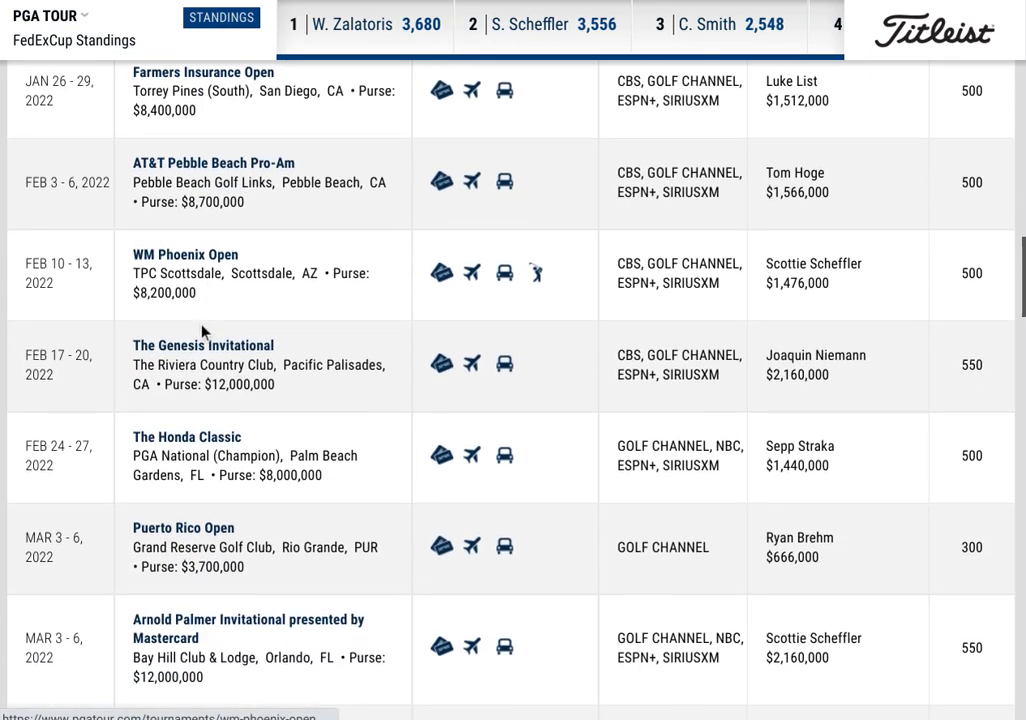
scroll(down, 3)
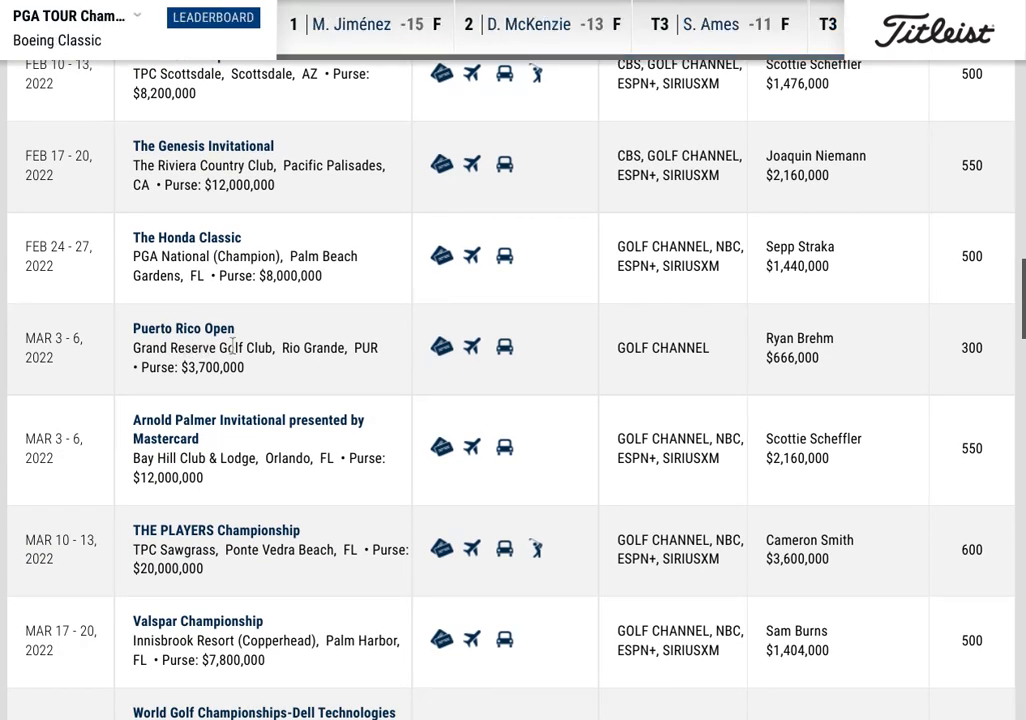
mouse_move(156, 342)
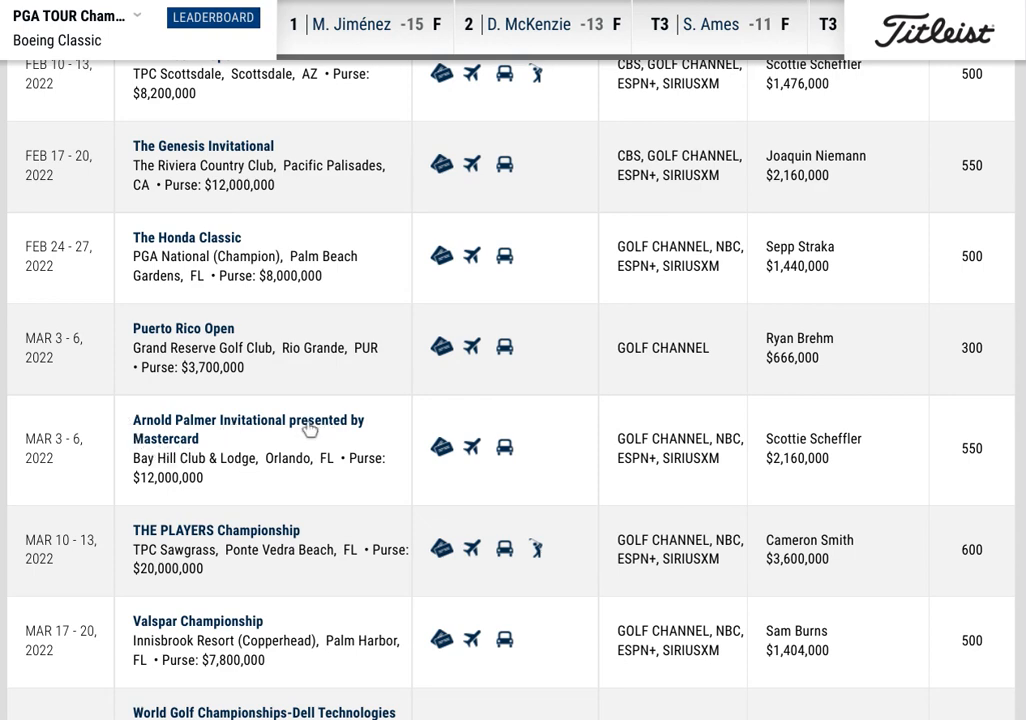
mouse_move(380, 446)
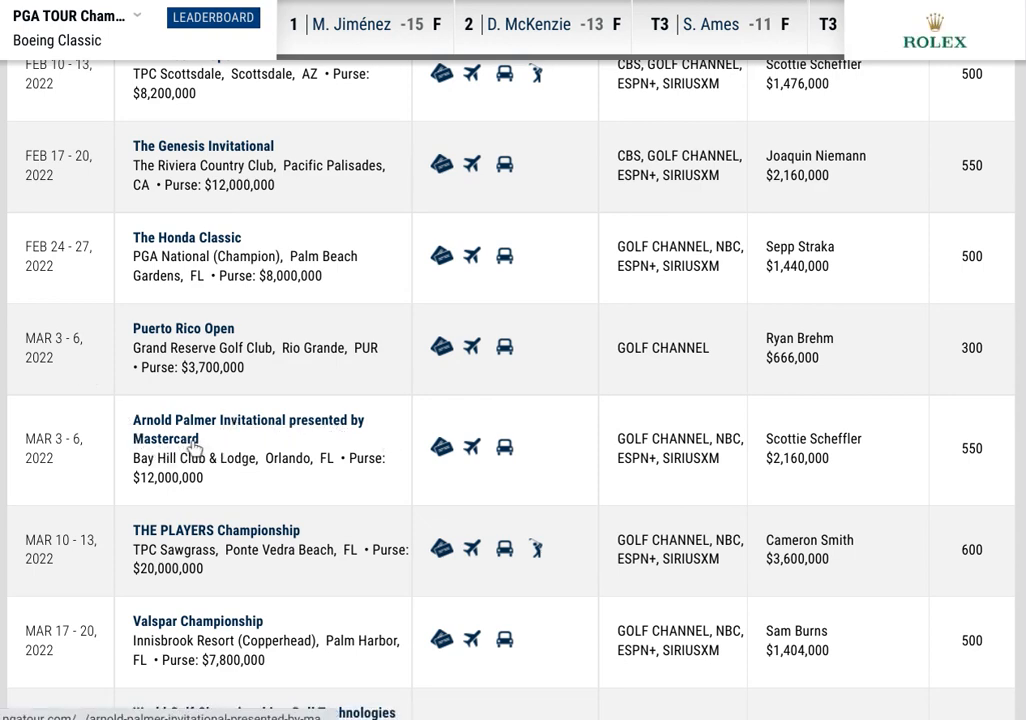
scroll(down, 3)
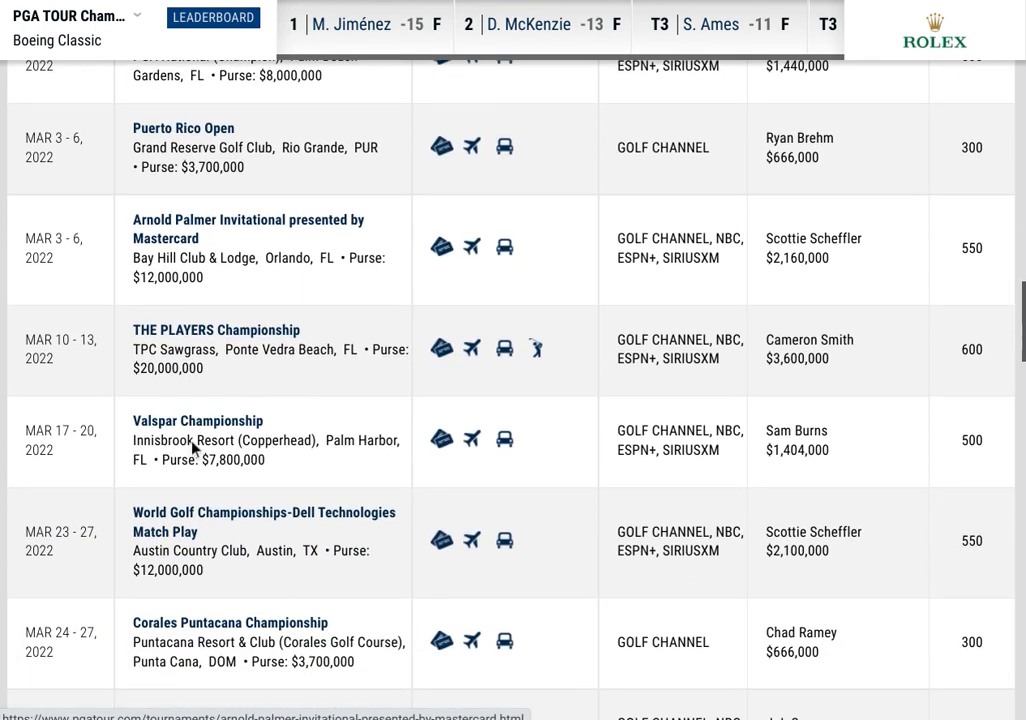
scroll(down, 3)
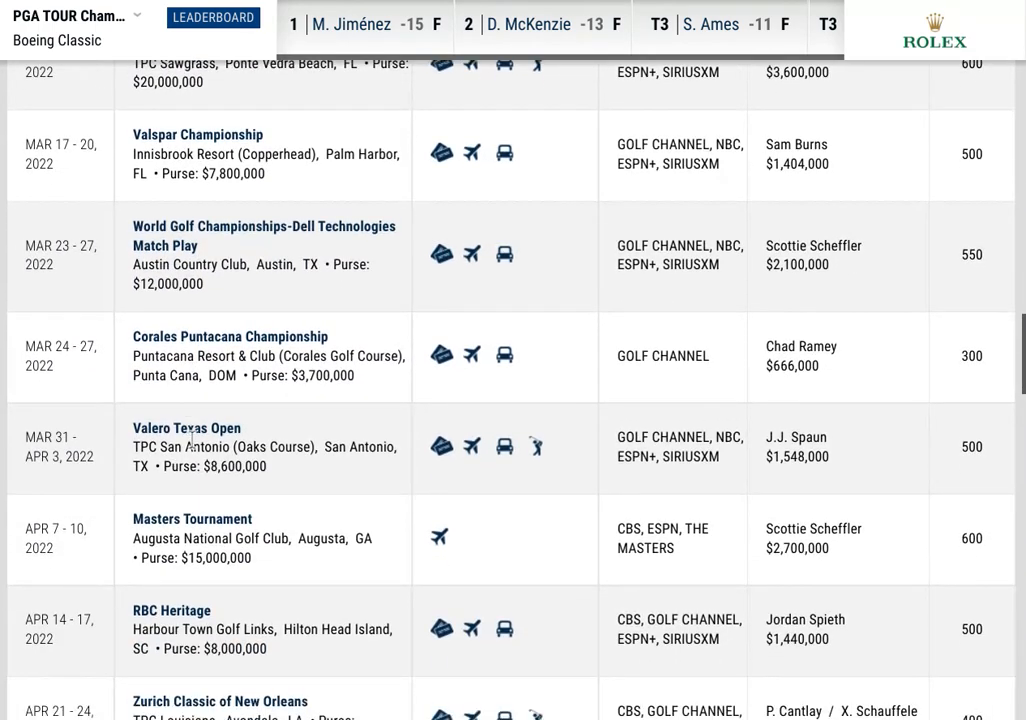
scroll(down, 3)
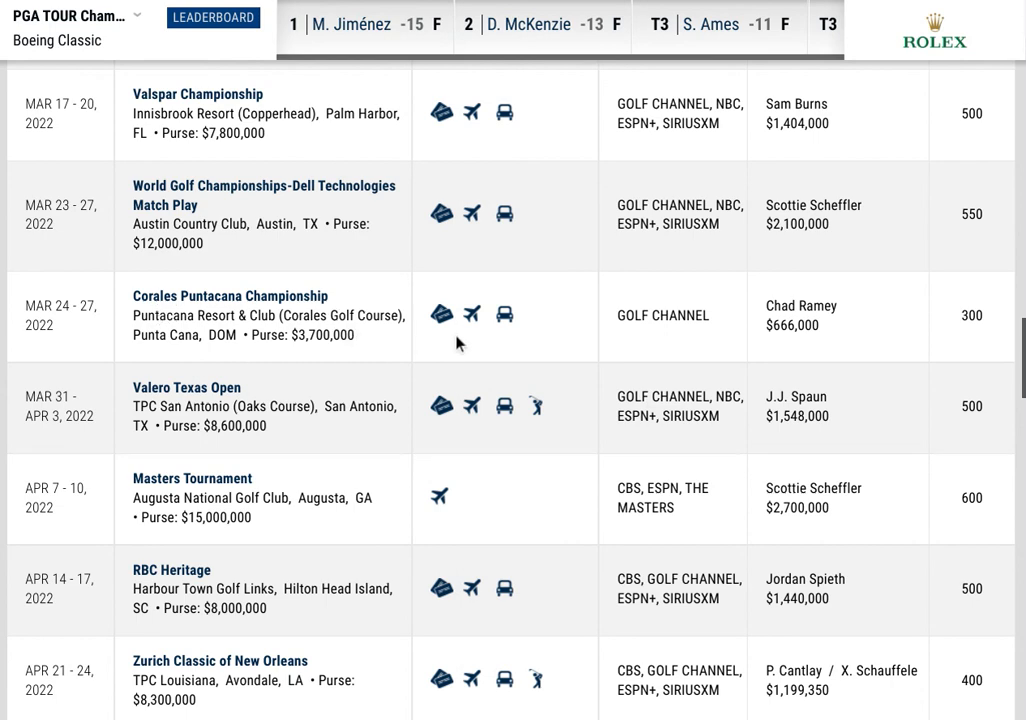
mouse_move(340, 332)
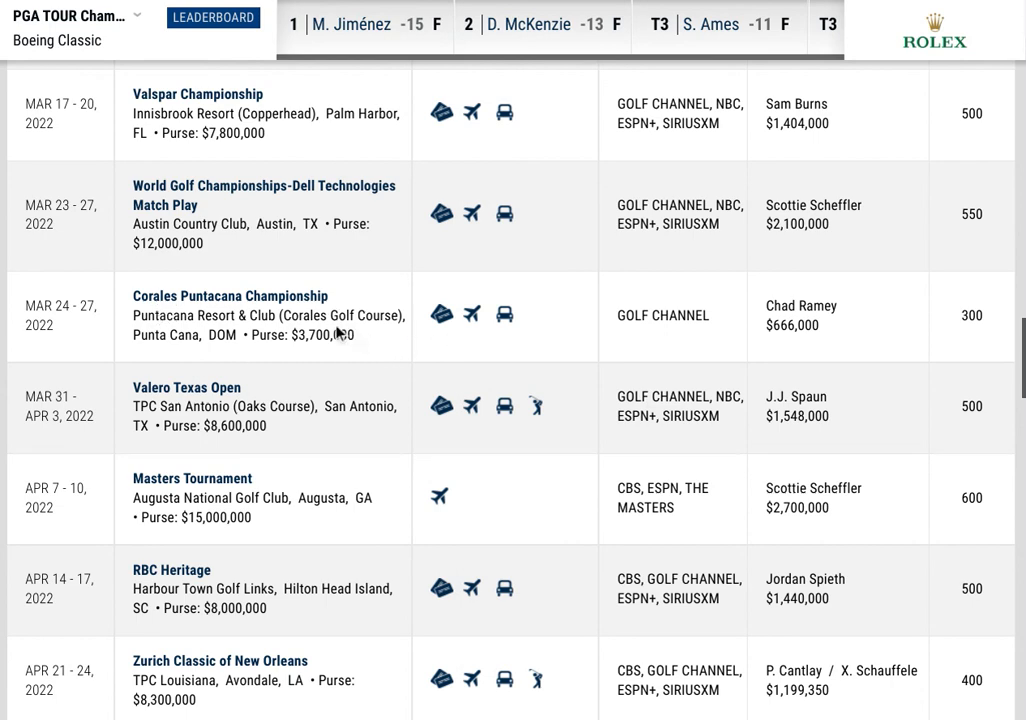
scroll(down, 3)
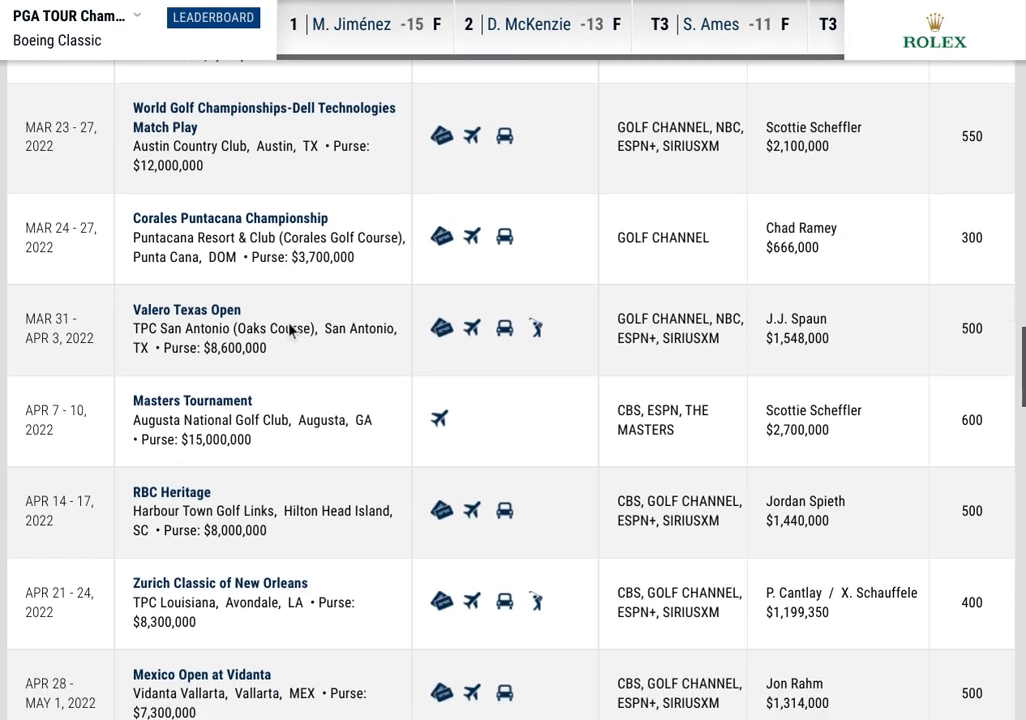
scroll(down, 3)
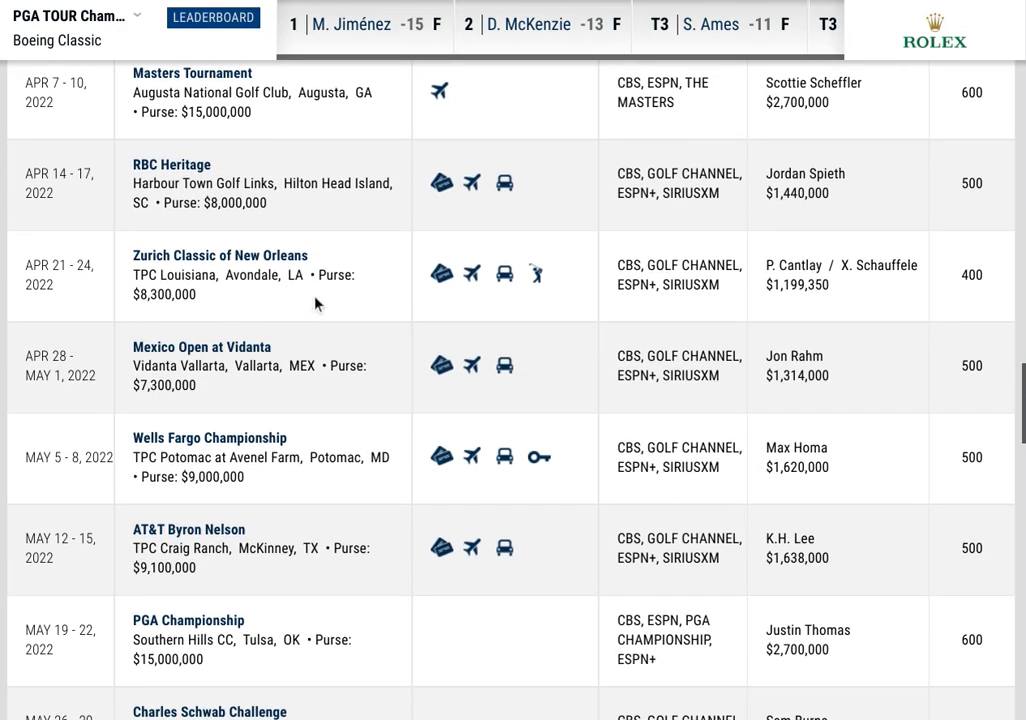
mouse_move(464, 298)
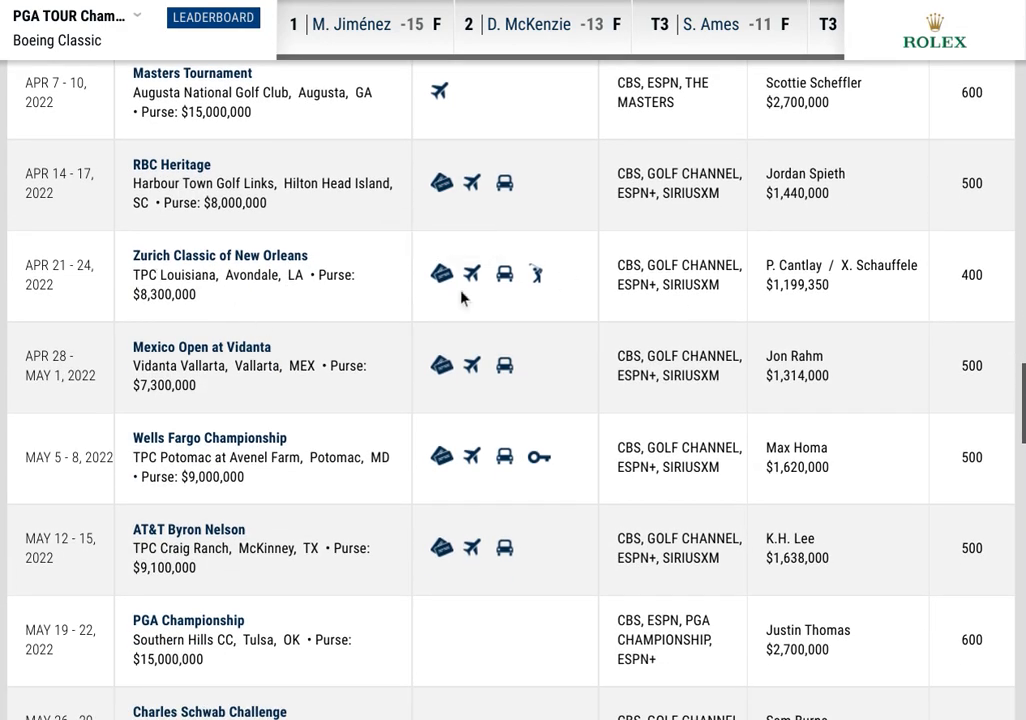
Continue down the schedule to the late-June through 3M Open tournaments
click(212, 16)
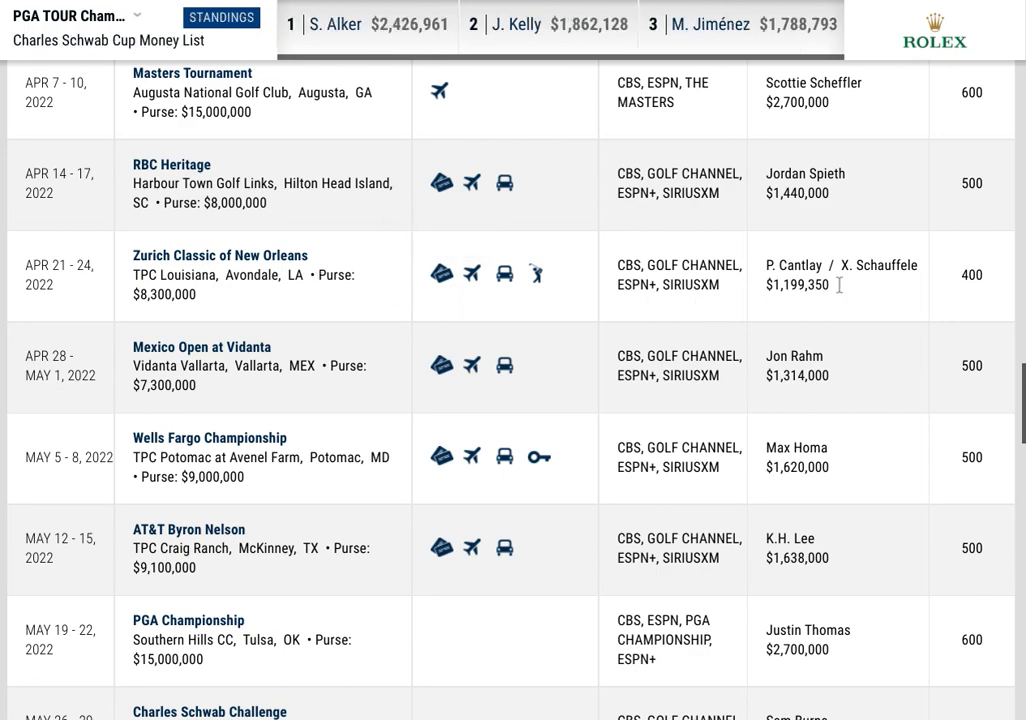
scroll(down, 3)
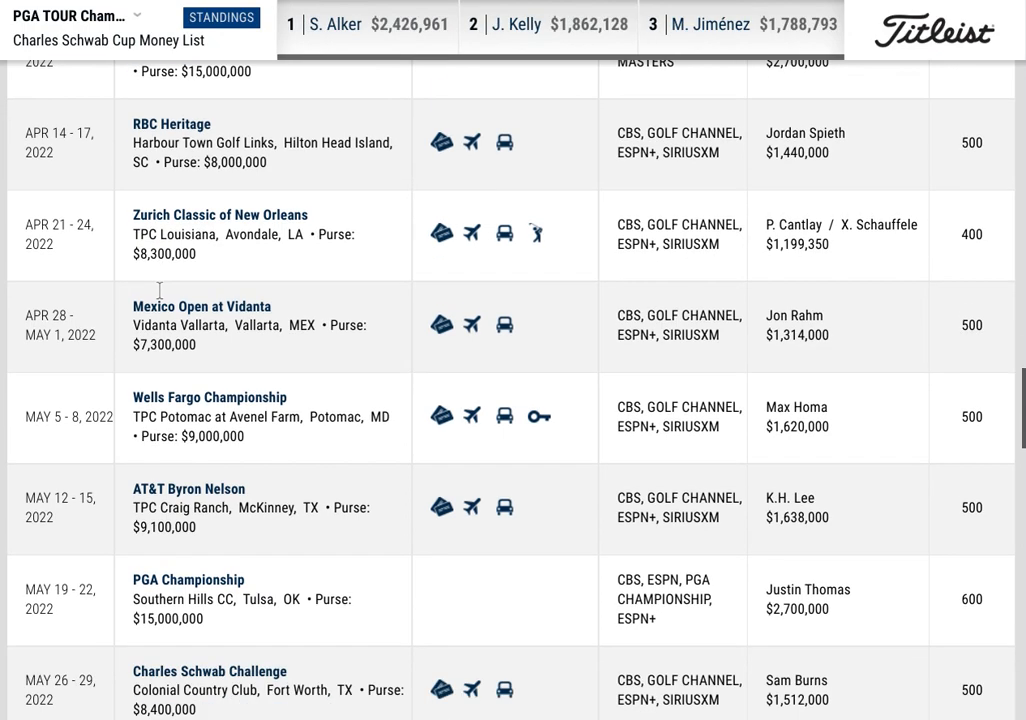
scroll(down, 3)
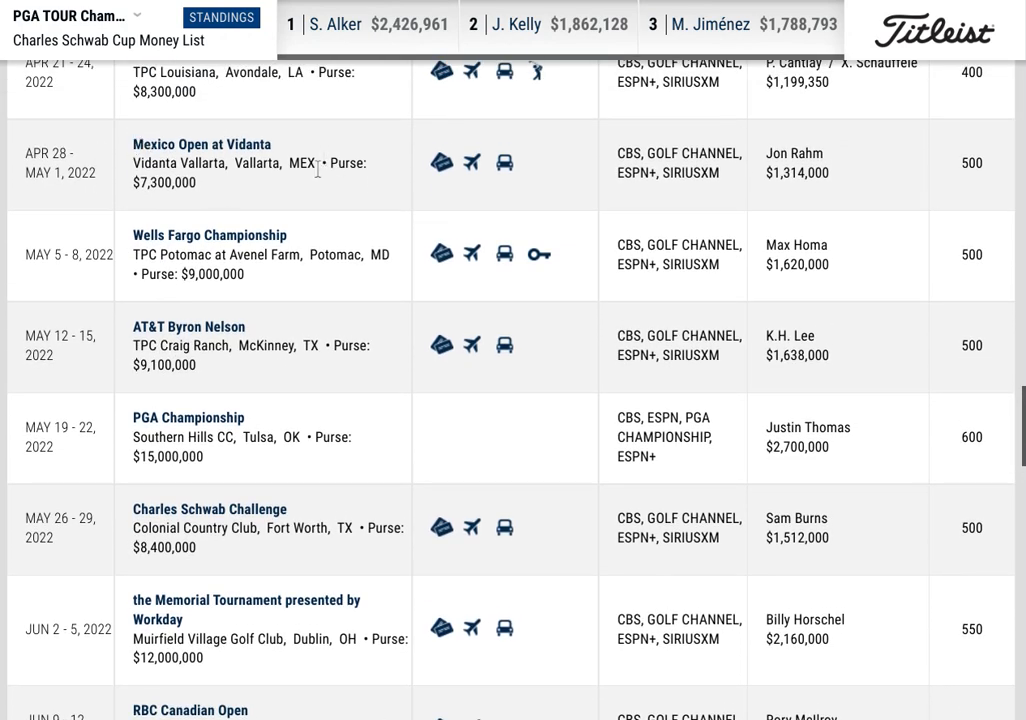
mouse_move(252, 184)
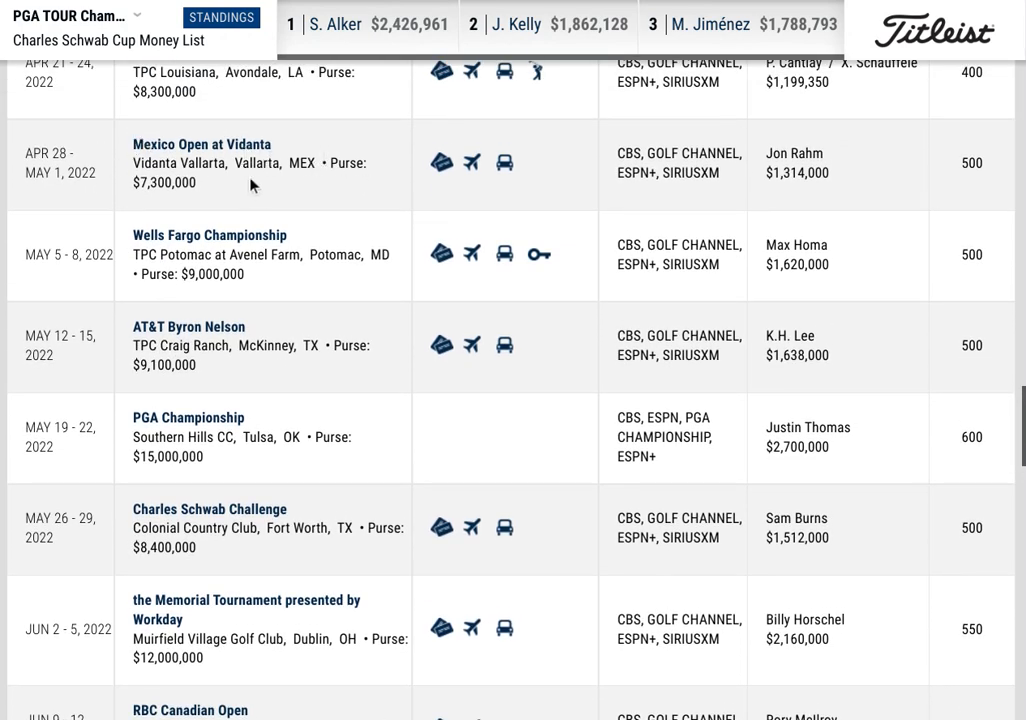
mouse_move(212, 180)
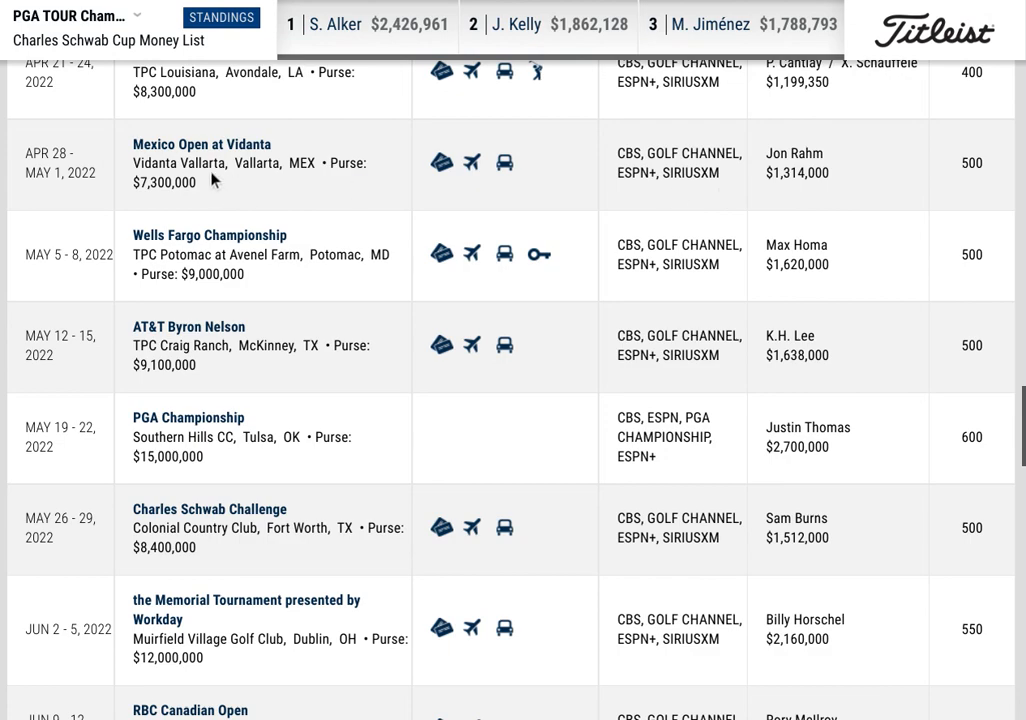
scroll(down, 3)
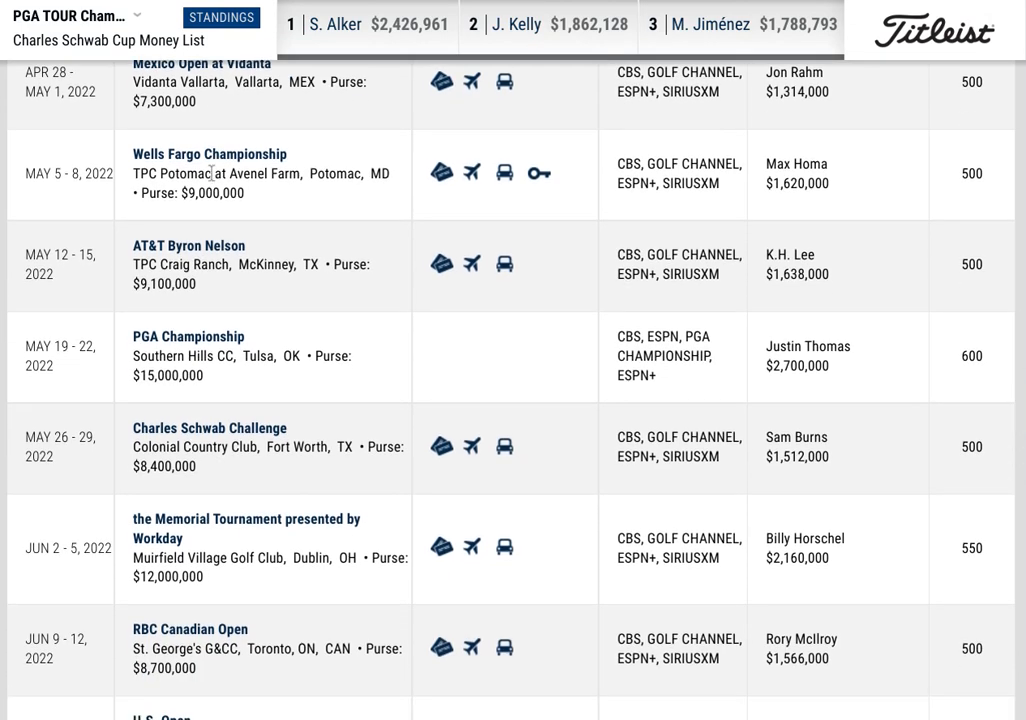
scroll(down, 3)
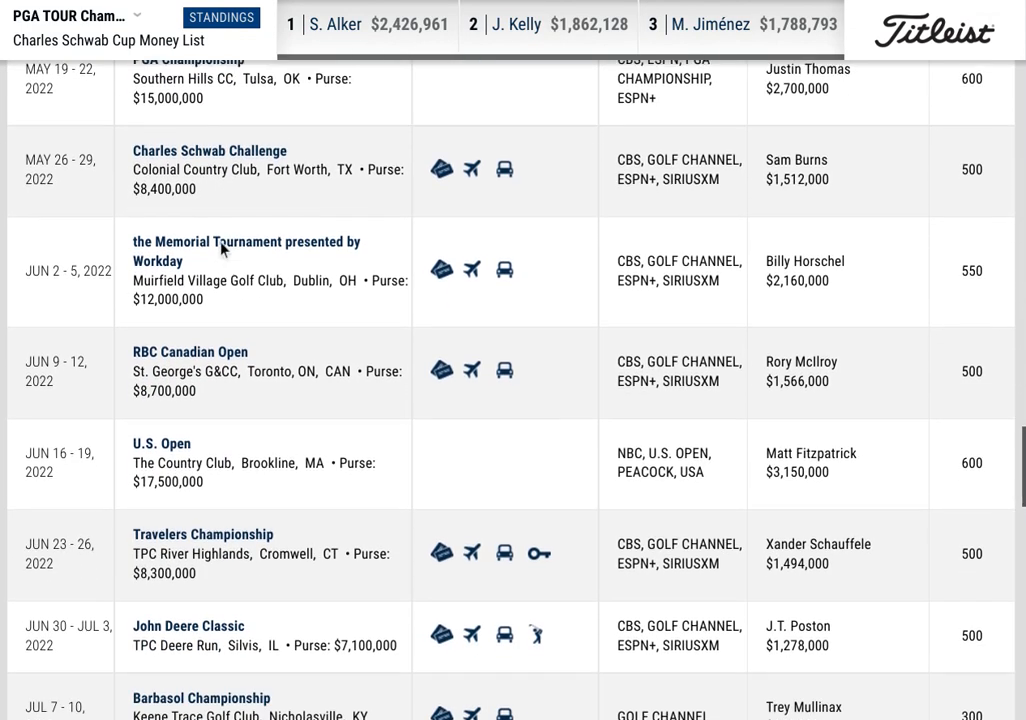
scroll(down, 3)
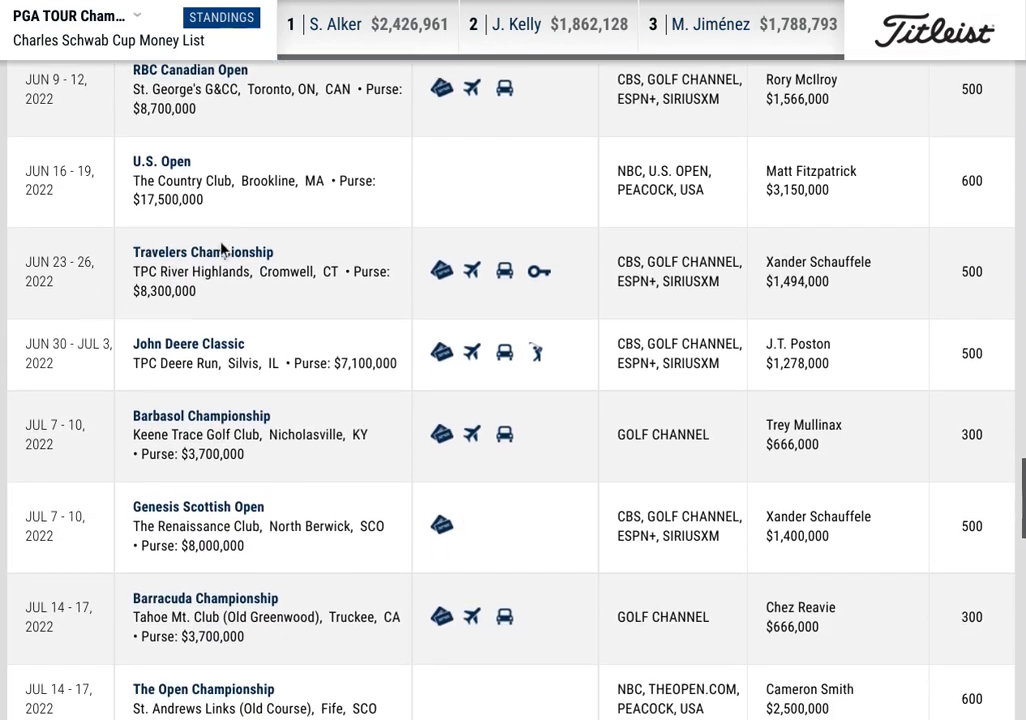
scroll(down, 3)
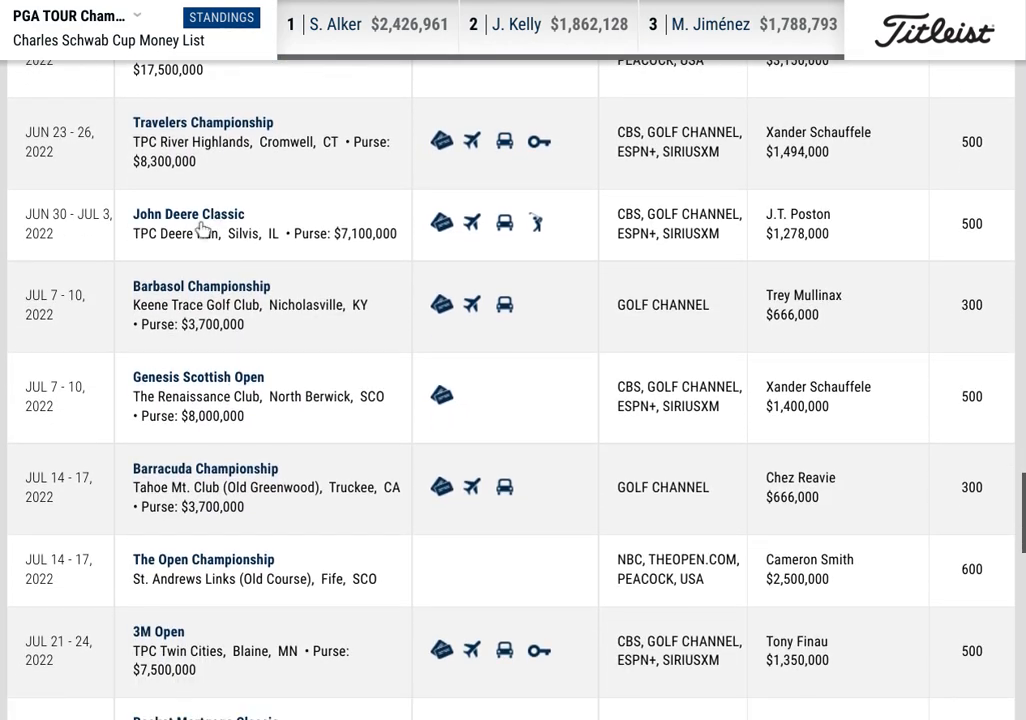
mouse_move(136, 344)
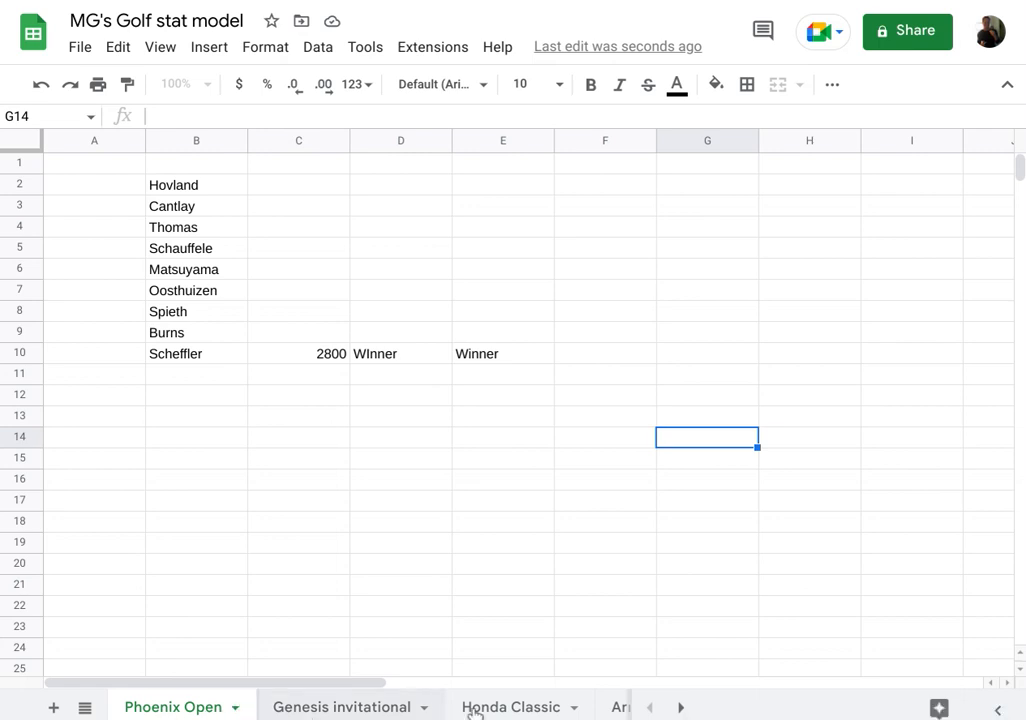
Scroll the sheet tabs to reveal the later tournament sheets
click(680, 708)
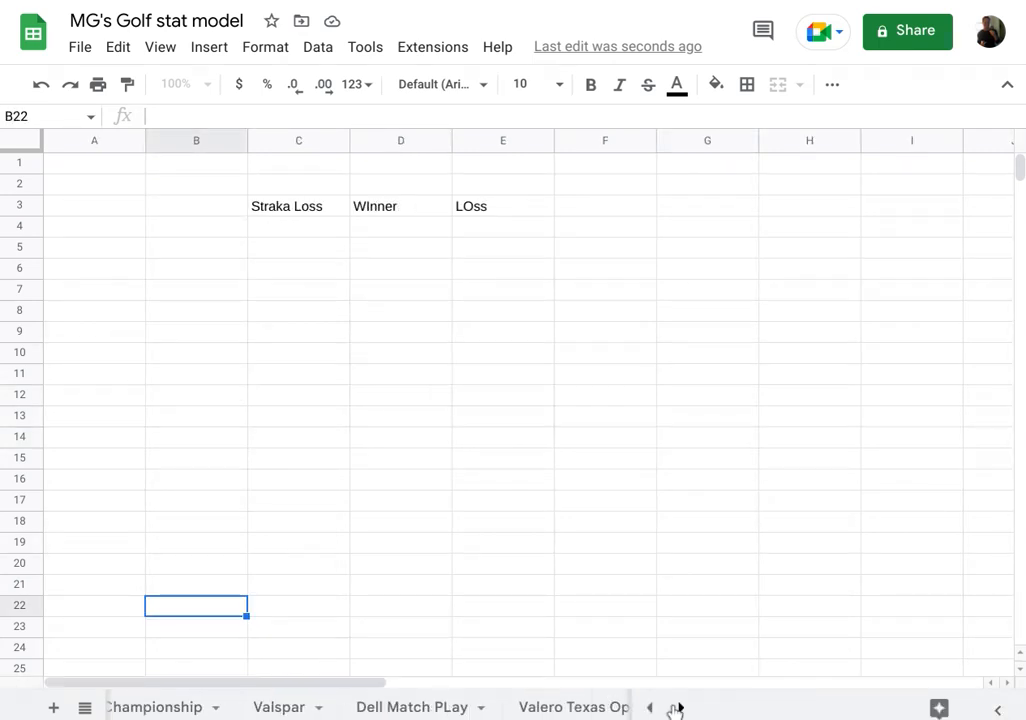
click(648, 708)
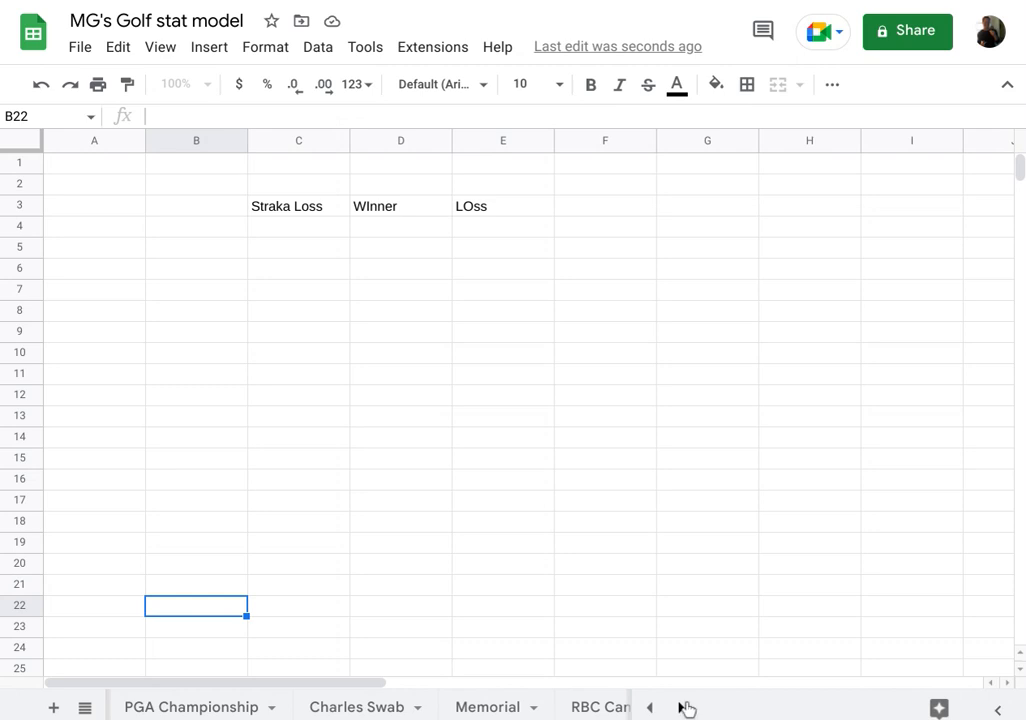
mouse_move(500, 576)
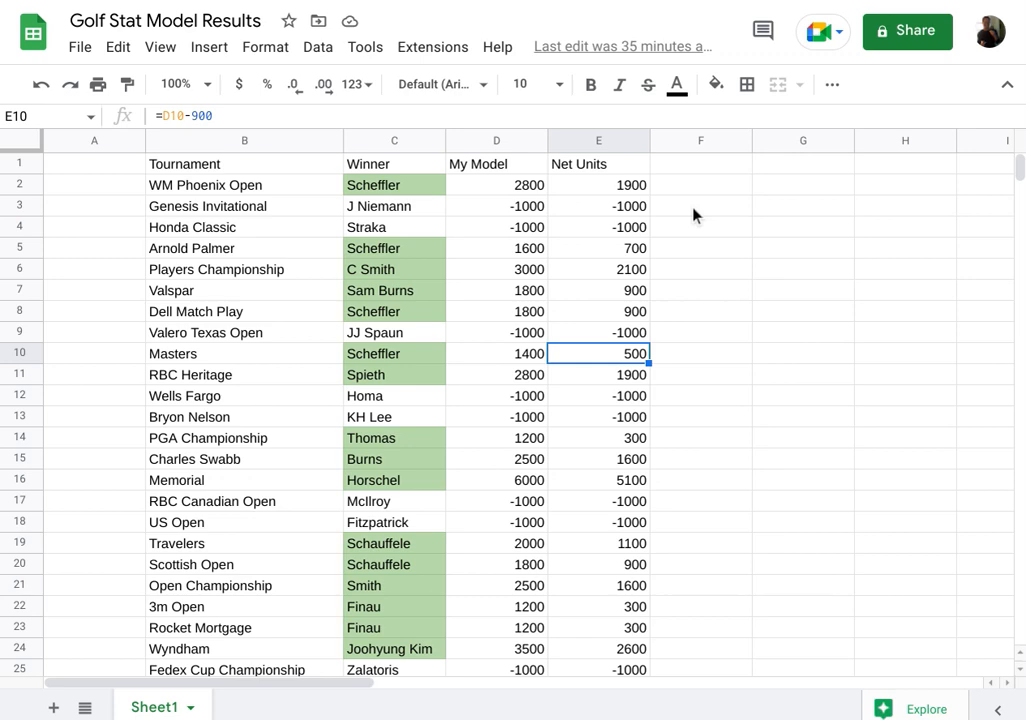
Review the WM Phoenix Open, Honda Classic and Arnold Palmer winners and the Honda Classic net units
click(598, 228)
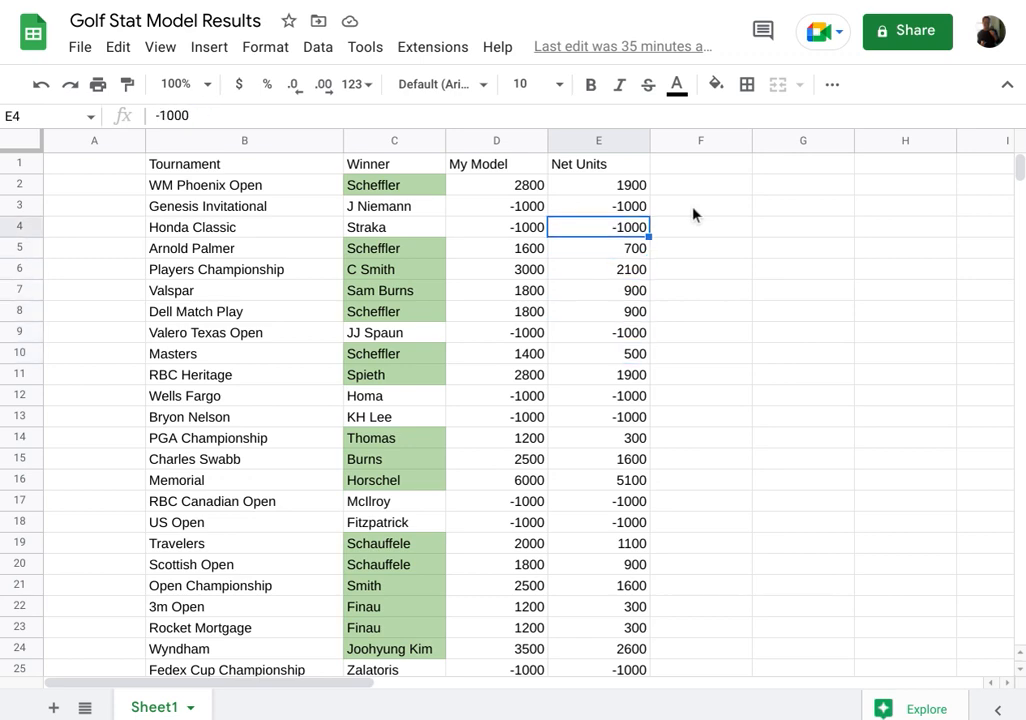
click(392, 184)
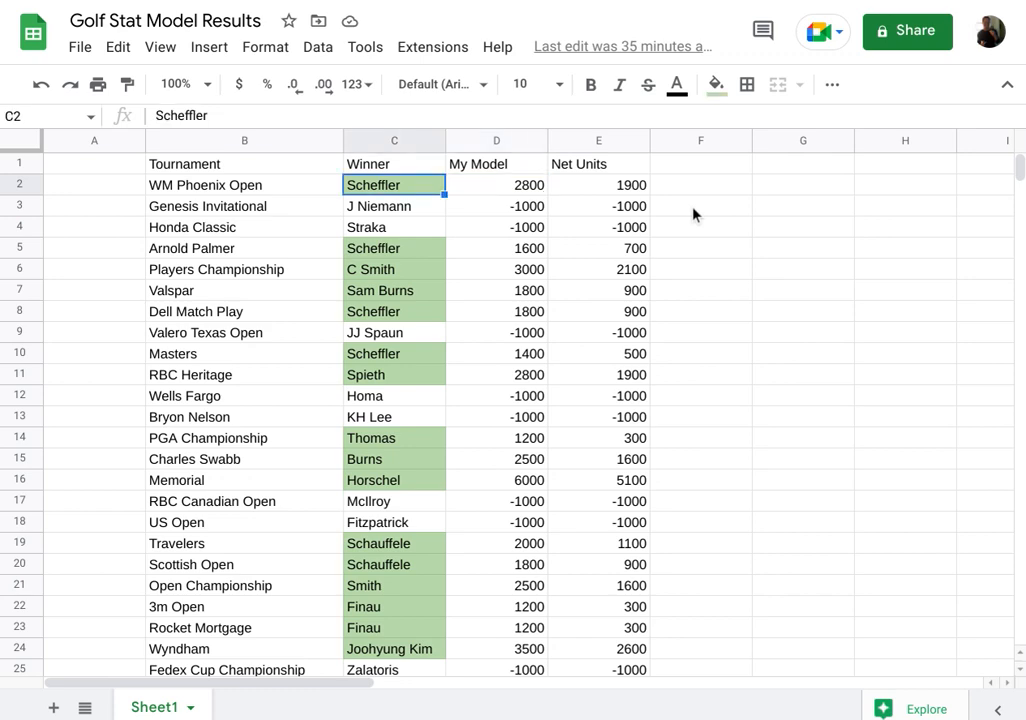
click(392, 248)
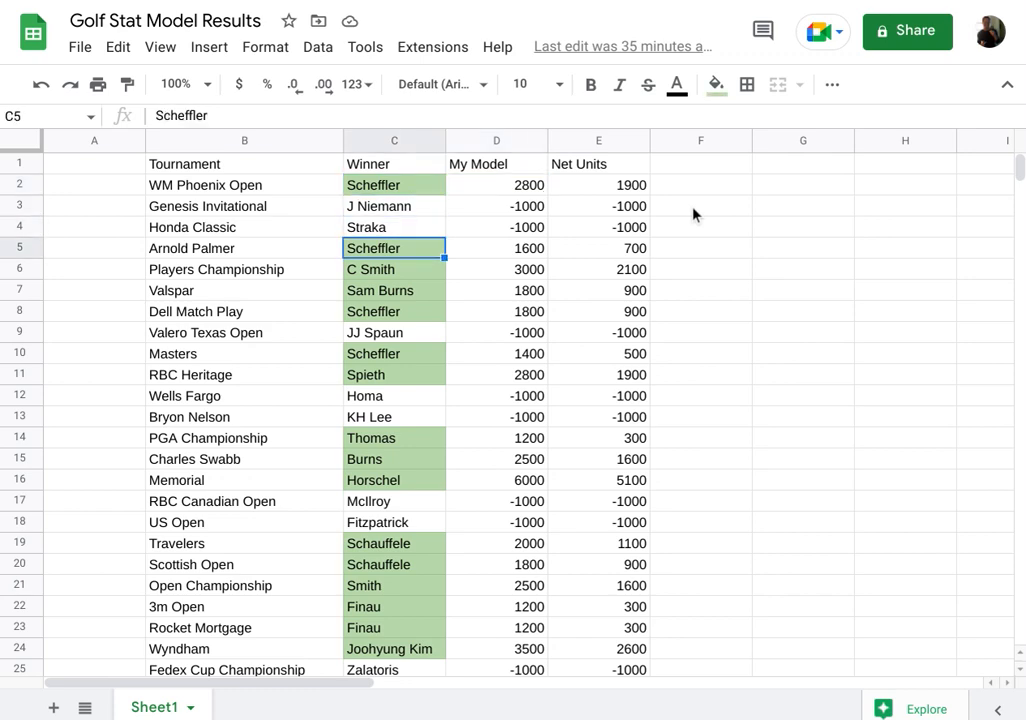
click(394, 228)
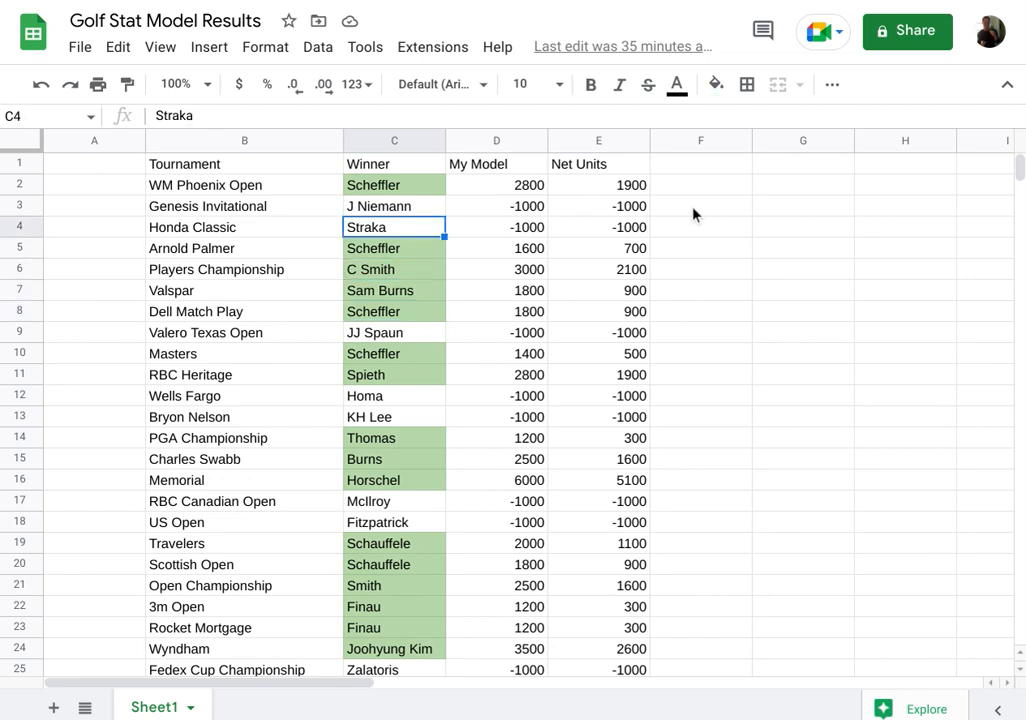
click(392, 184)
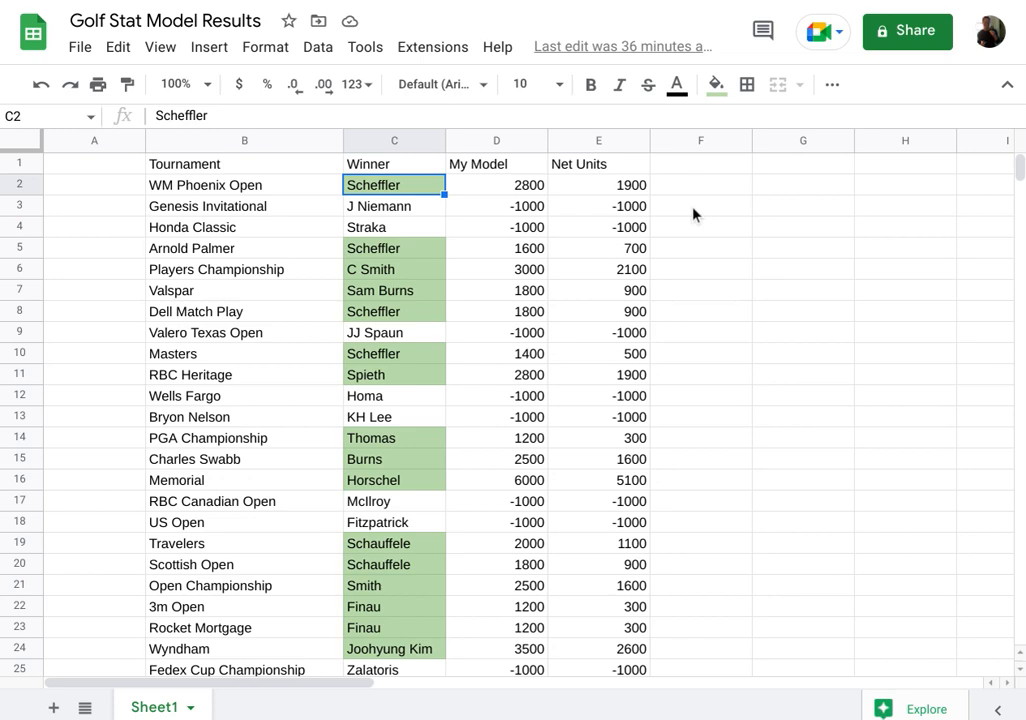
mouse_move(374, 262)
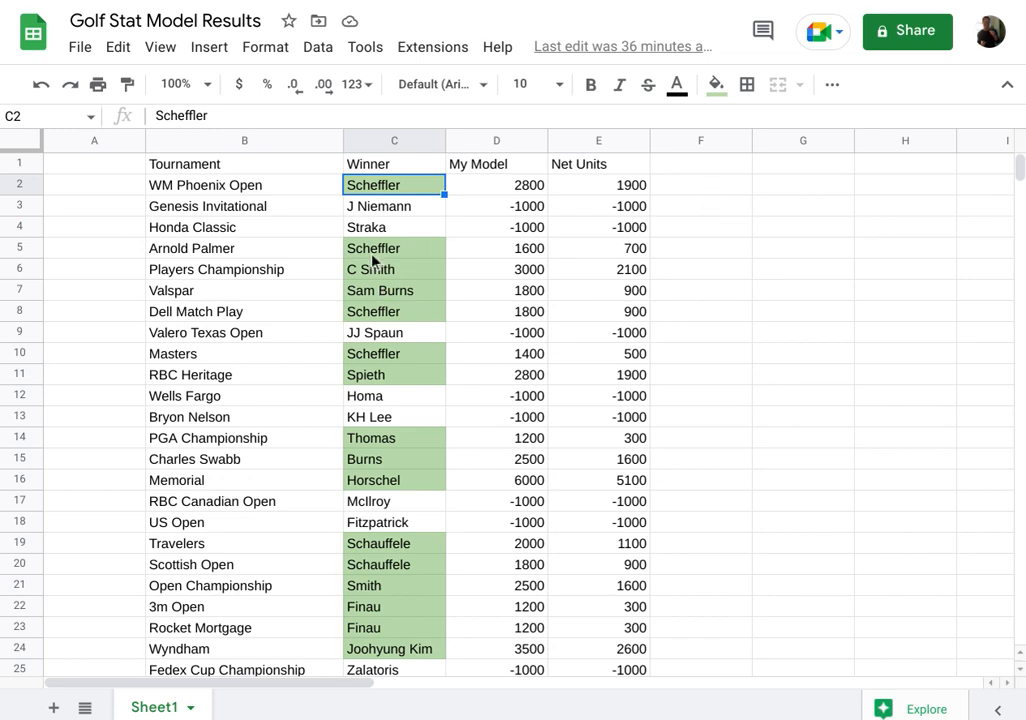
mouse_move(384, 378)
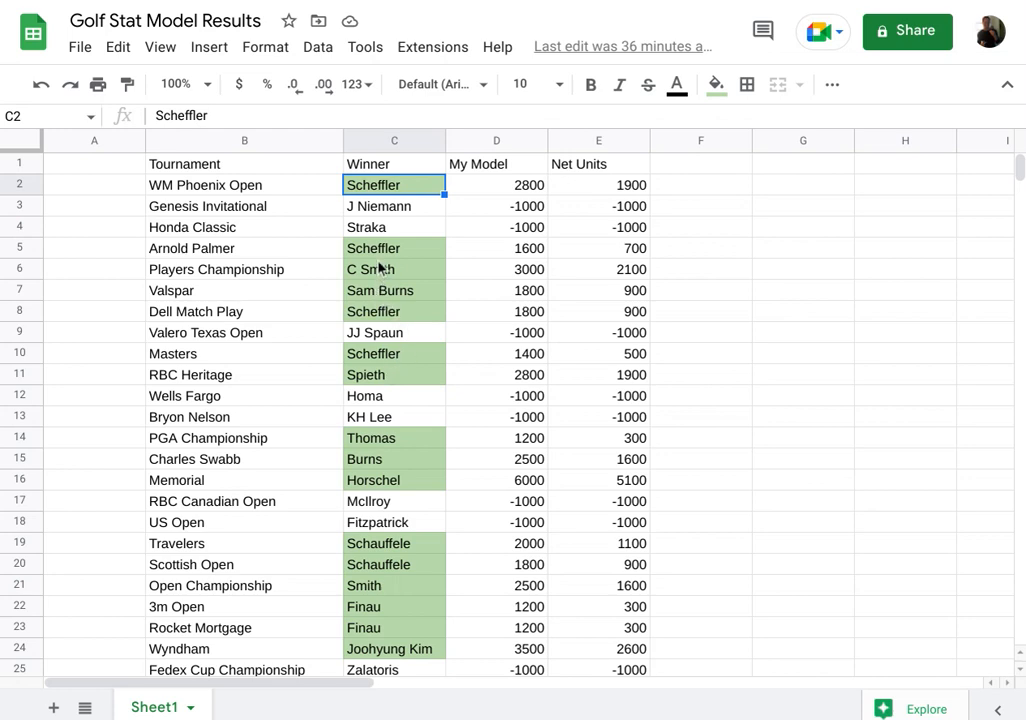
mouse_move(516, 410)
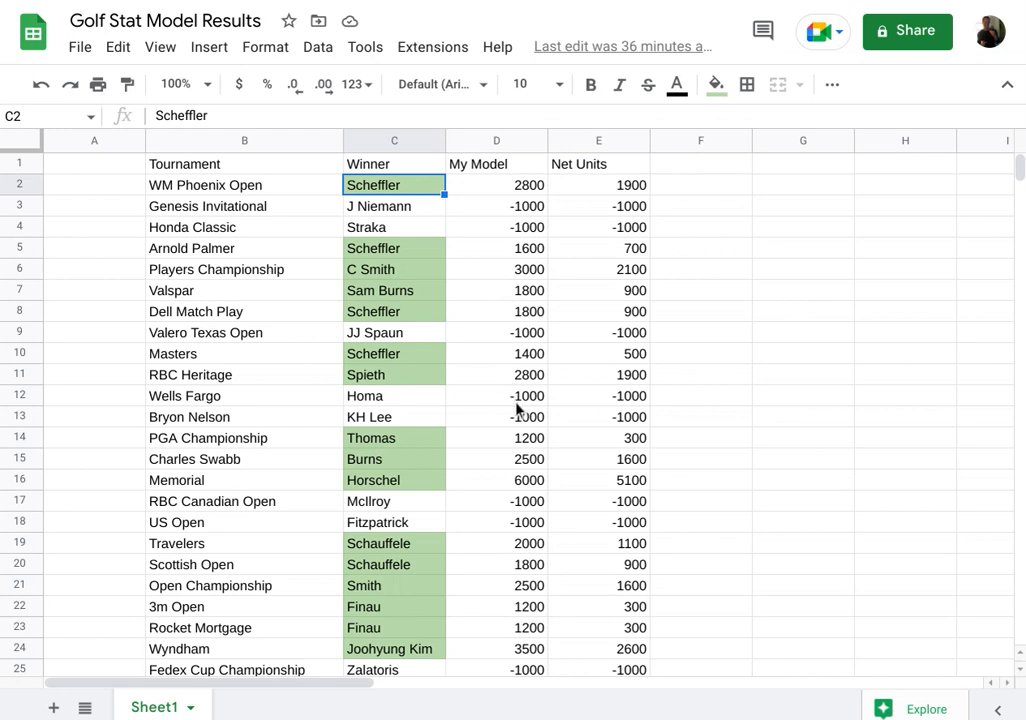
click(496, 480)
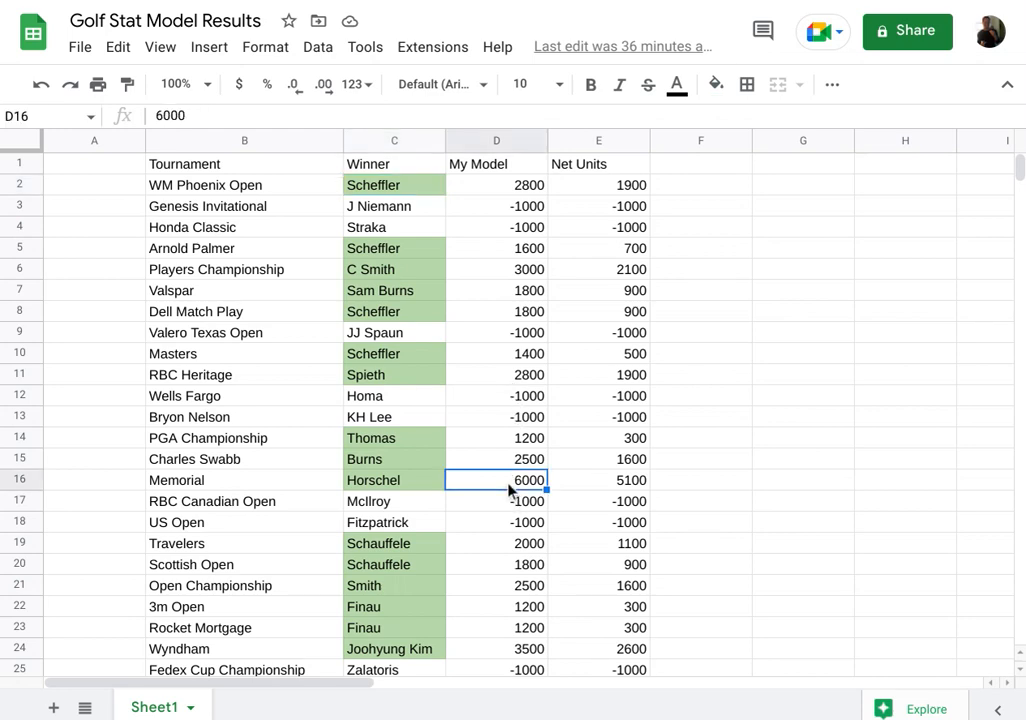
mouse_move(440, 492)
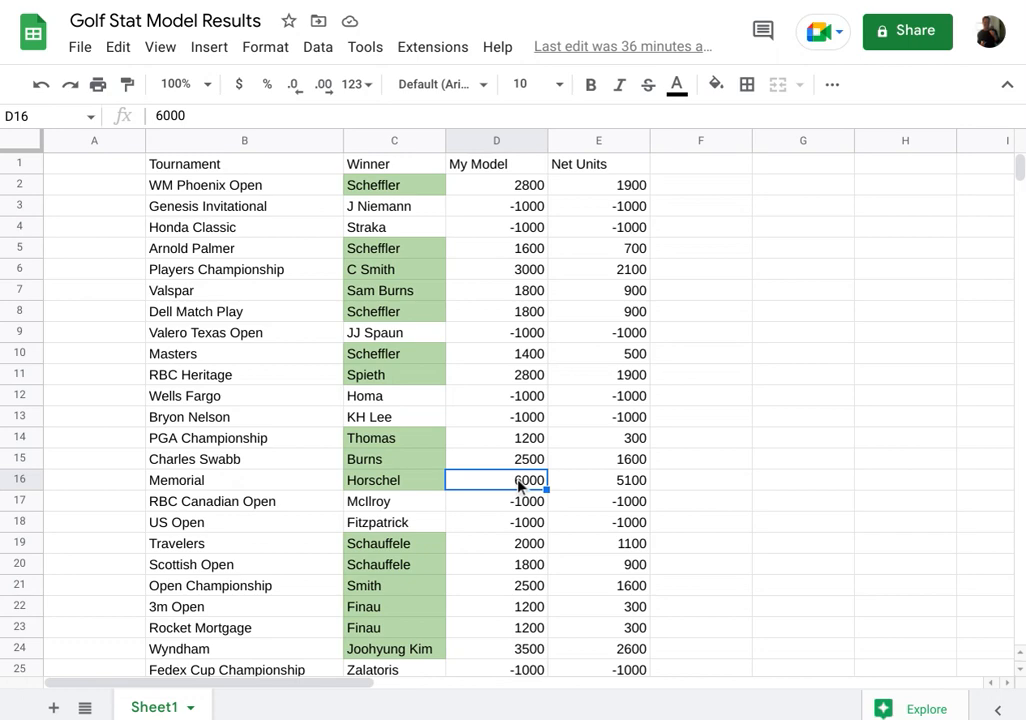
mouse_move(612, 500)
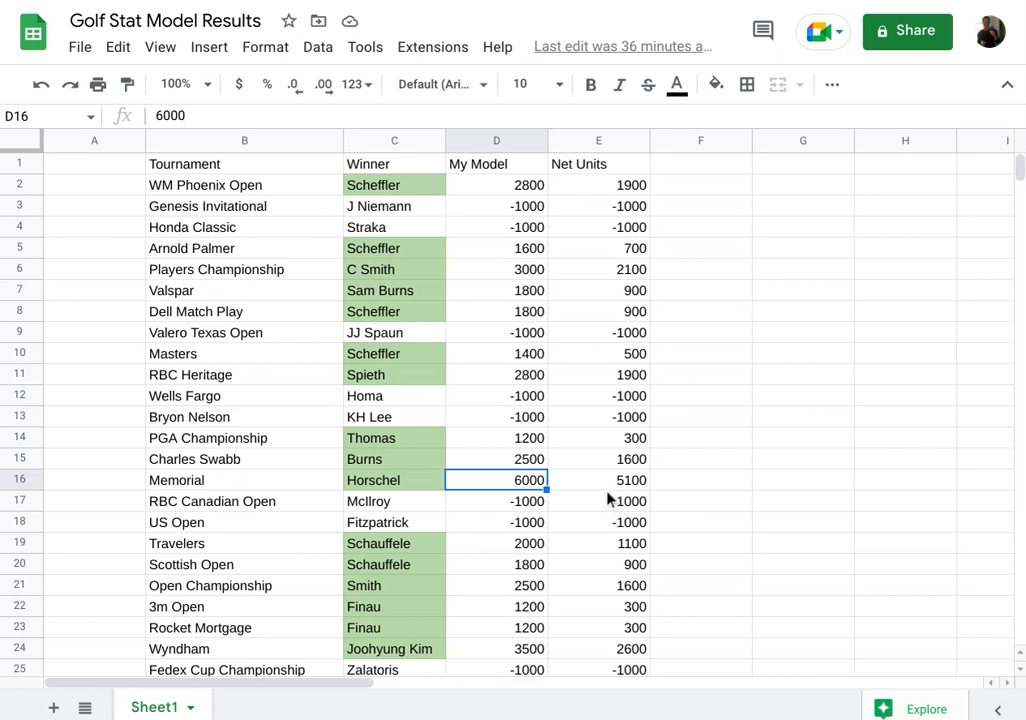
mouse_move(580, 552)
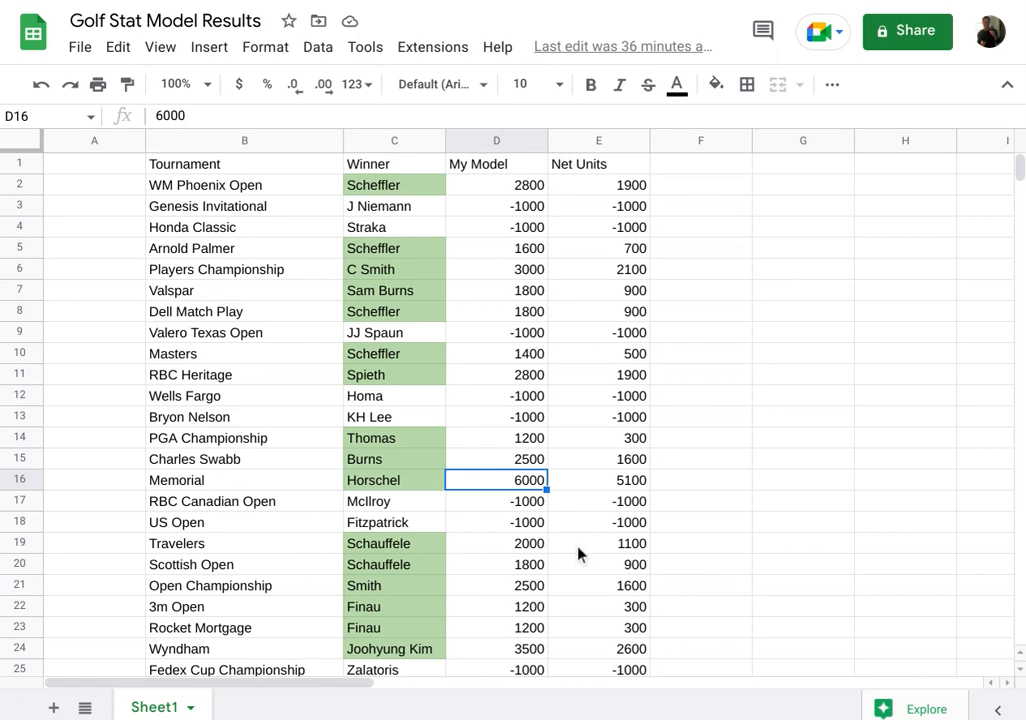
mouse_move(482, 658)
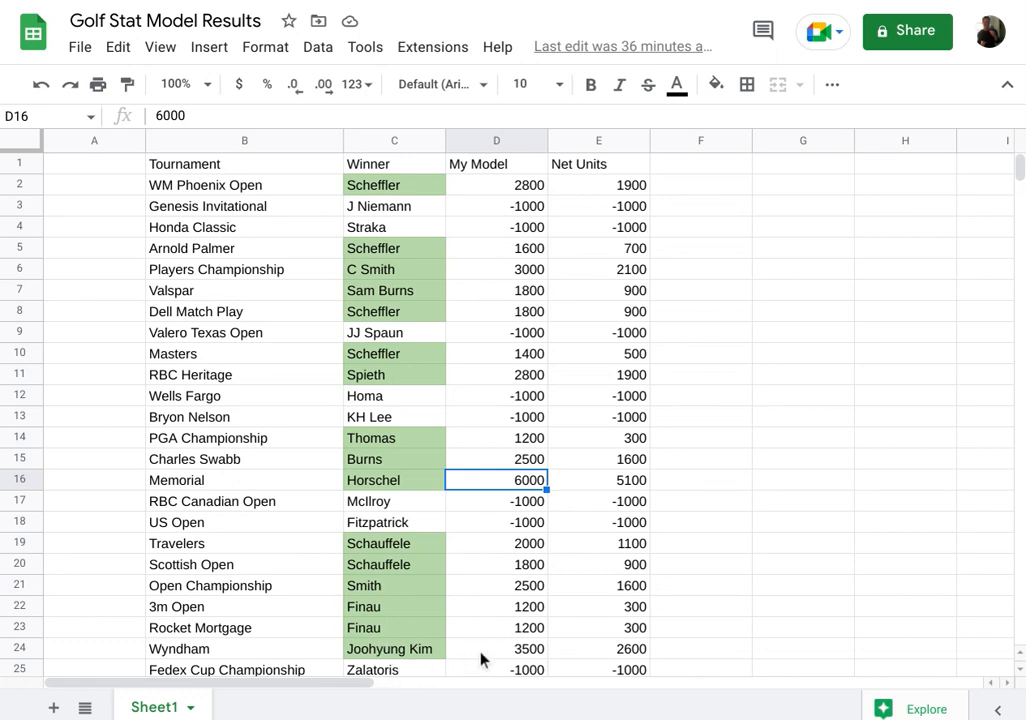
click(496, 648)
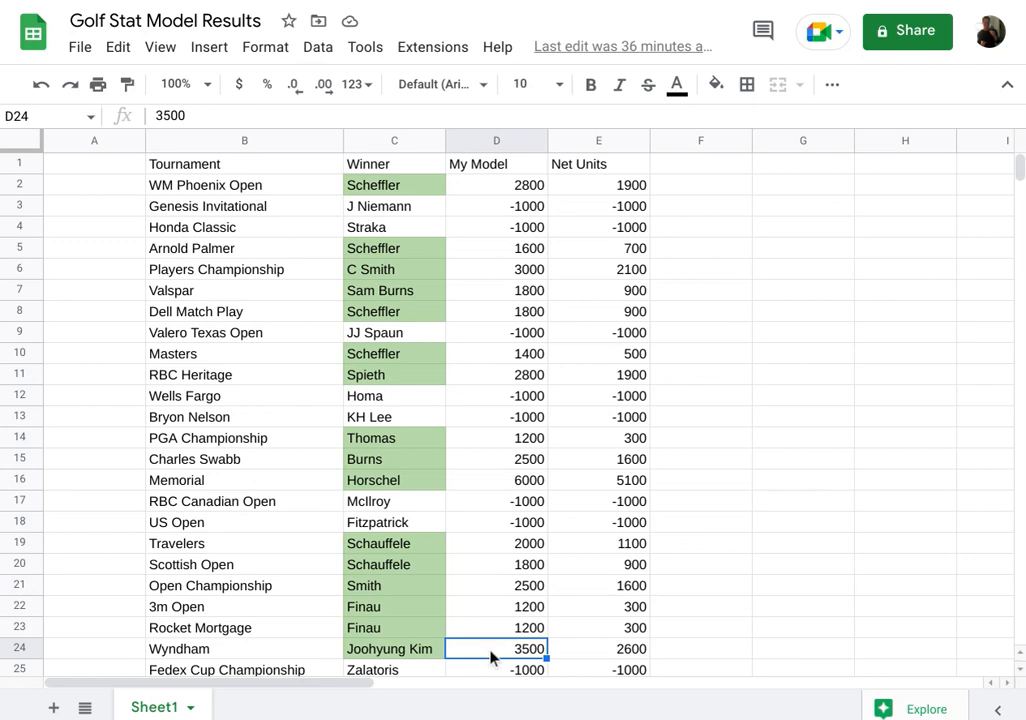
mouse_move(670, 400)
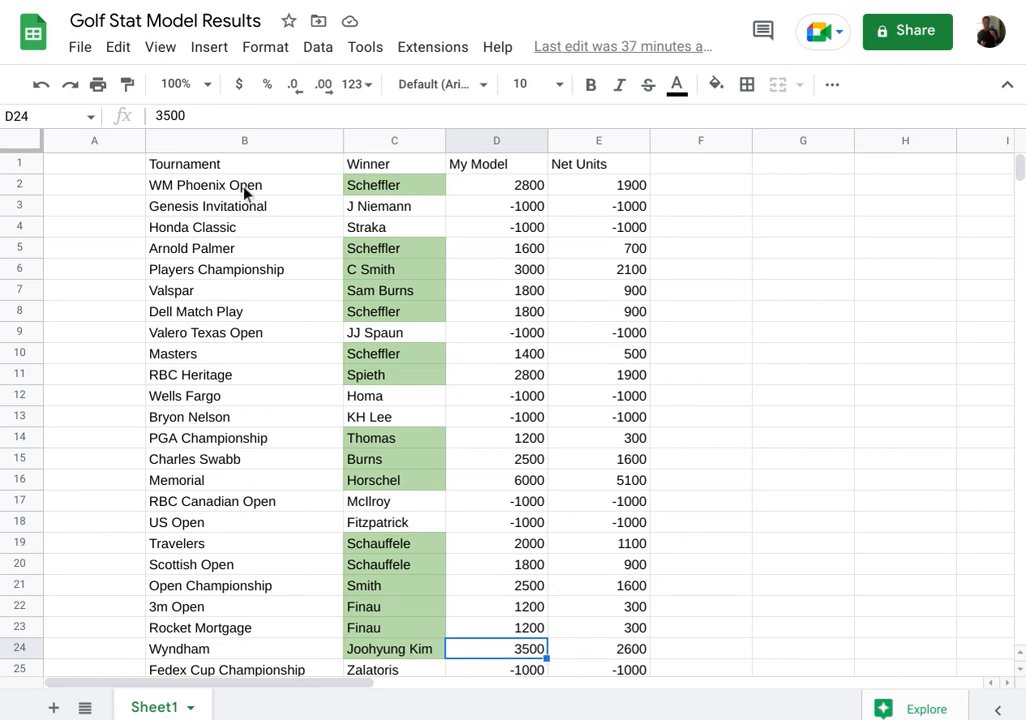
mouse_move(492, 188)
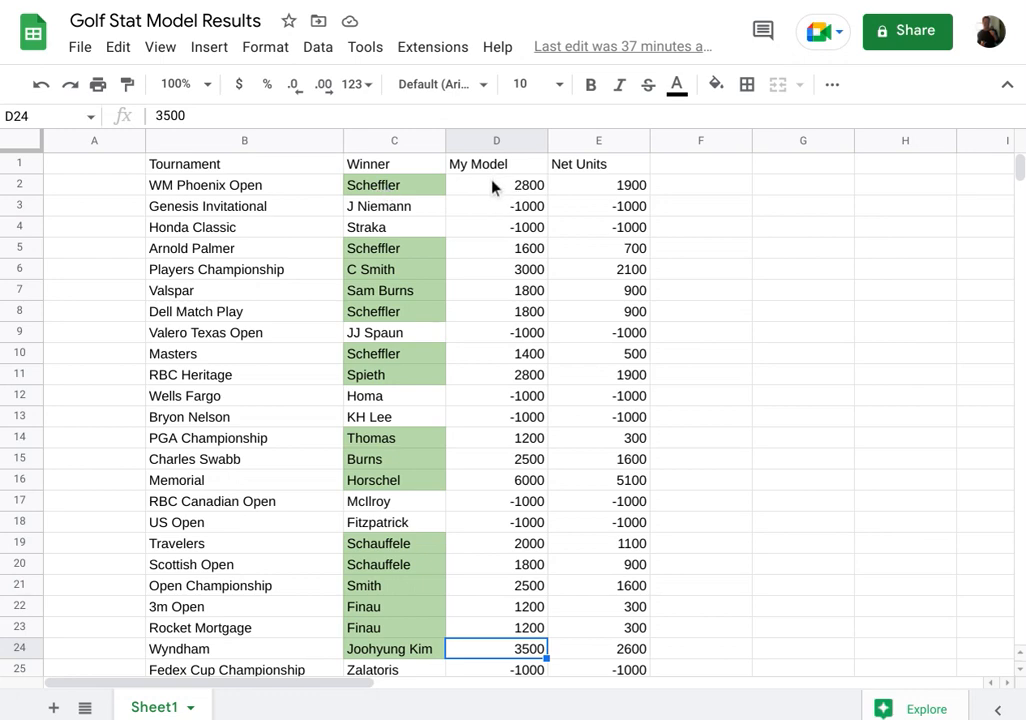
click(496, 184)
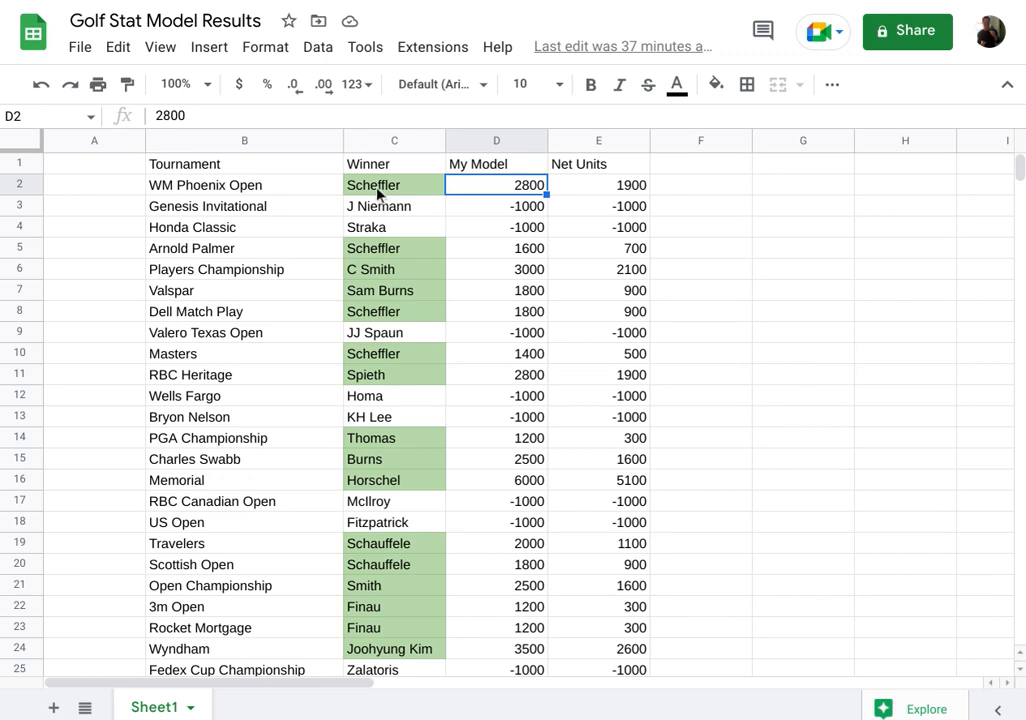
mouse_move(598, 260)
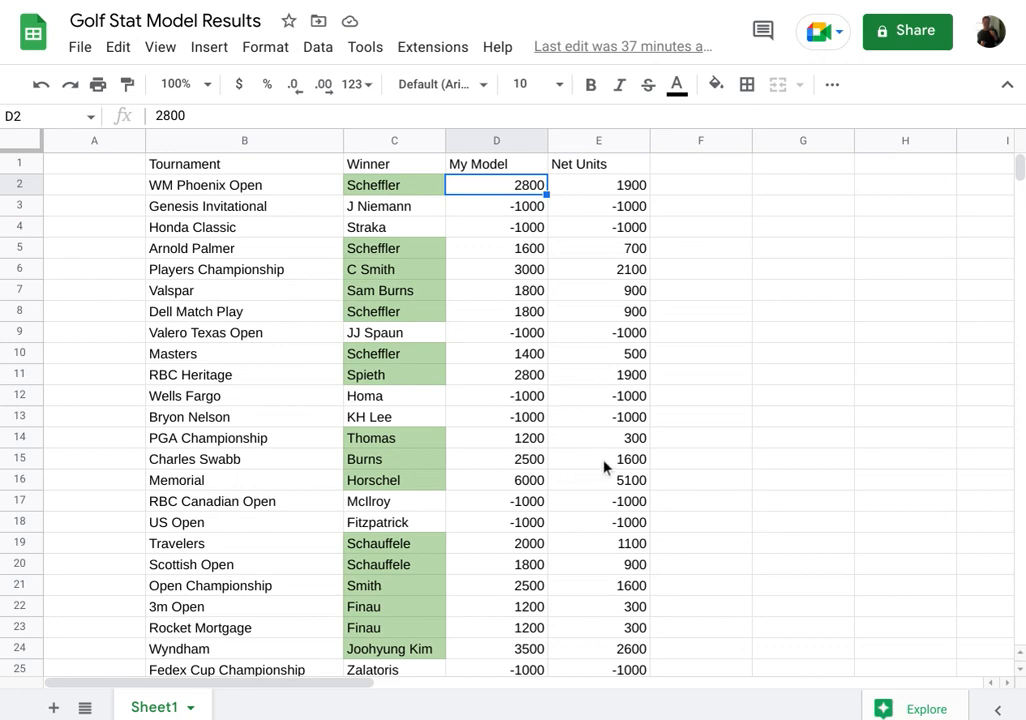
click(598, 436)
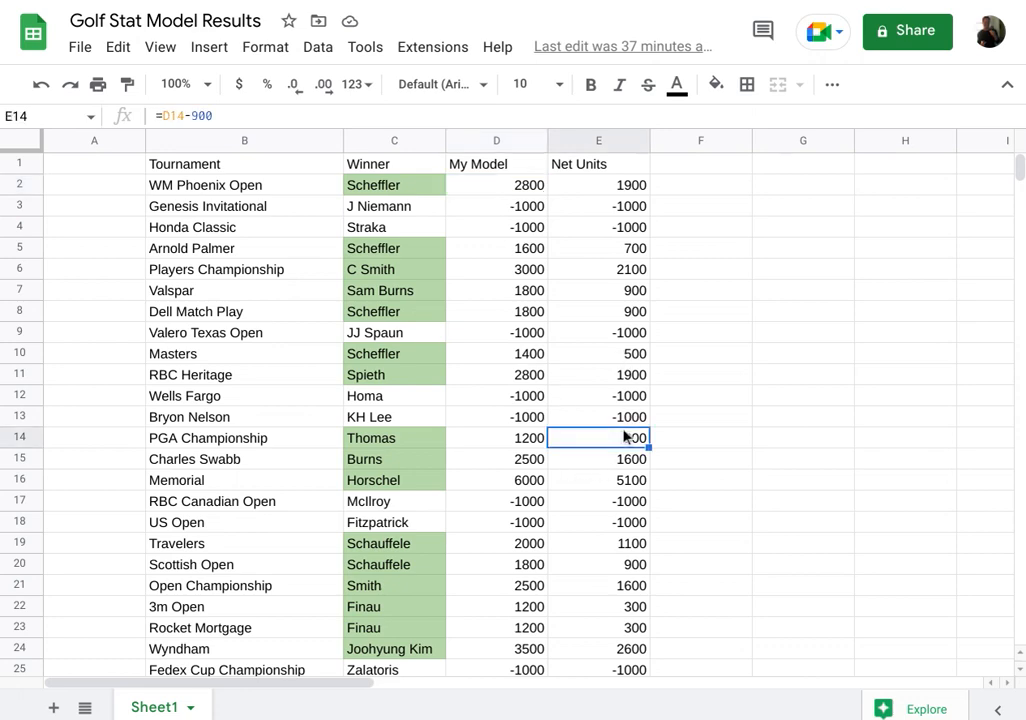
click(244, 438)
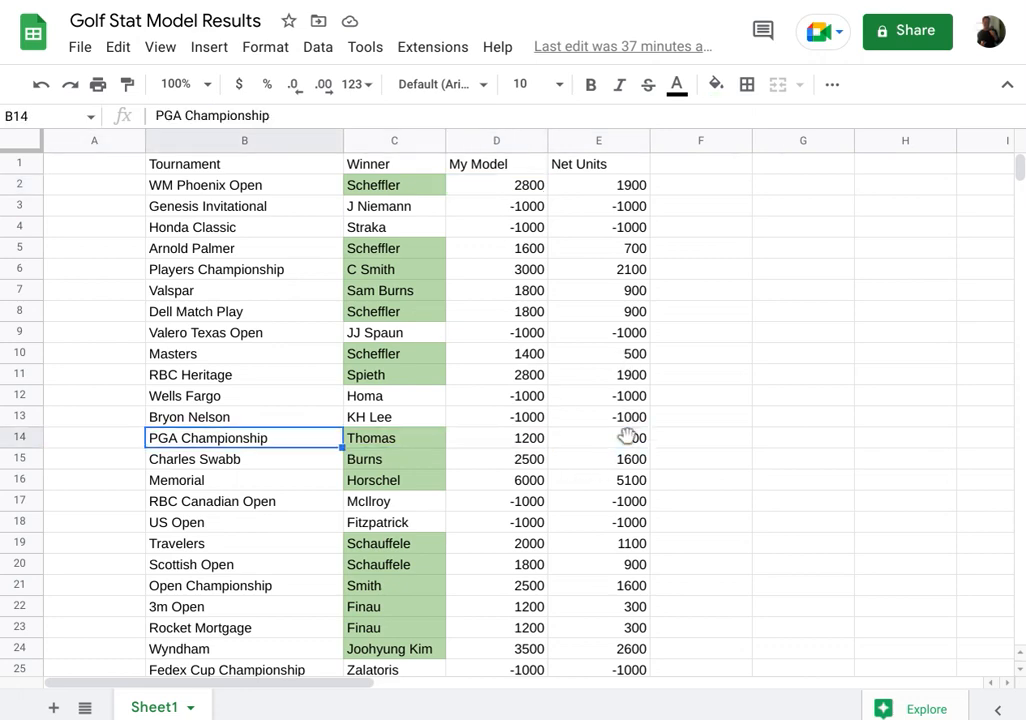
click(496, 436)
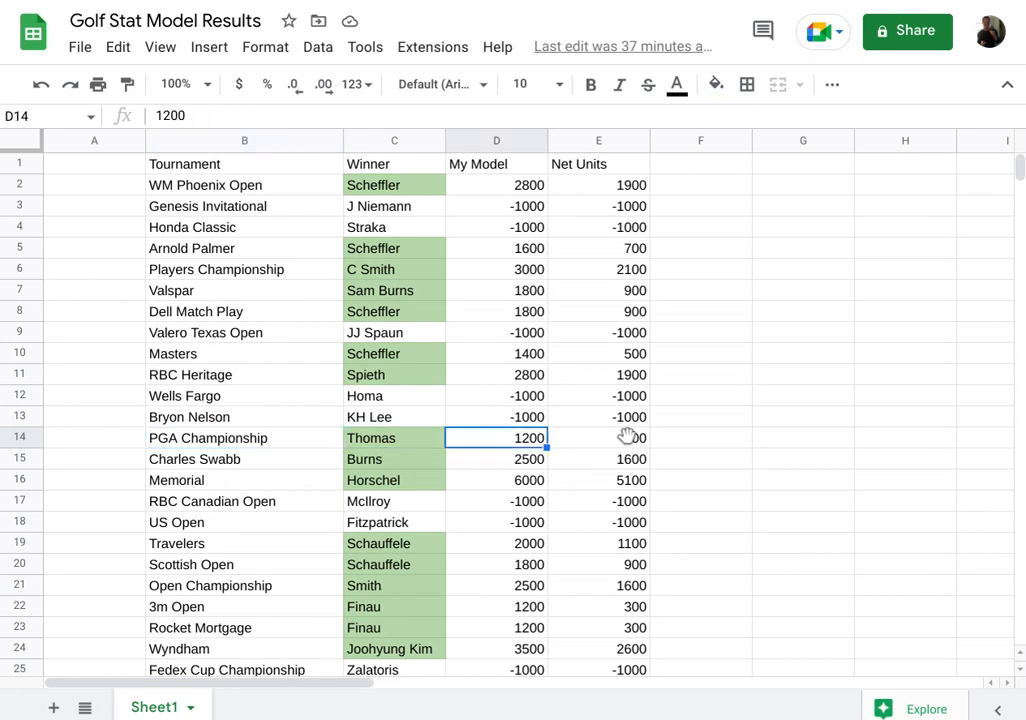
click(598, 436)
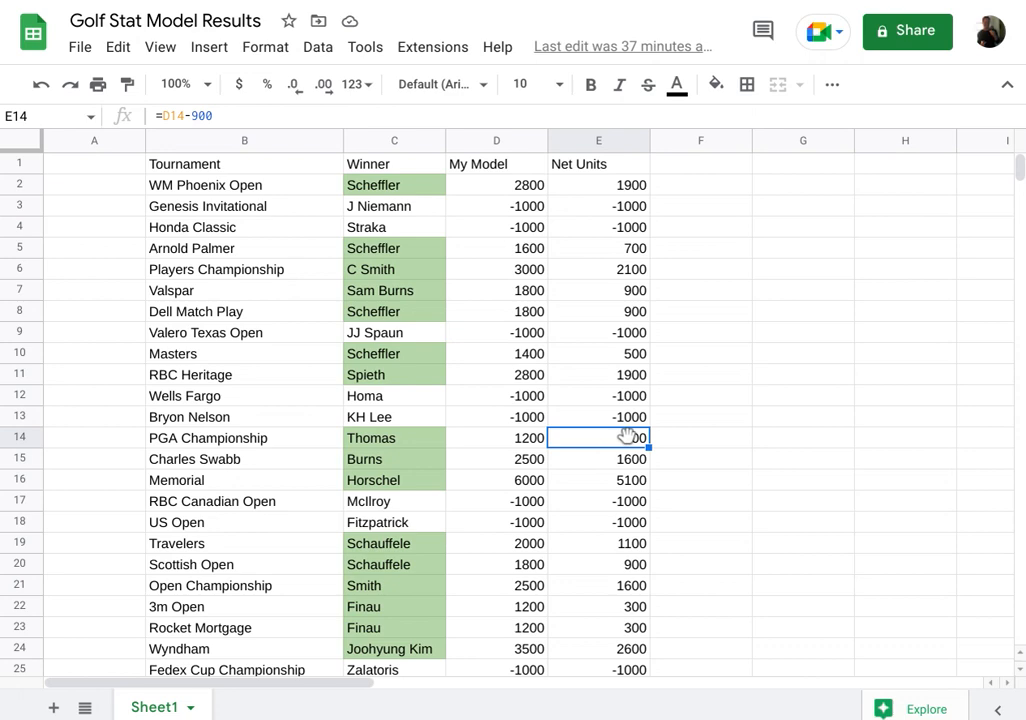
click(394, 352)
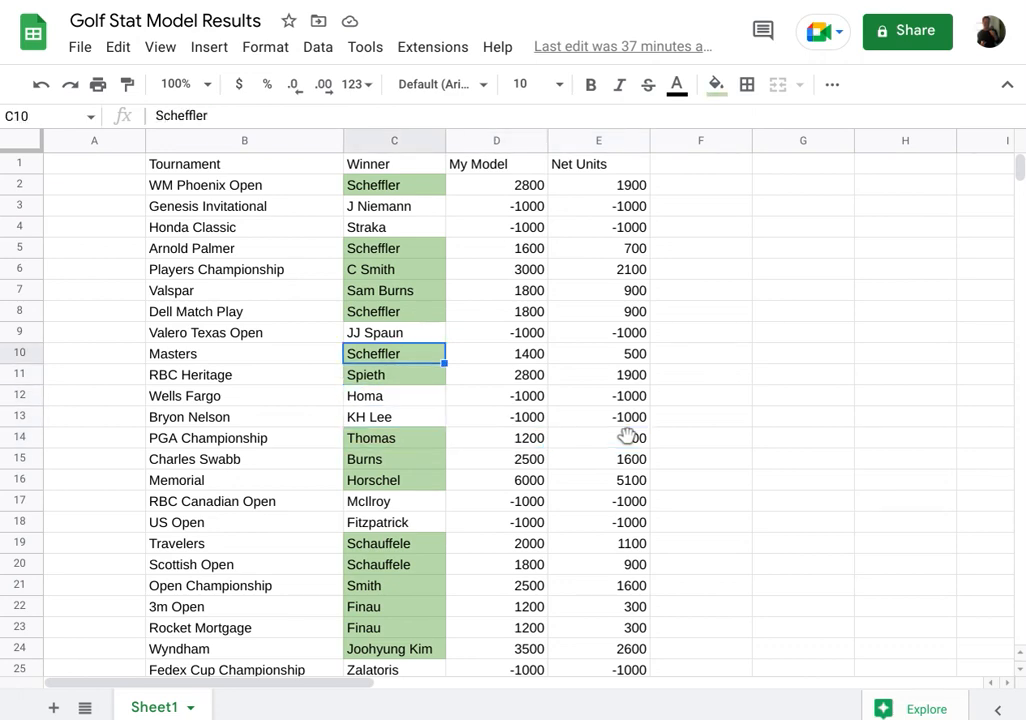
click(394, 228)
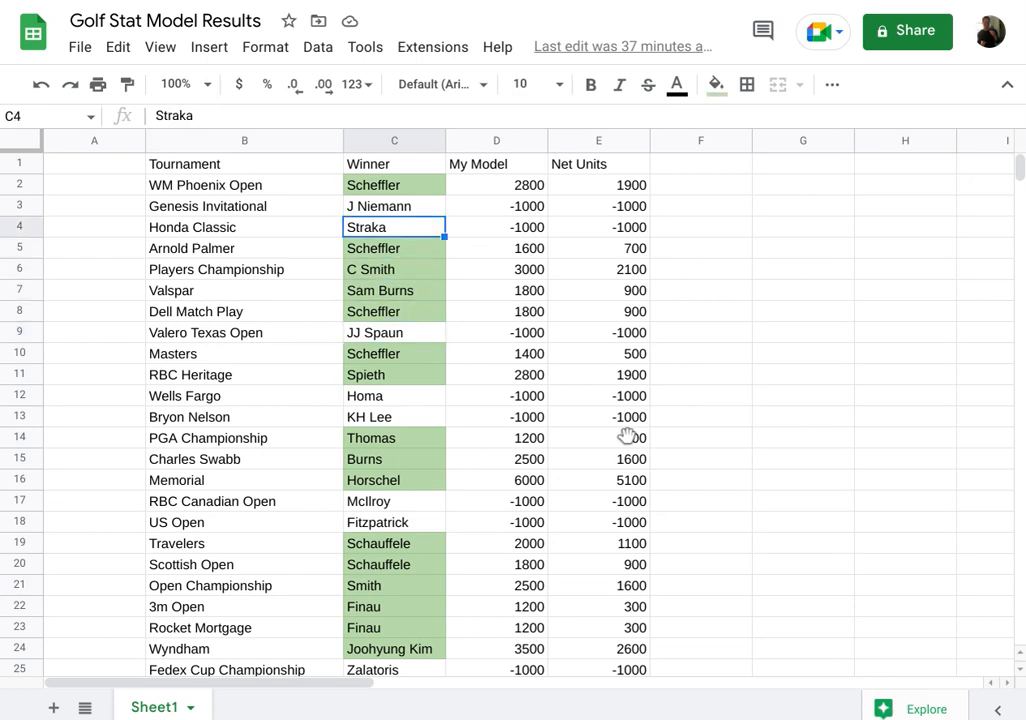
click(394, 290)
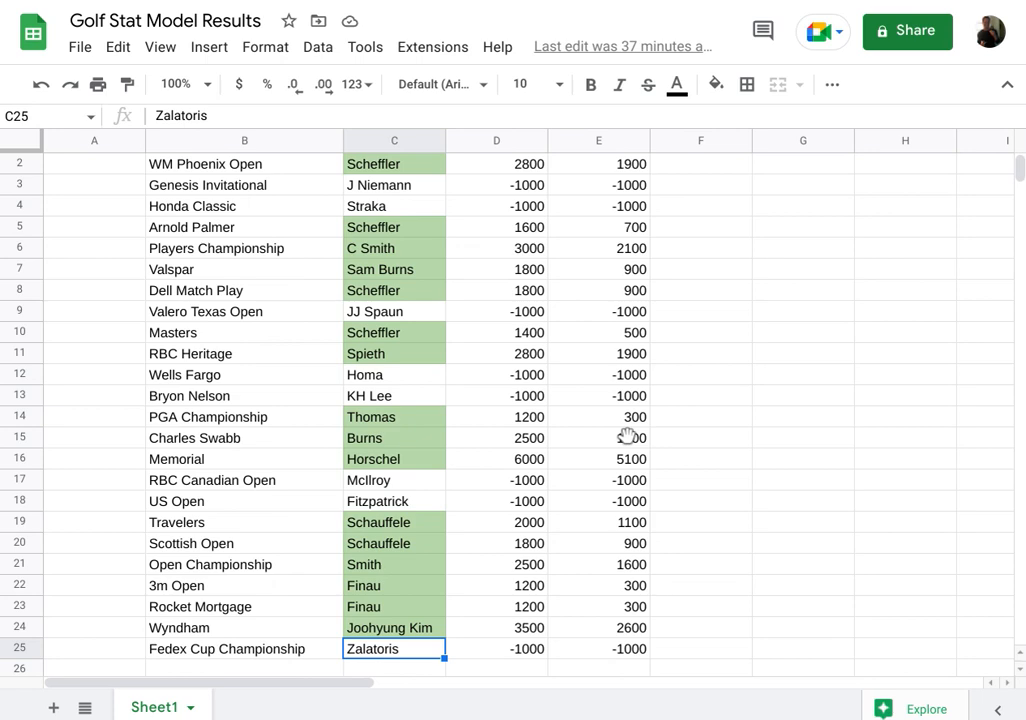
Select the Net Units column below the table to total 14,700 (14.7 units) beside the 16-8, 66% record
scroll(down, 3)
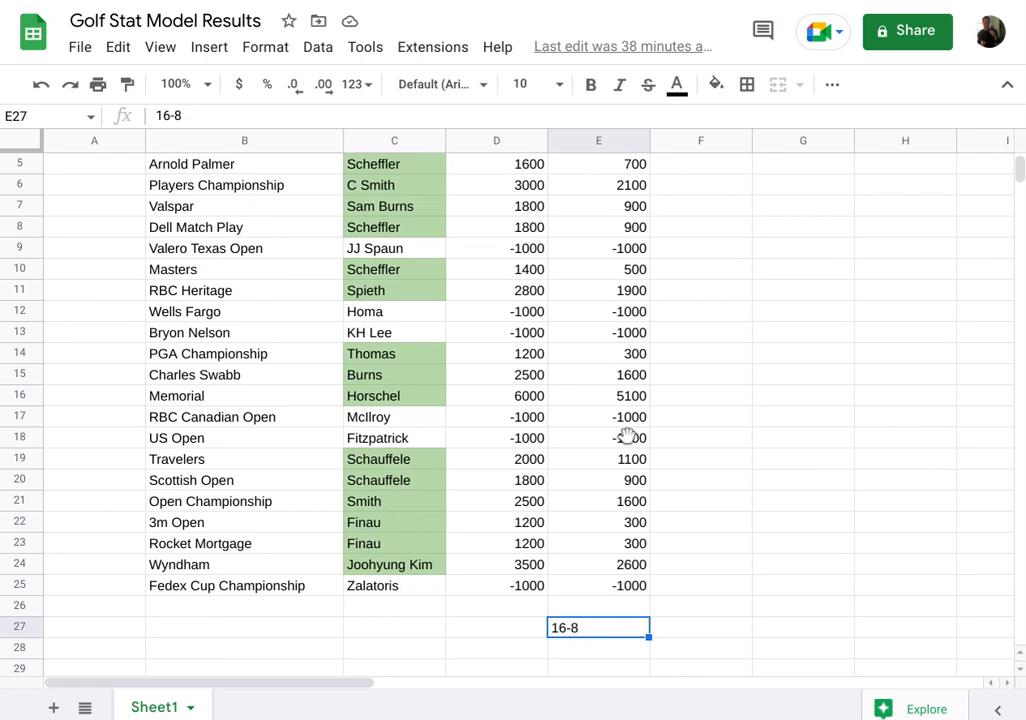
mouse_move(708, 644)
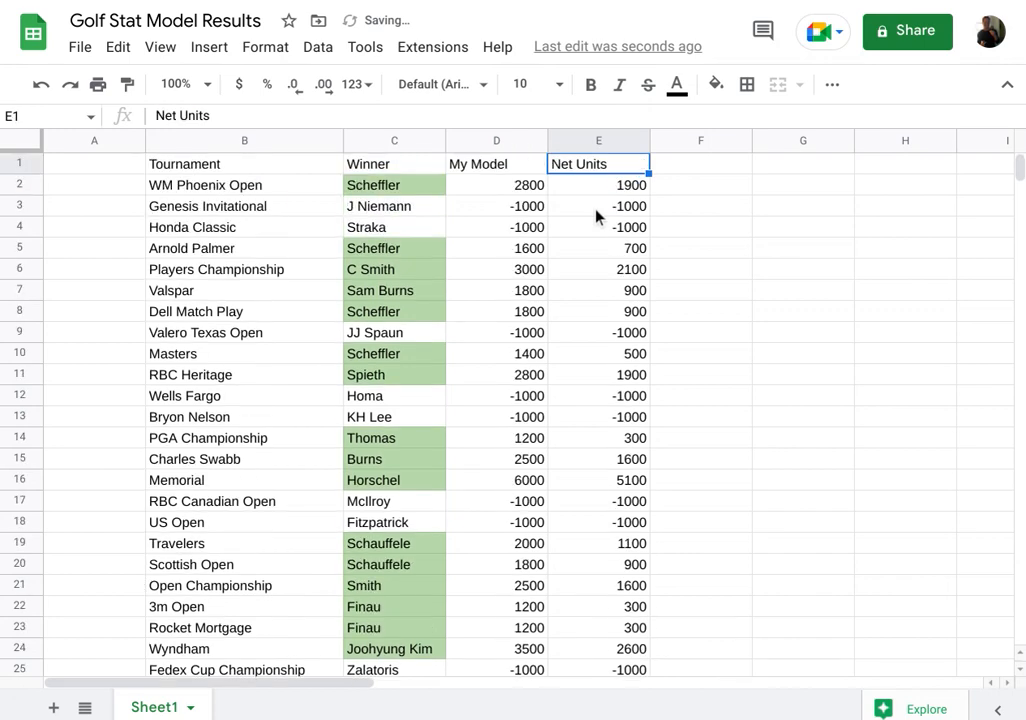
drag(598, 184, 598, 396)
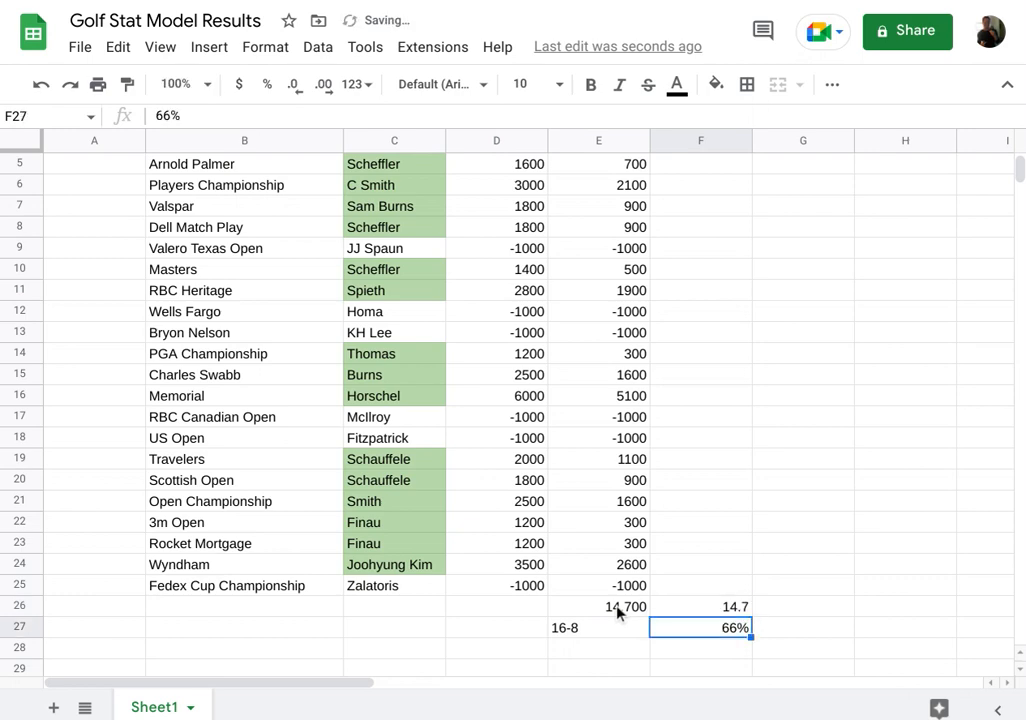
click(700, 606)
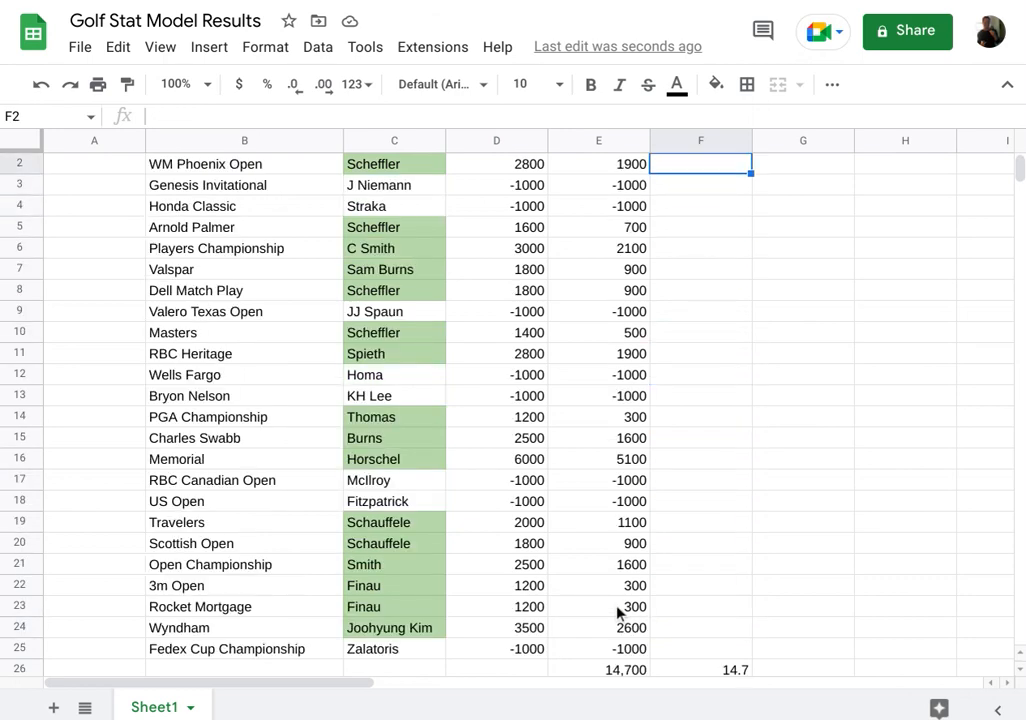
click(496, 184)
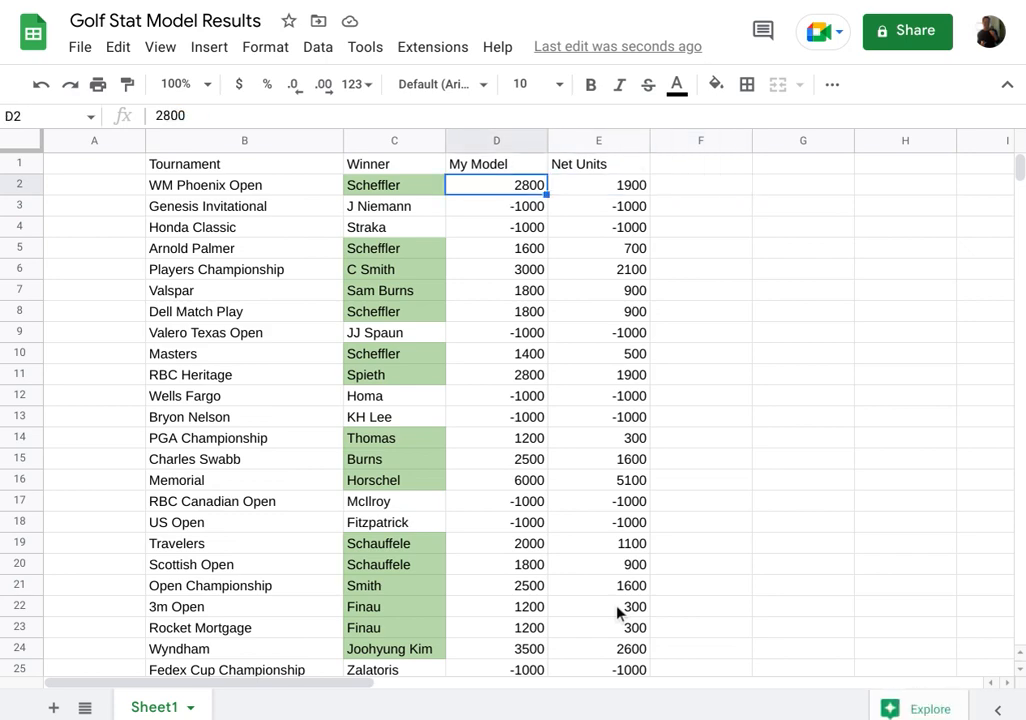
click(392, 184)
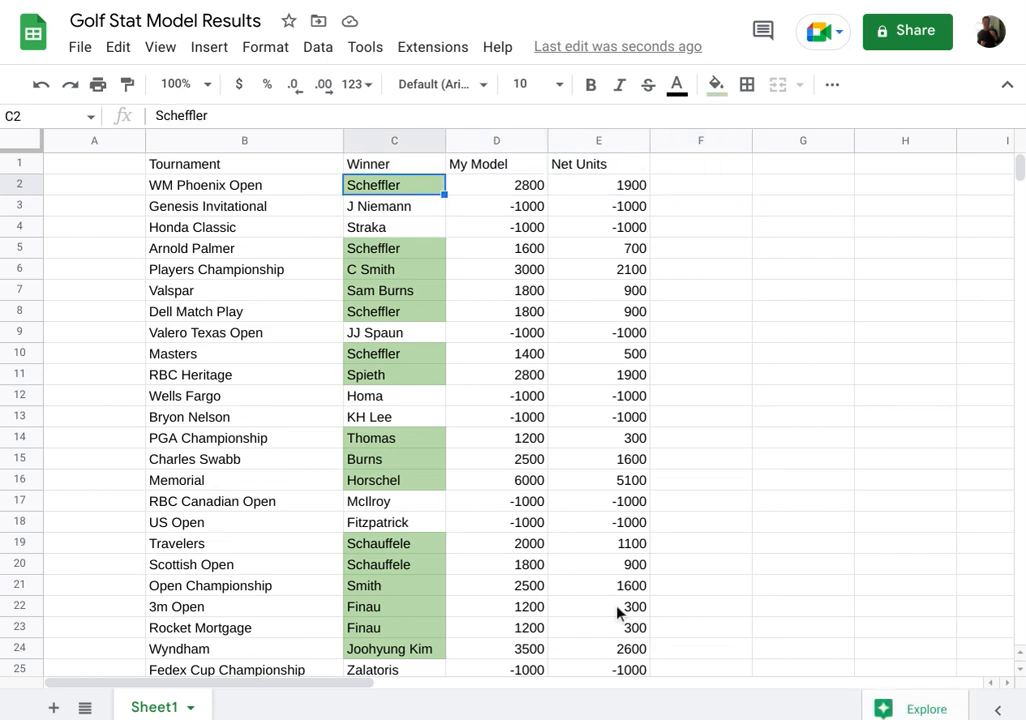
click(700, 204)
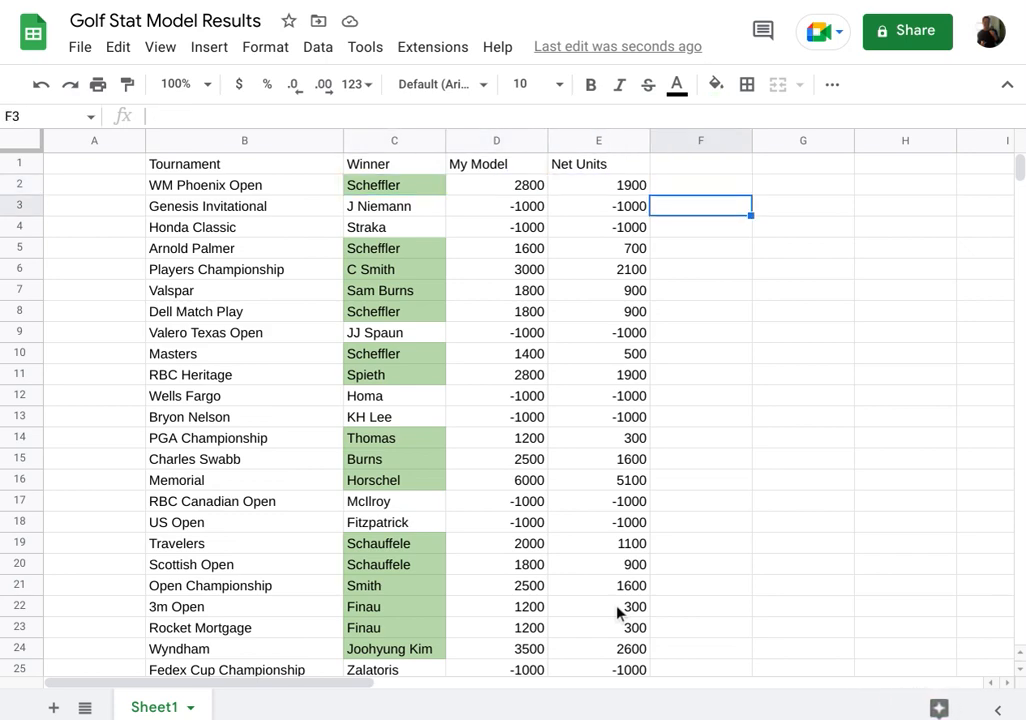
click(496, 248)
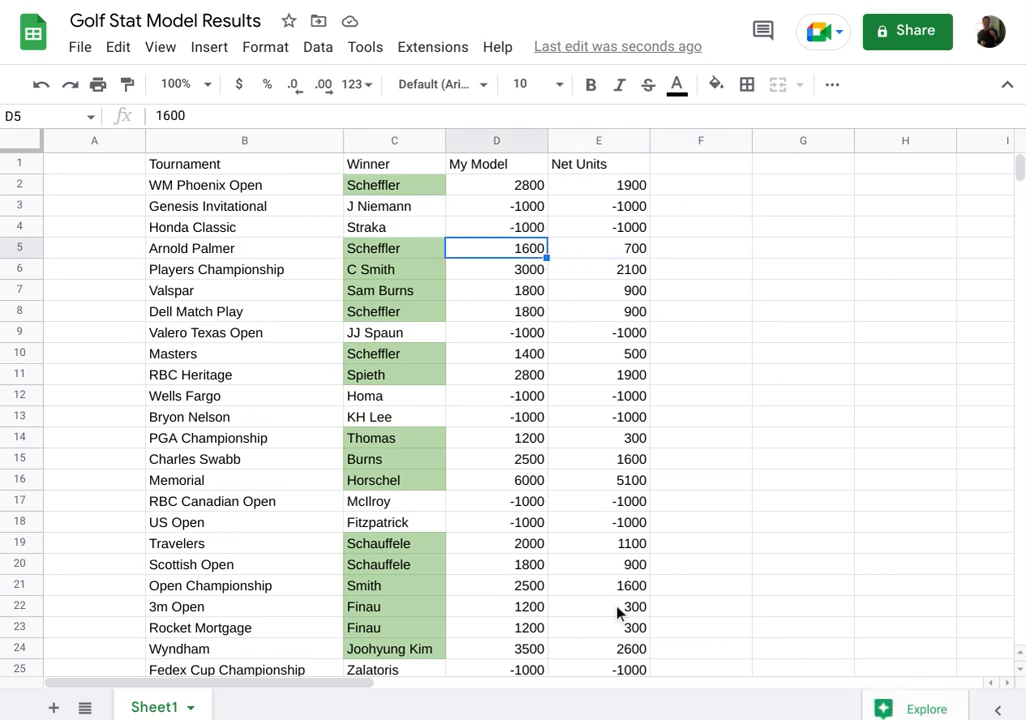
click(496, 184)
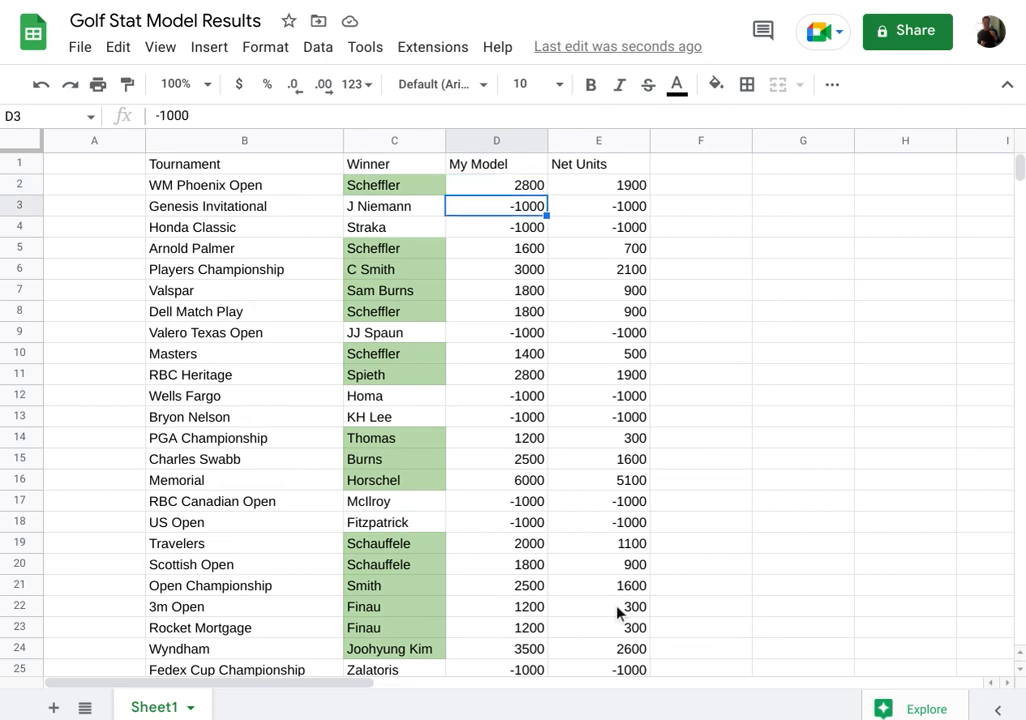
click(392, 184)
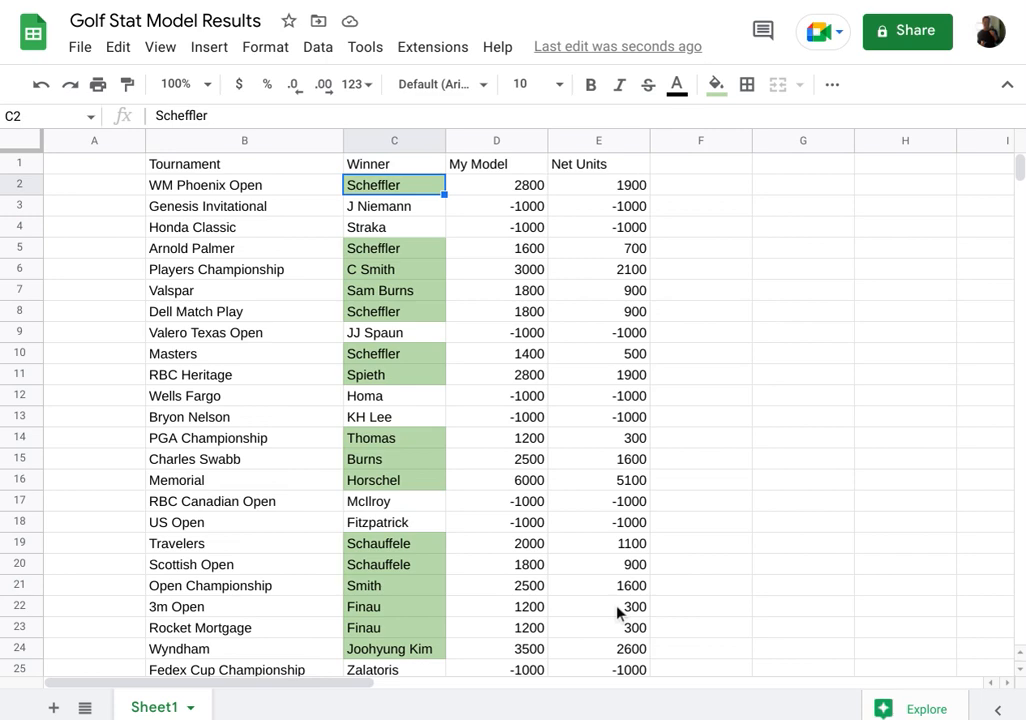
click(392, 206)
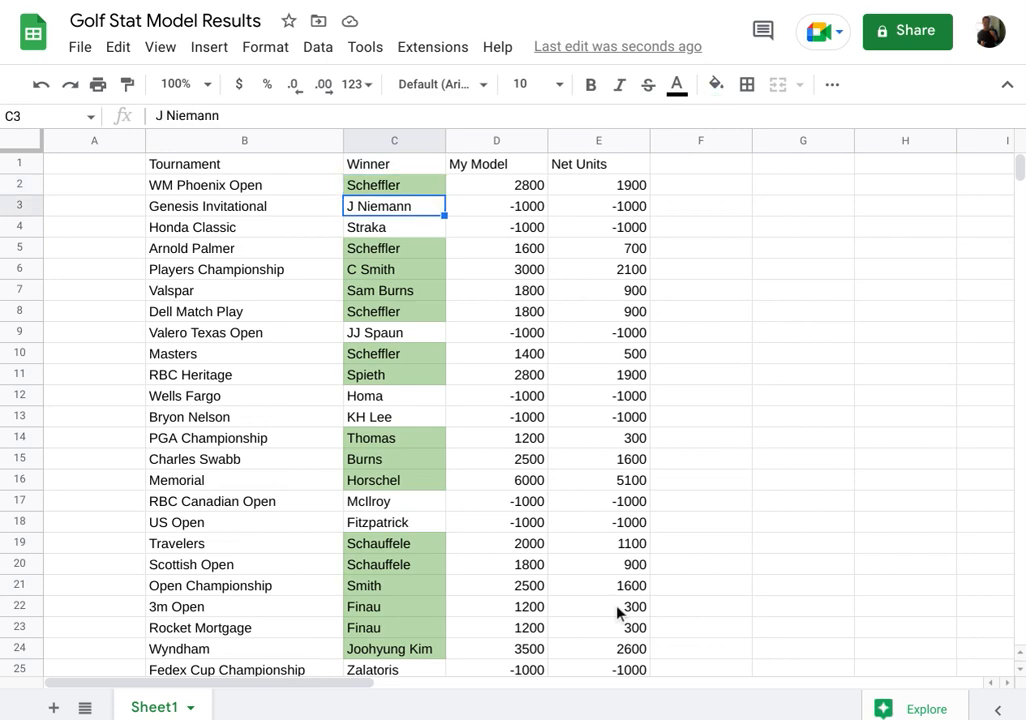
click(392, 248)
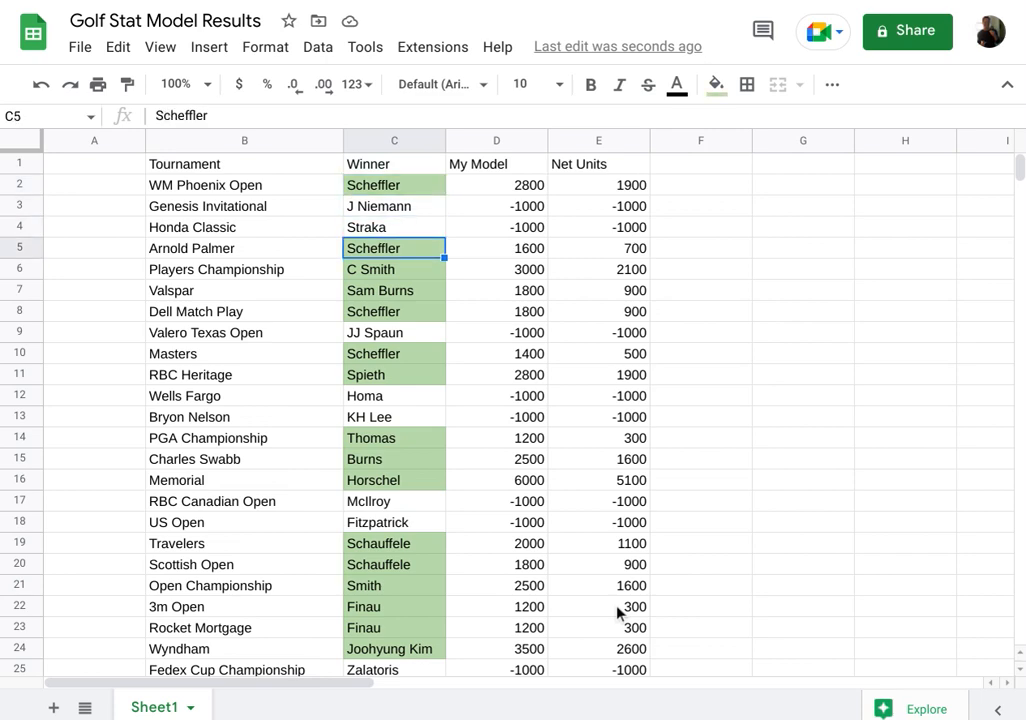
click(394, 418)
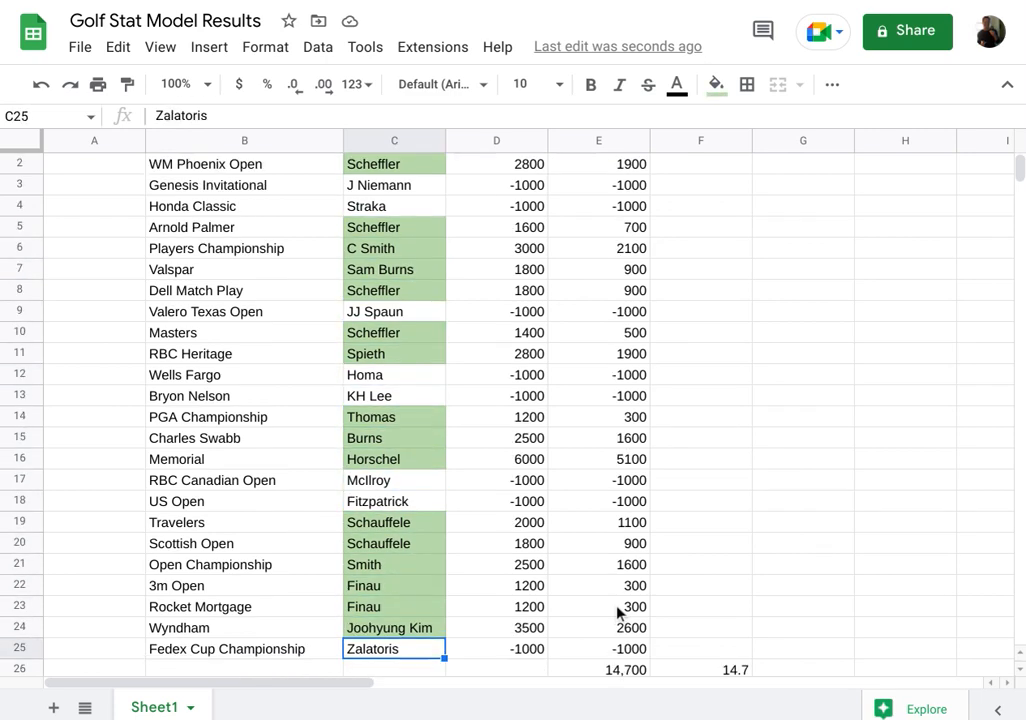
click(700, 604)
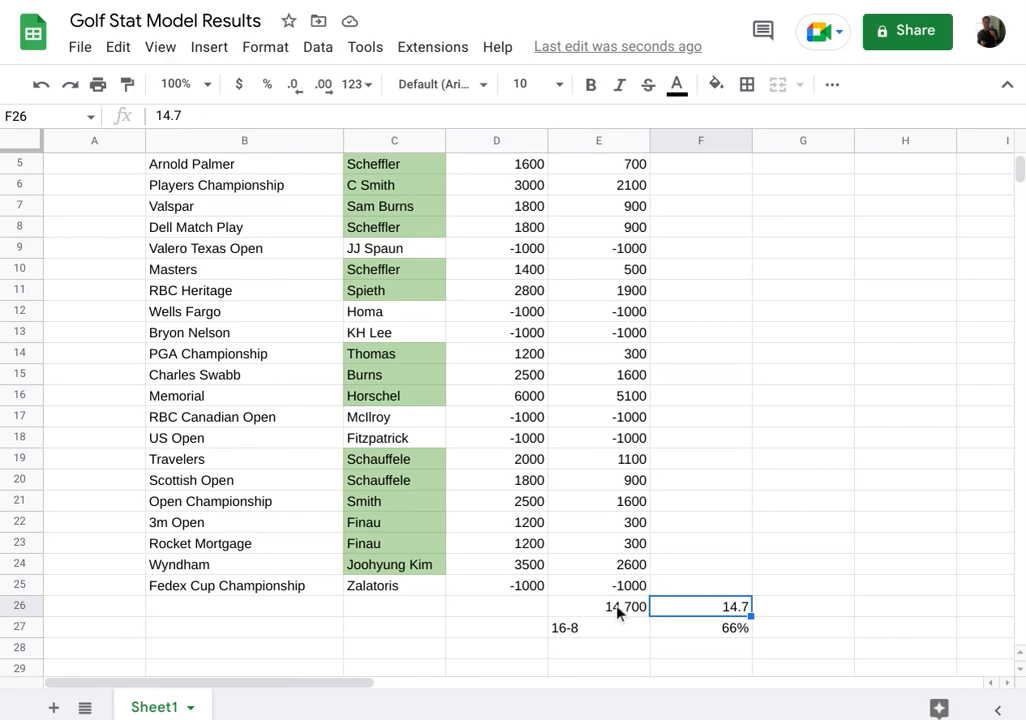
click(496, 606)
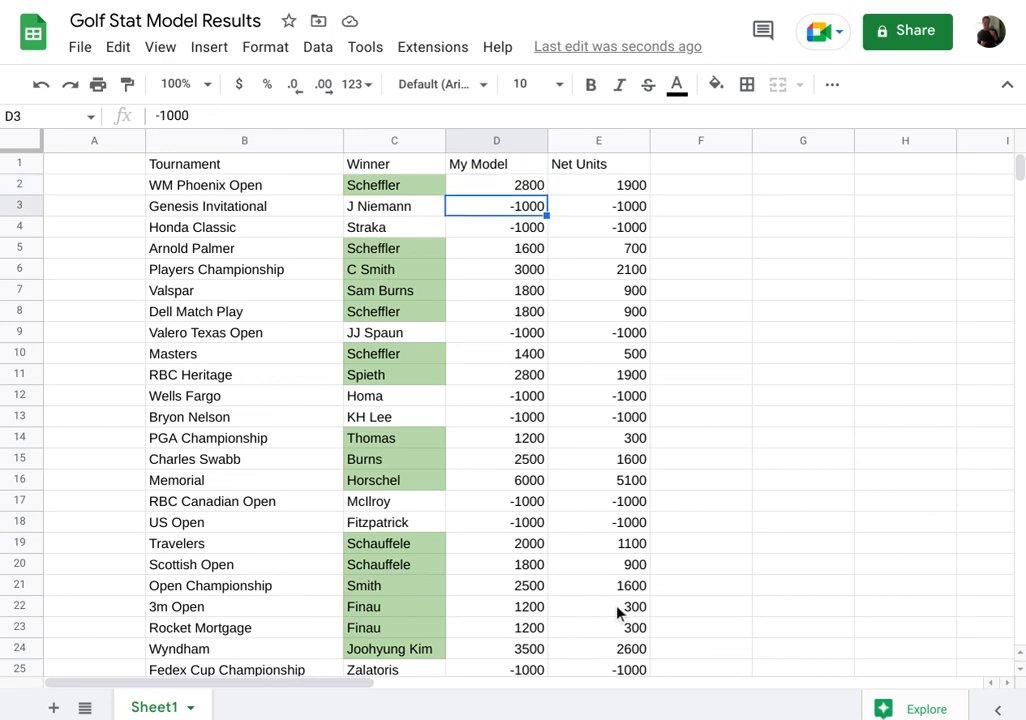
click(496, 564)
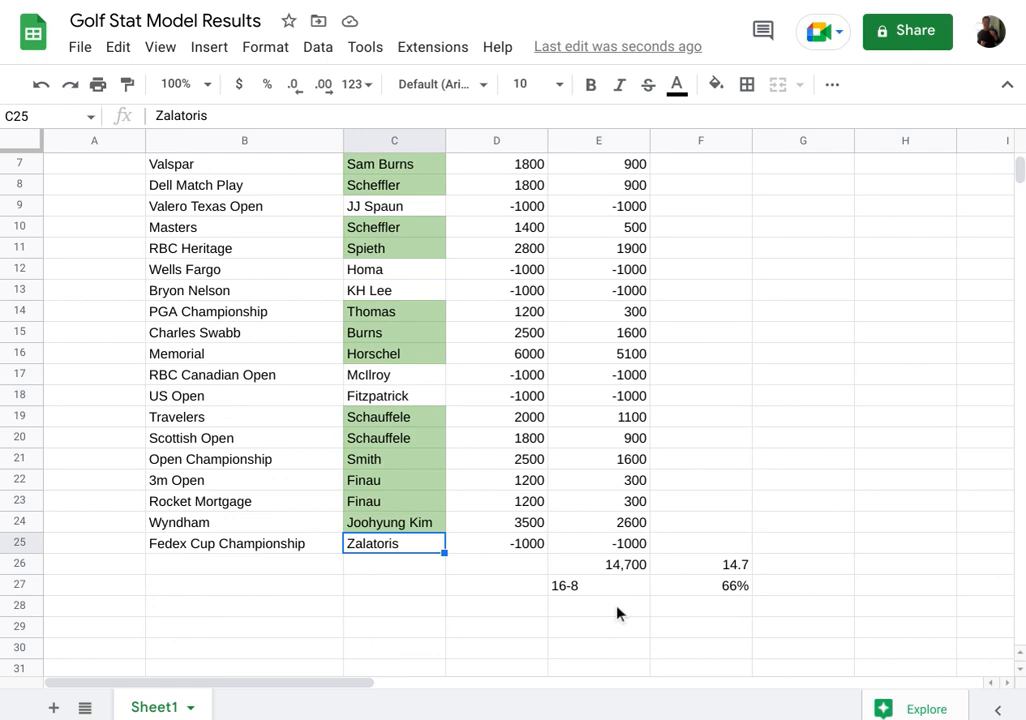
click(394, 206)
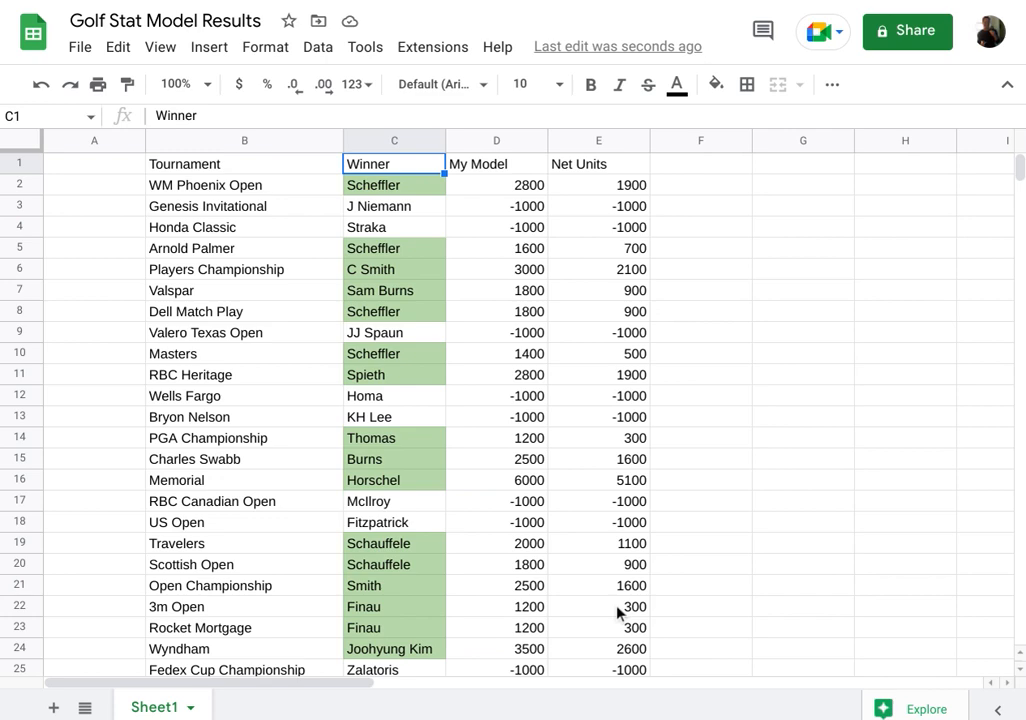
click(802, 164)
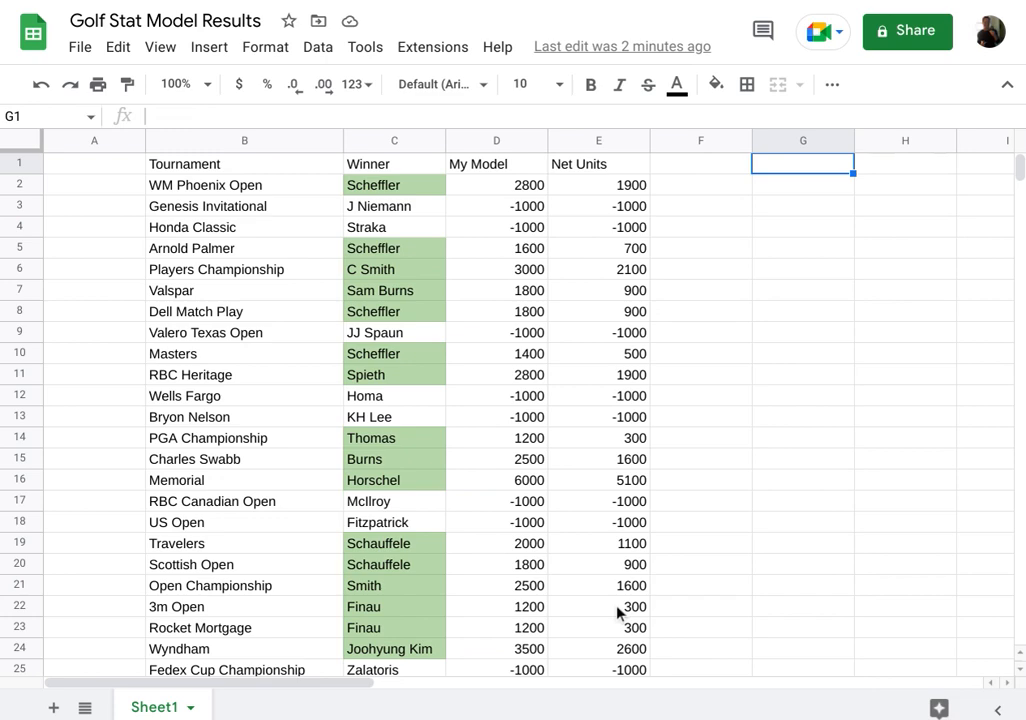
mouse_move(660, 218)
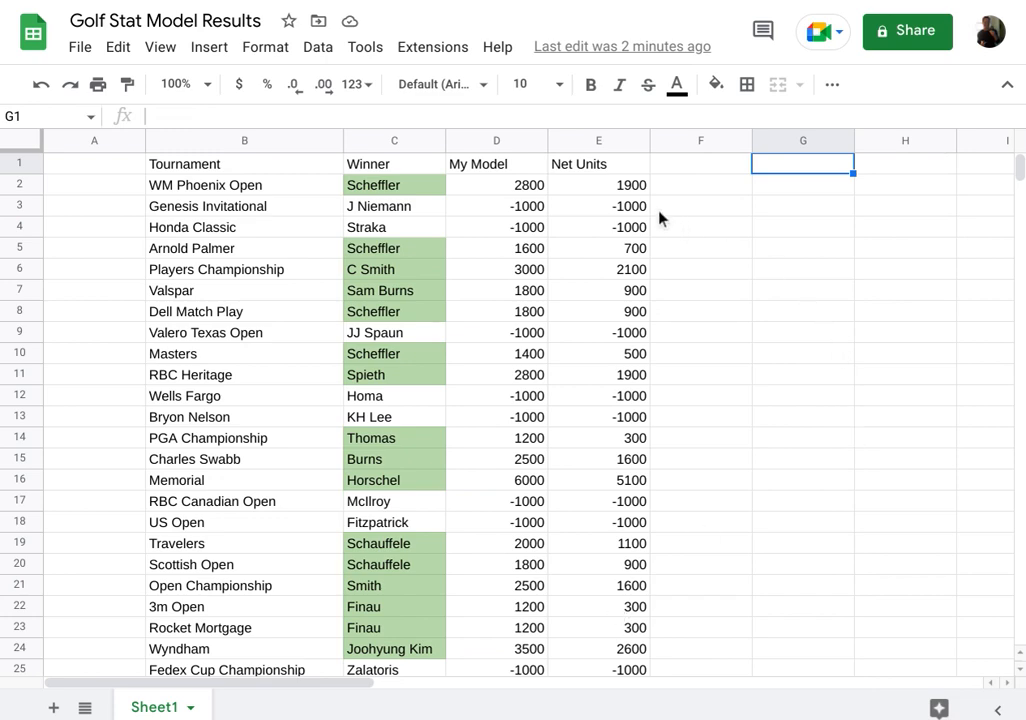
mouse_move(658, 218)
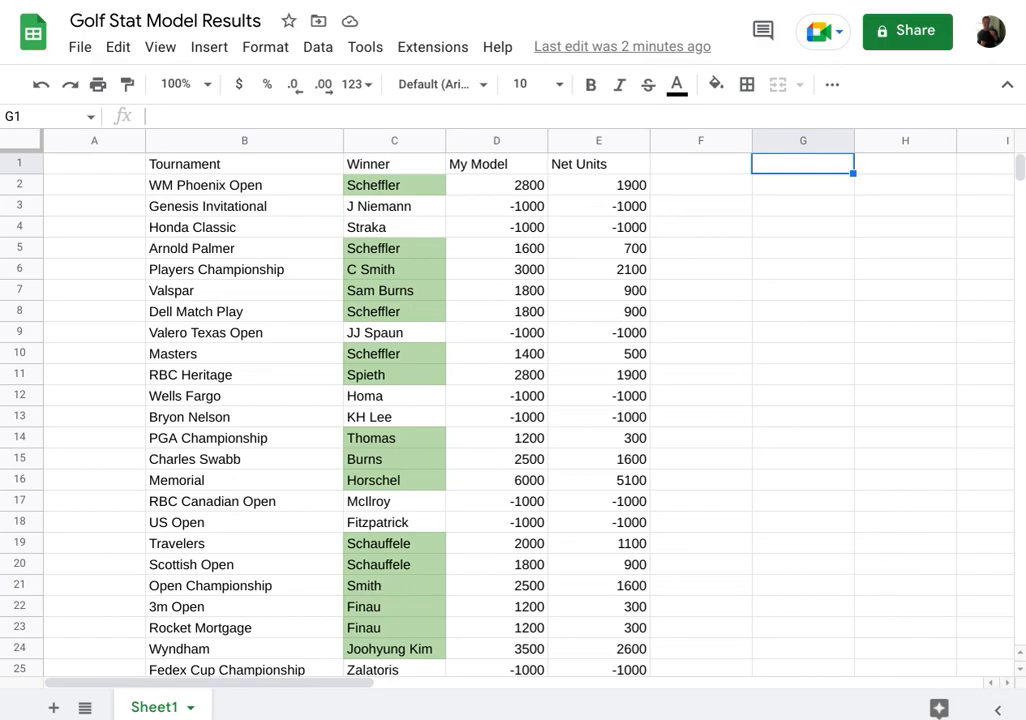